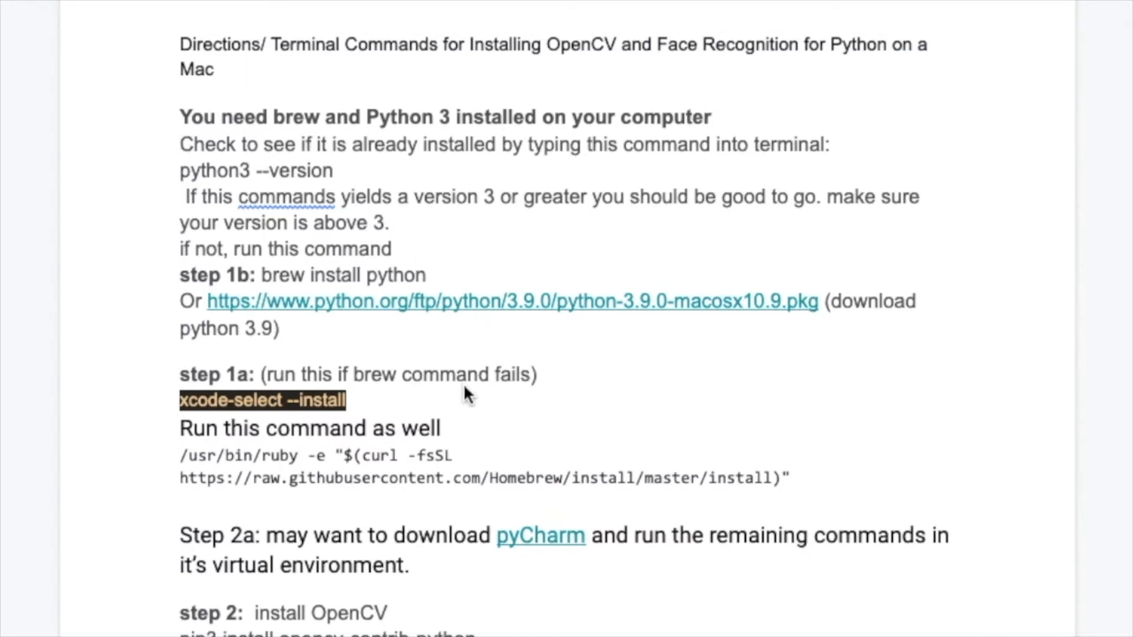
{"action": "mouse_move", "coordinate": [748, 301]}
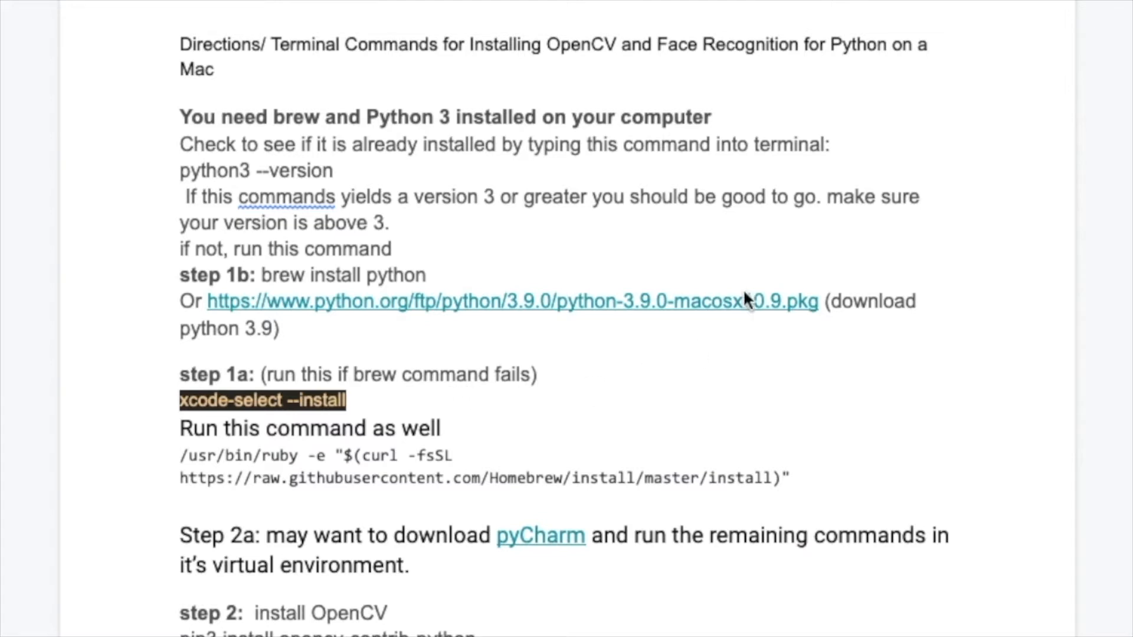
{"action": "mouse_move", "coordinate": [491, 439]}
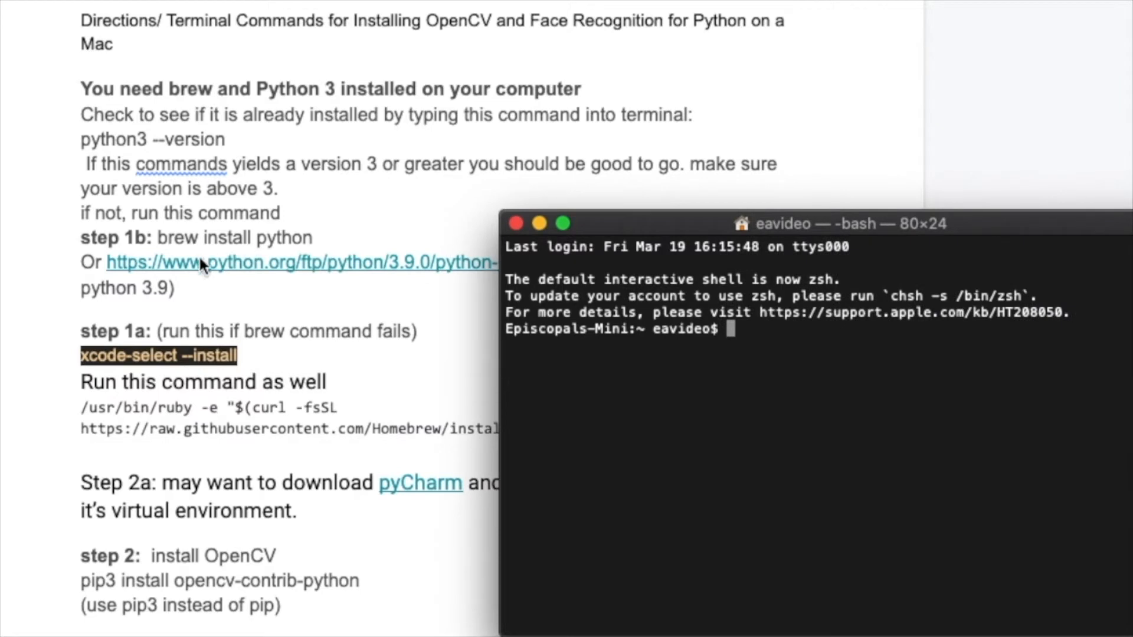
{"action": "mouse_move", "coordinate": [130, 153]}
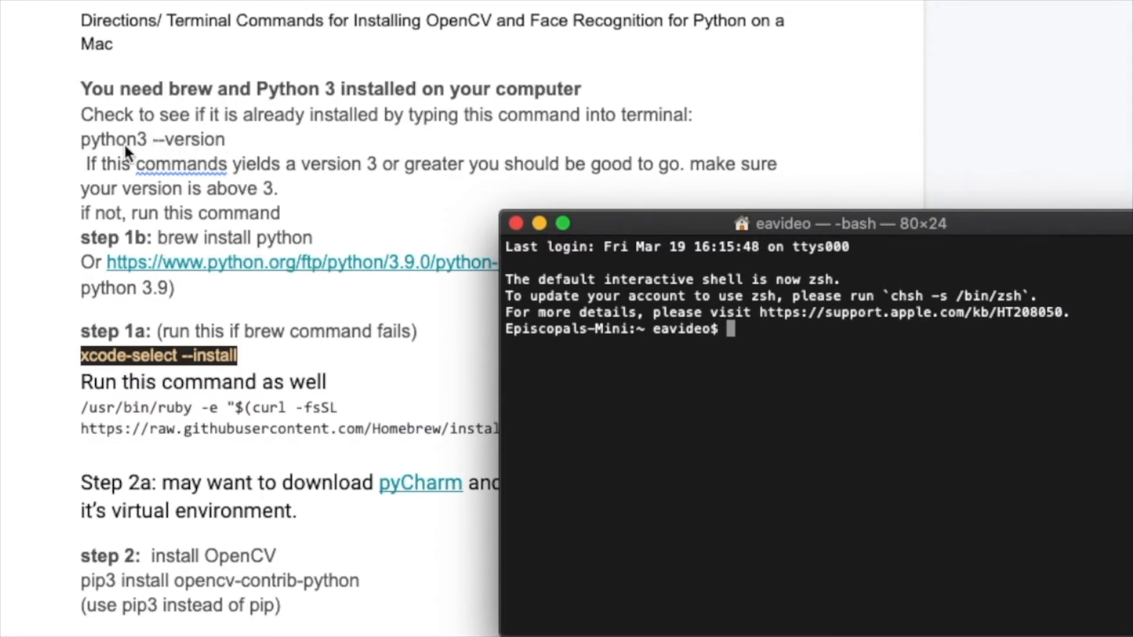
{"action": "mouse_move", "coordinate": [880, 398]}
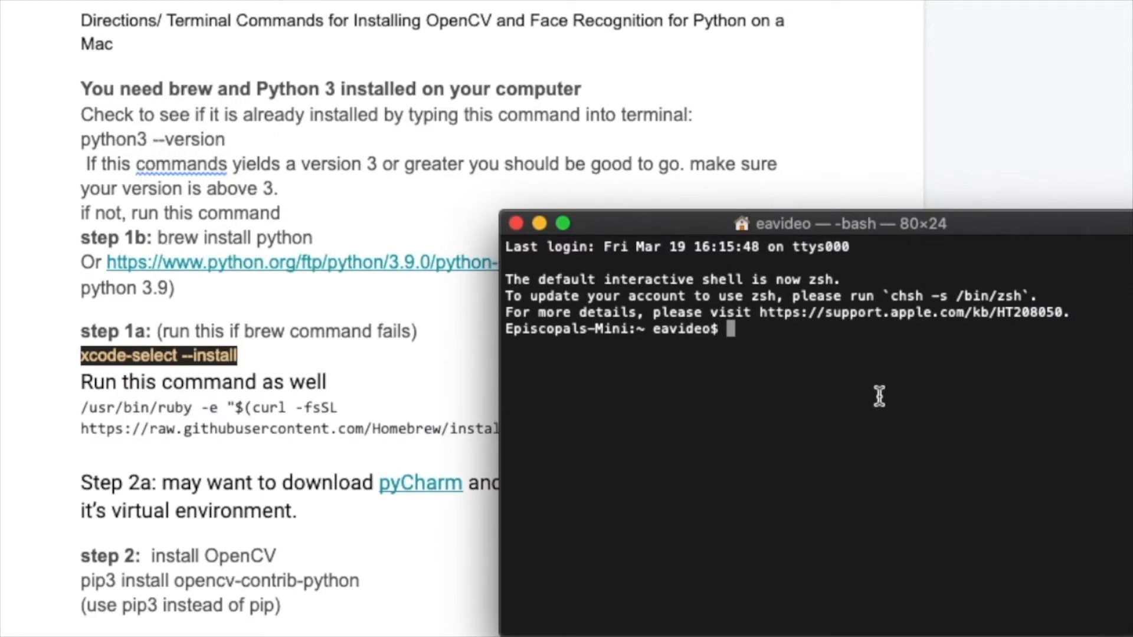
- Check python3 --version reports Python 3.8.3 and nudge the Terminal window lower
{"action": "type", "text": "python"}
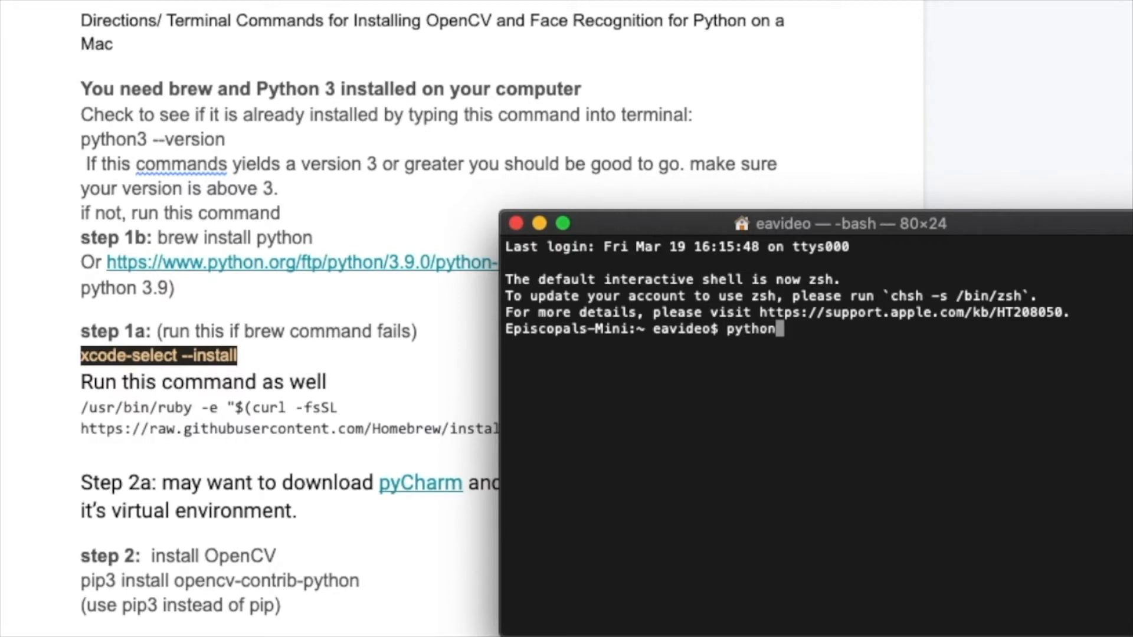
{"action": "type", "text": "3"}
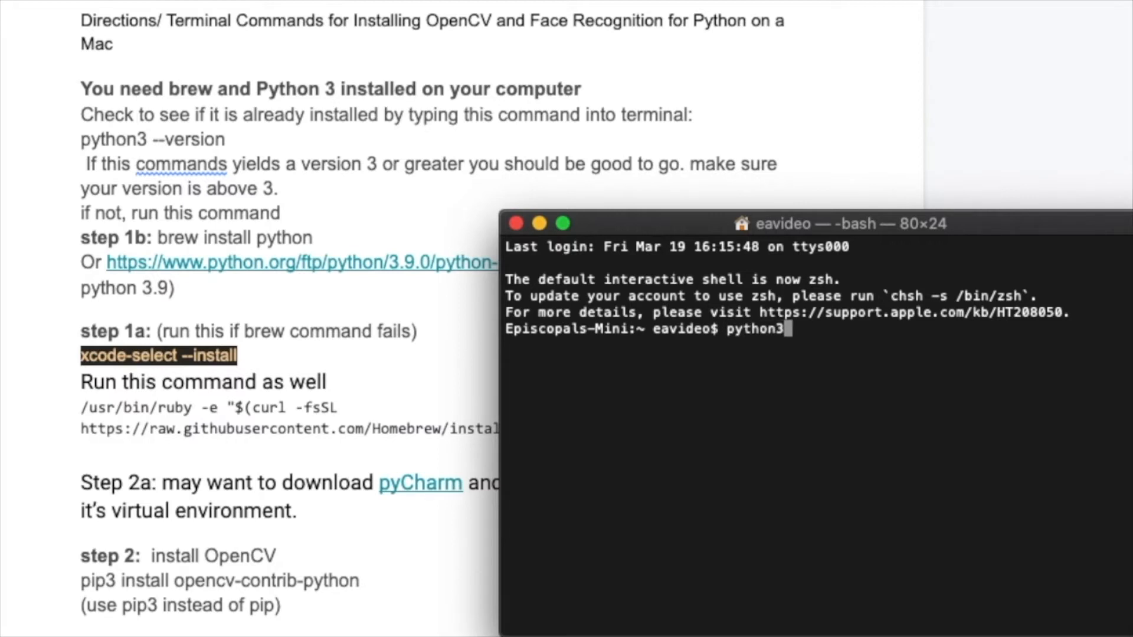
{"action": "type", "text": "-"}
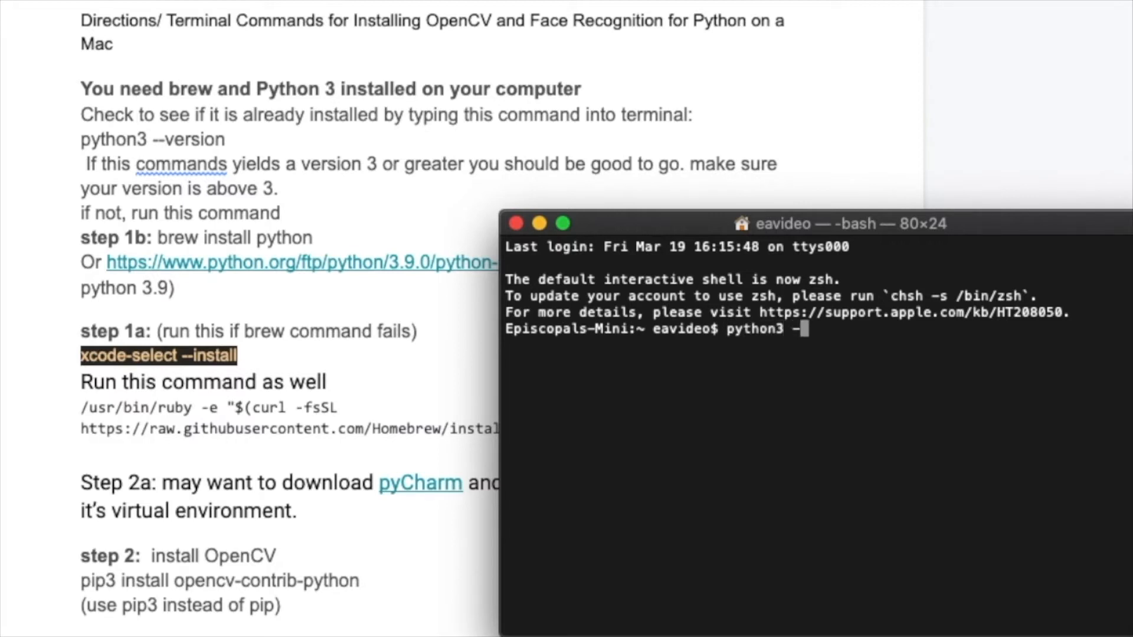
{"action": "type", "text": "version"}
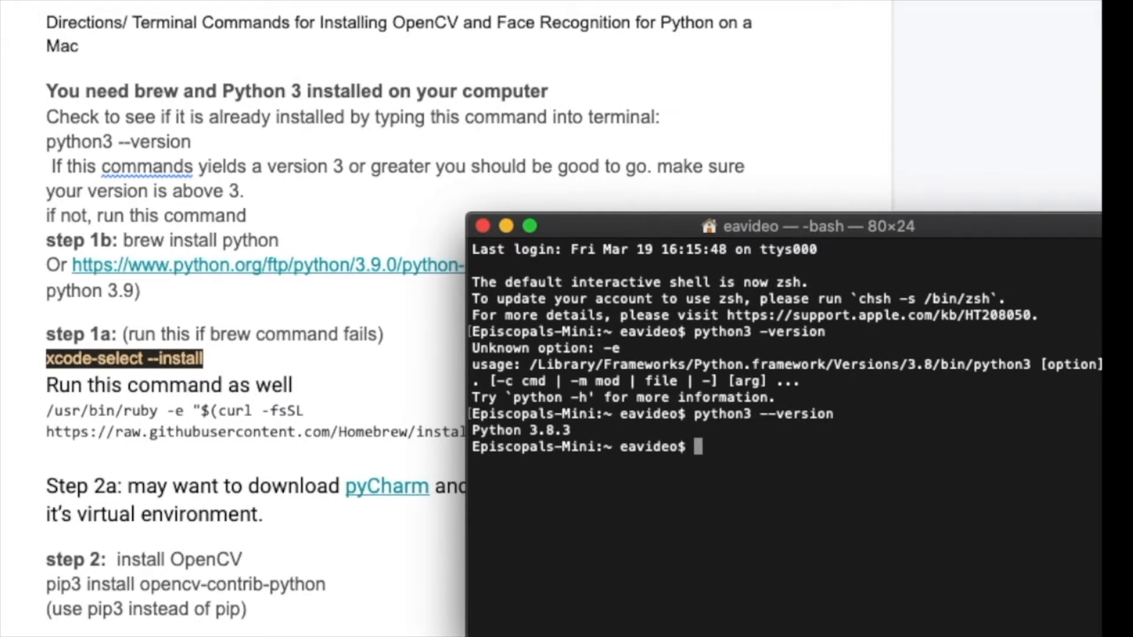
{"action": "mouse_move", "coordinate": [556, 431]}
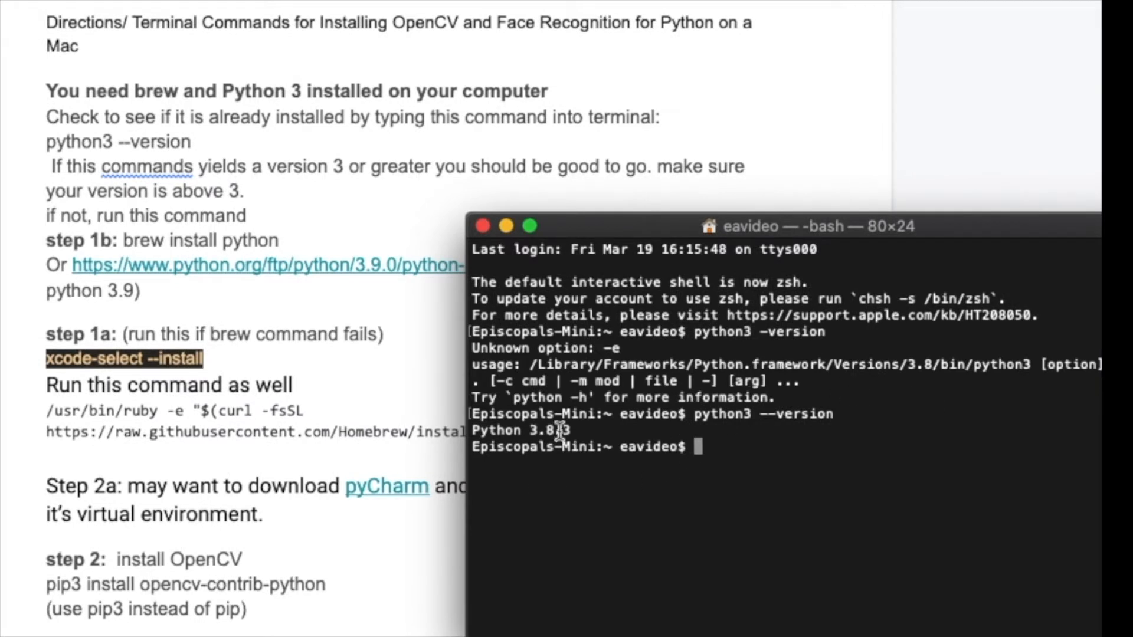
{"action": "mouse_move", "coordinate": [666, 414]}
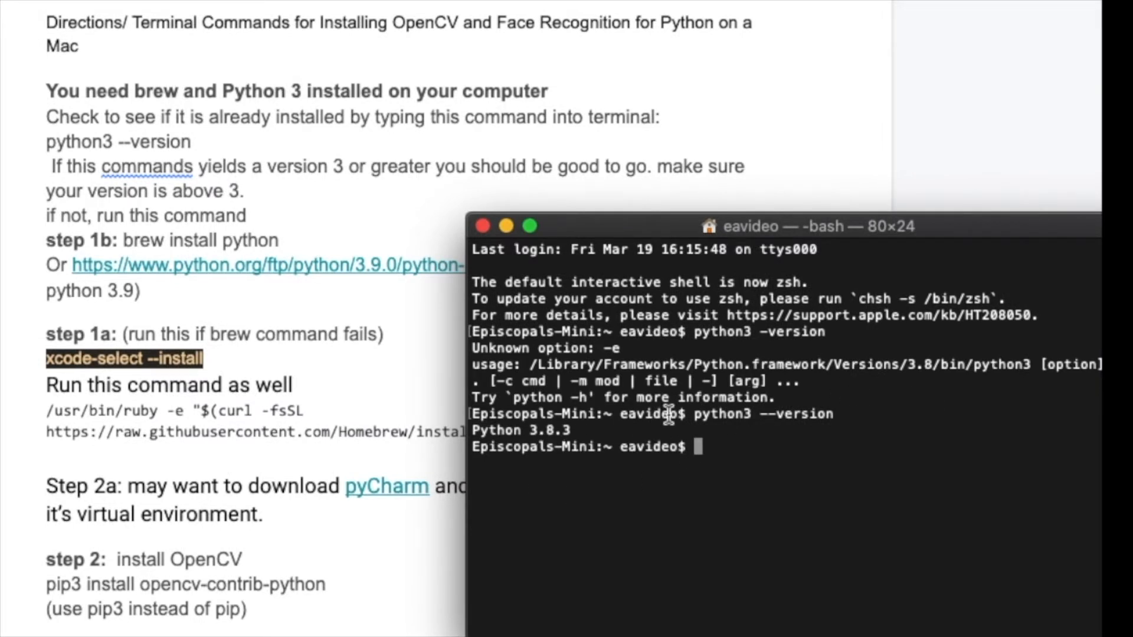
{"action": "mouse_move", "coordinate": [687, 205]}
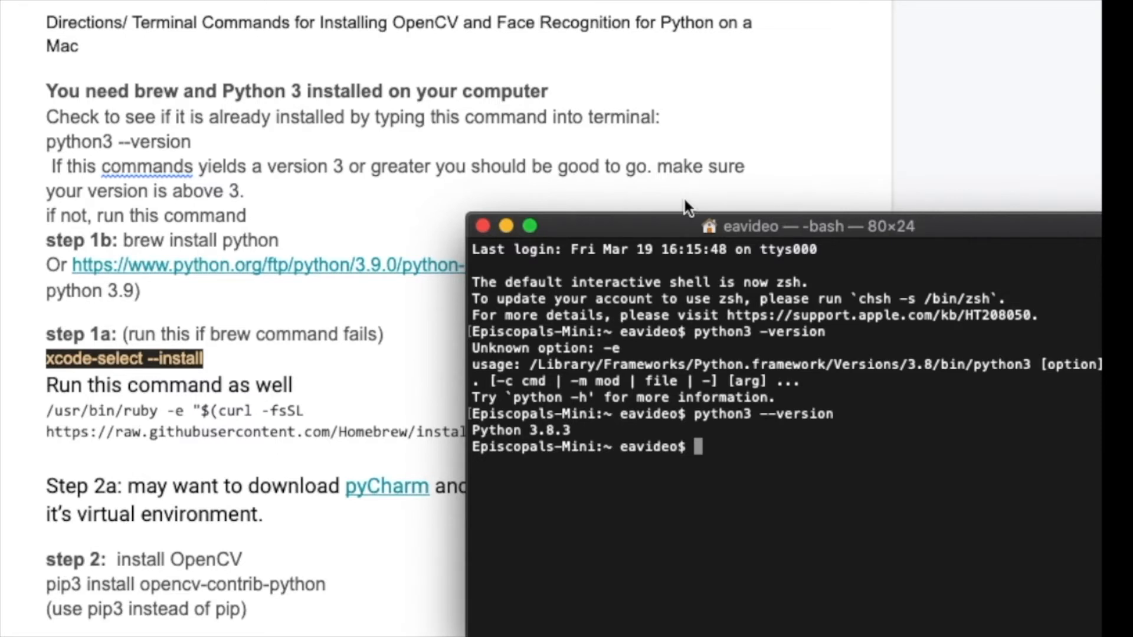
{"action": "mouse_move", "coordinate": [625, 230]}
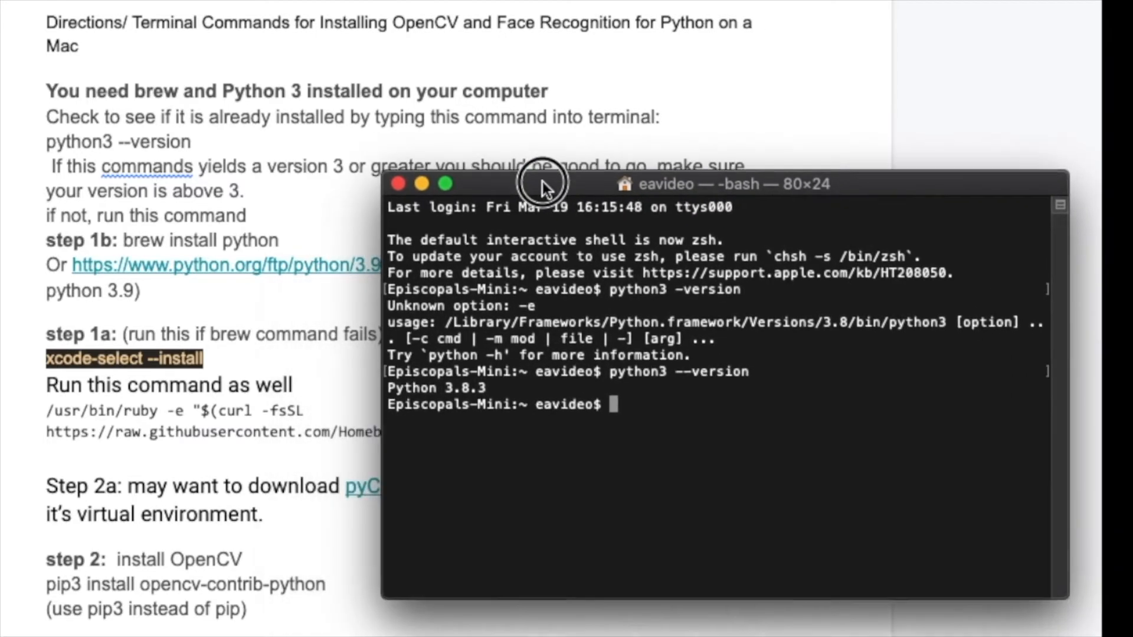
{"action": "left_click_drag", "start_coordinate": [542, 184], "coordinate": [543, 187]}
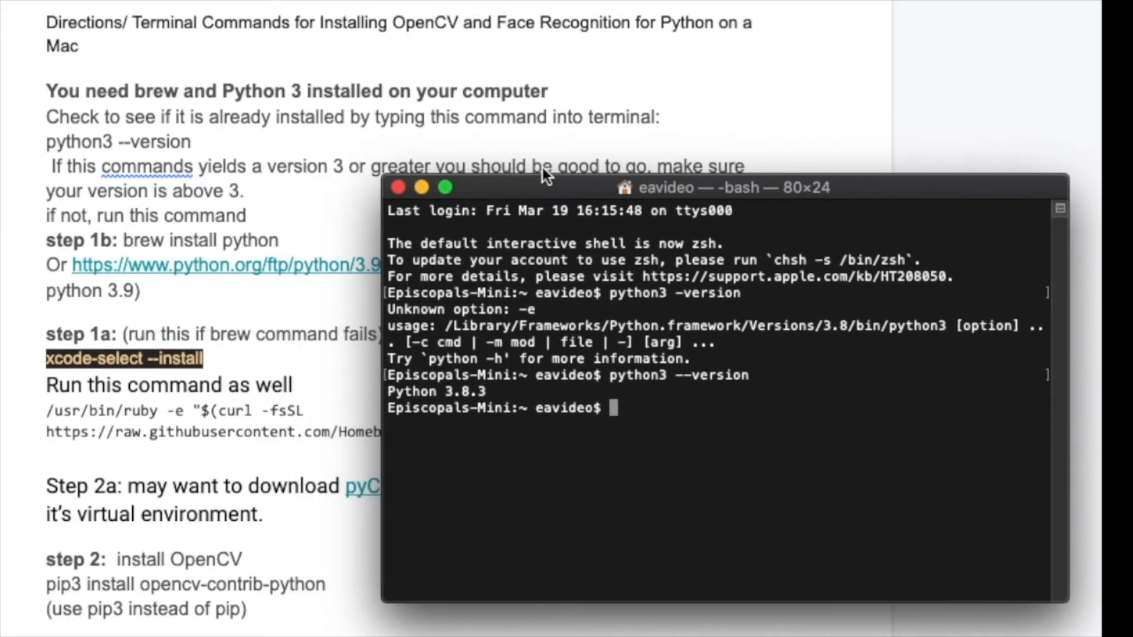
{"action": "mouse_move", "coordinate": [490, 201]}
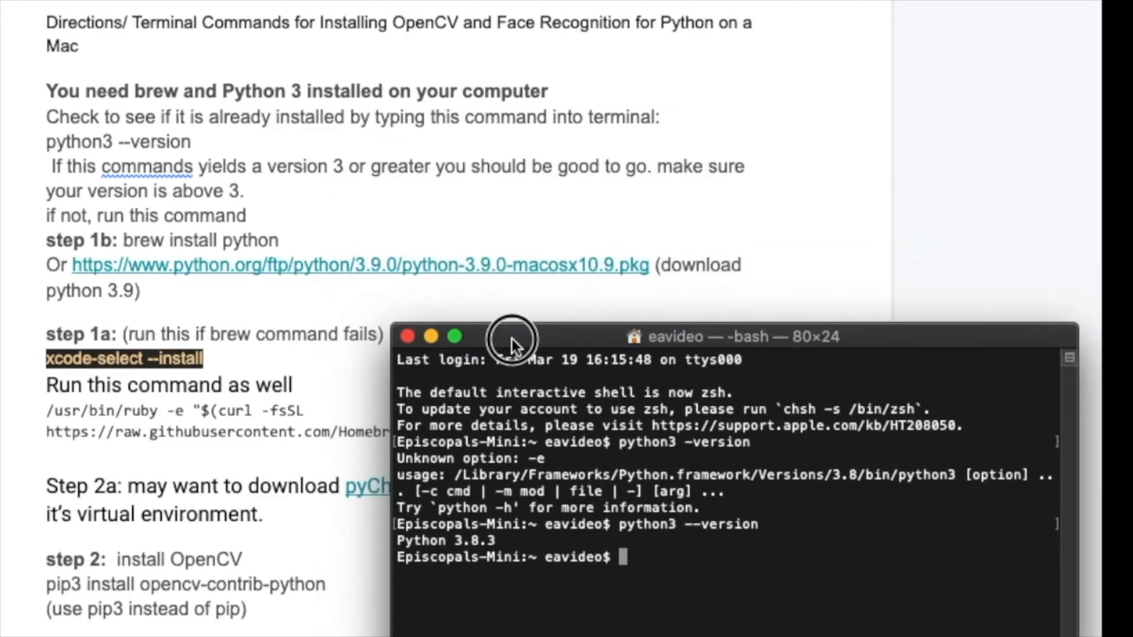
{"action": "mouse_move", "coordinate": [502, 351]}
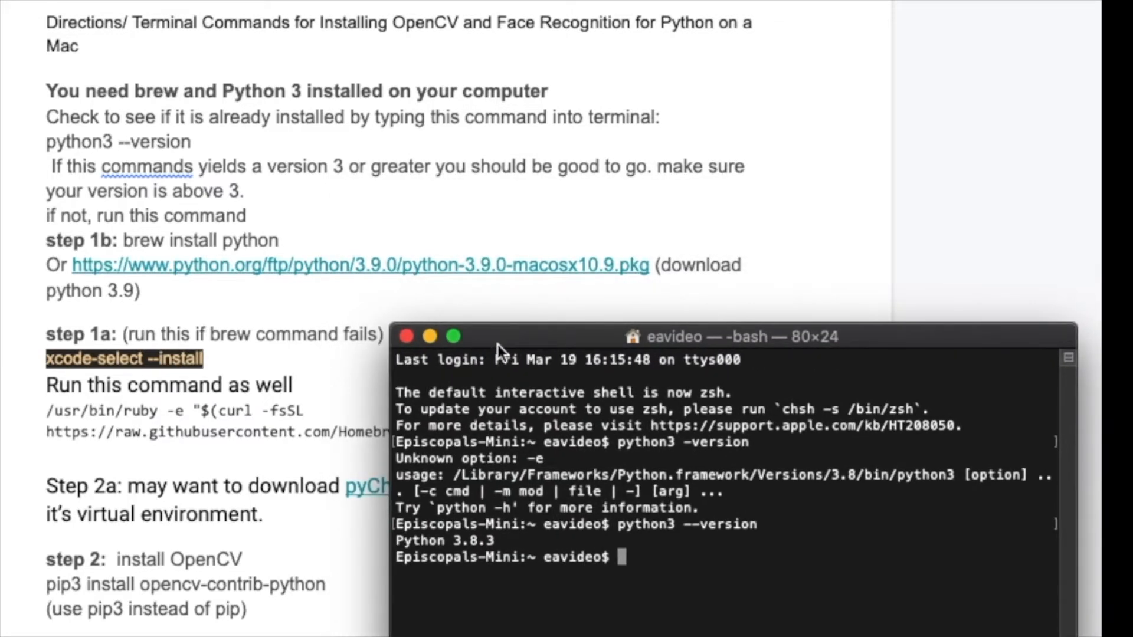
{"action": "mouse_move", "coordinate": [425, 304]}
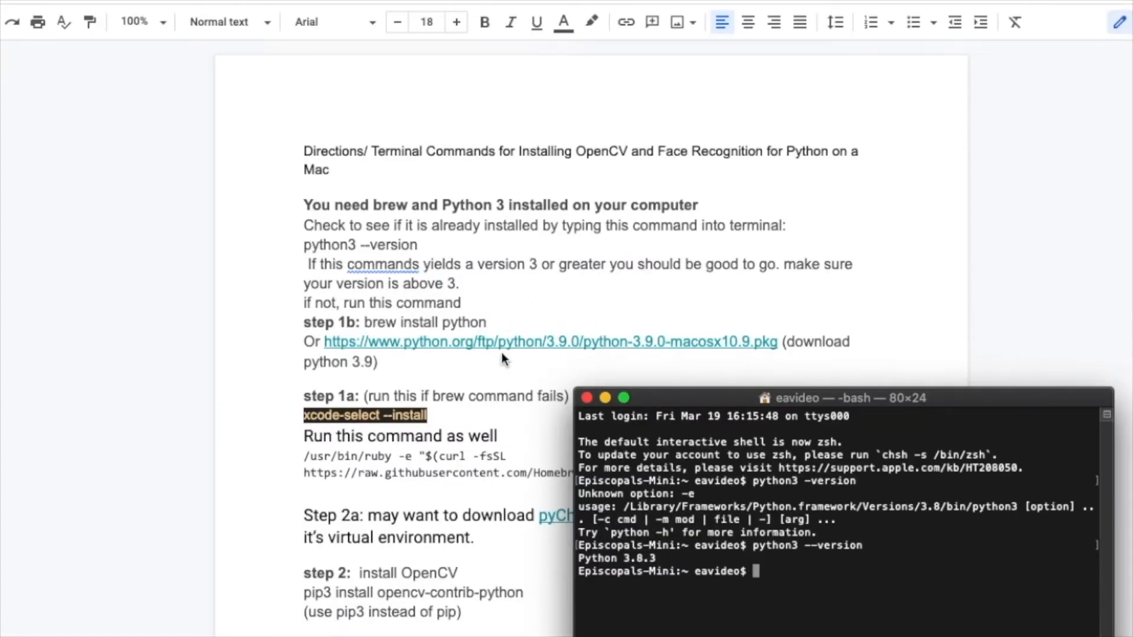
{"action": "mouse_move", "coordinate": [253, 405]}
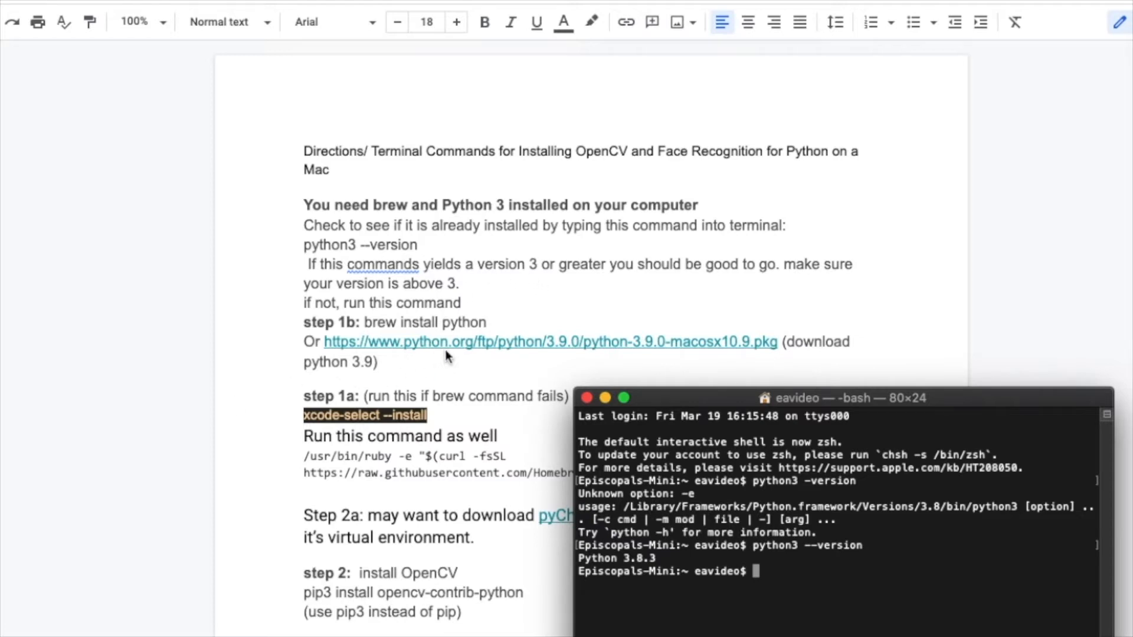
{"action": "mouse_move", "coordinate": [586, 353]}
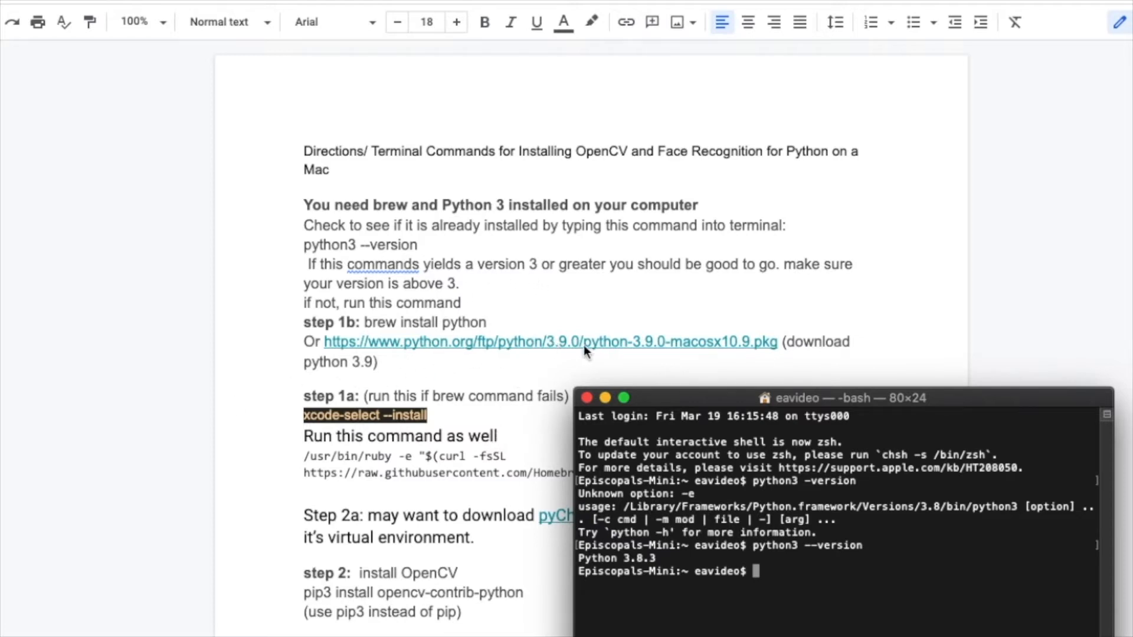
{"action": "mouse_move", "coordinate": [745, 354]}
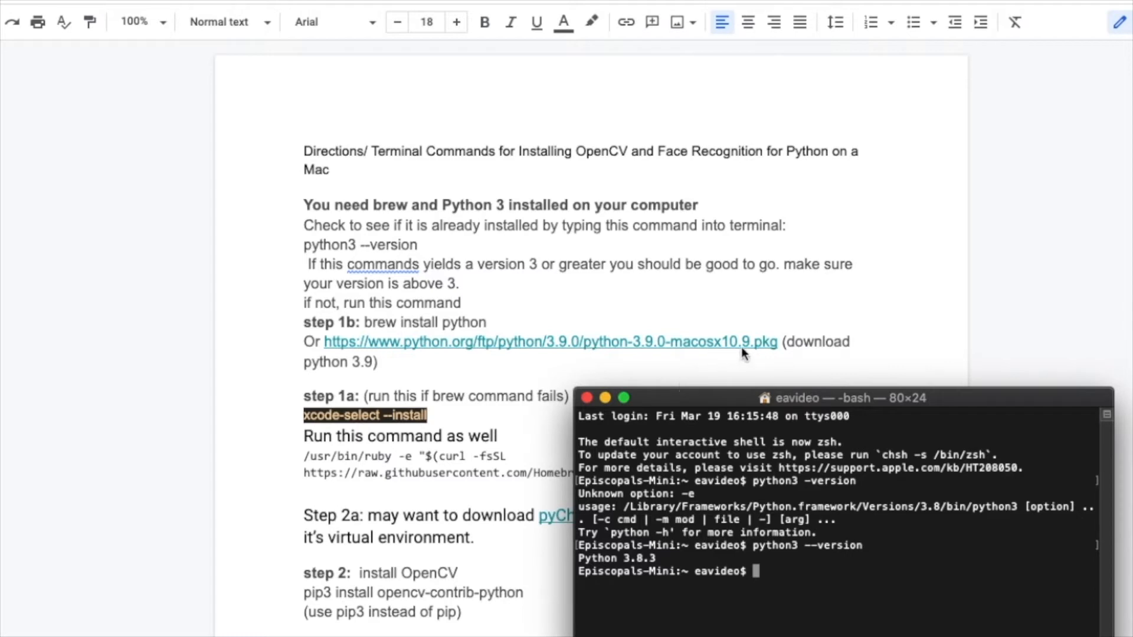
{"action": "mouse_move", "coordinate": [375, 330]}
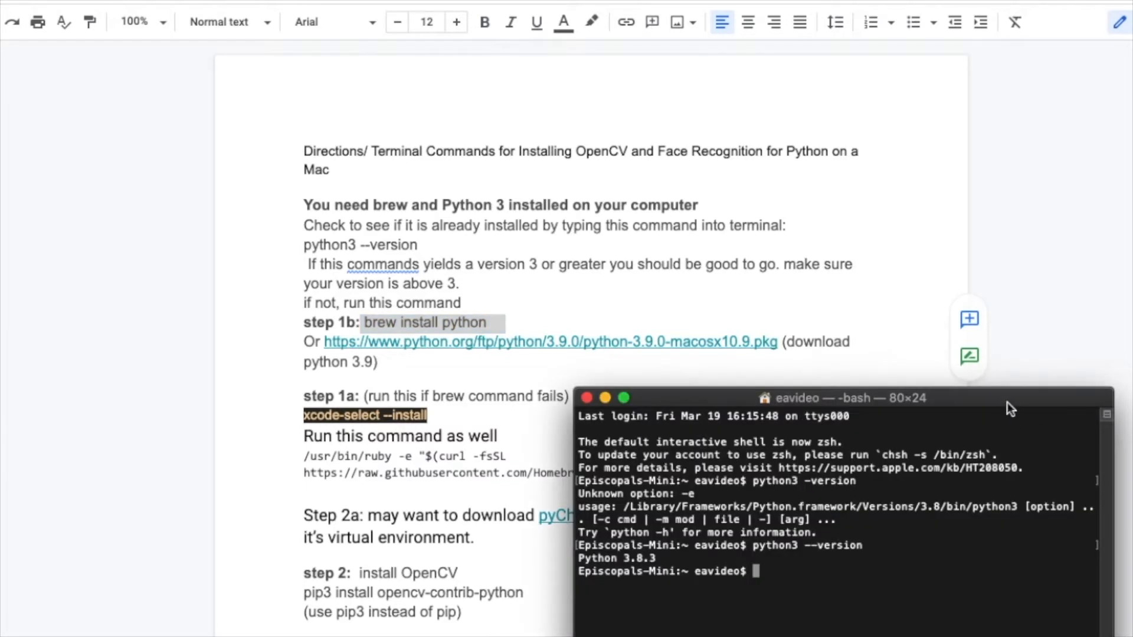
{"action": "left_click_drag", "start_coordinate": [845, 404], "coordinate": [845, 255]}
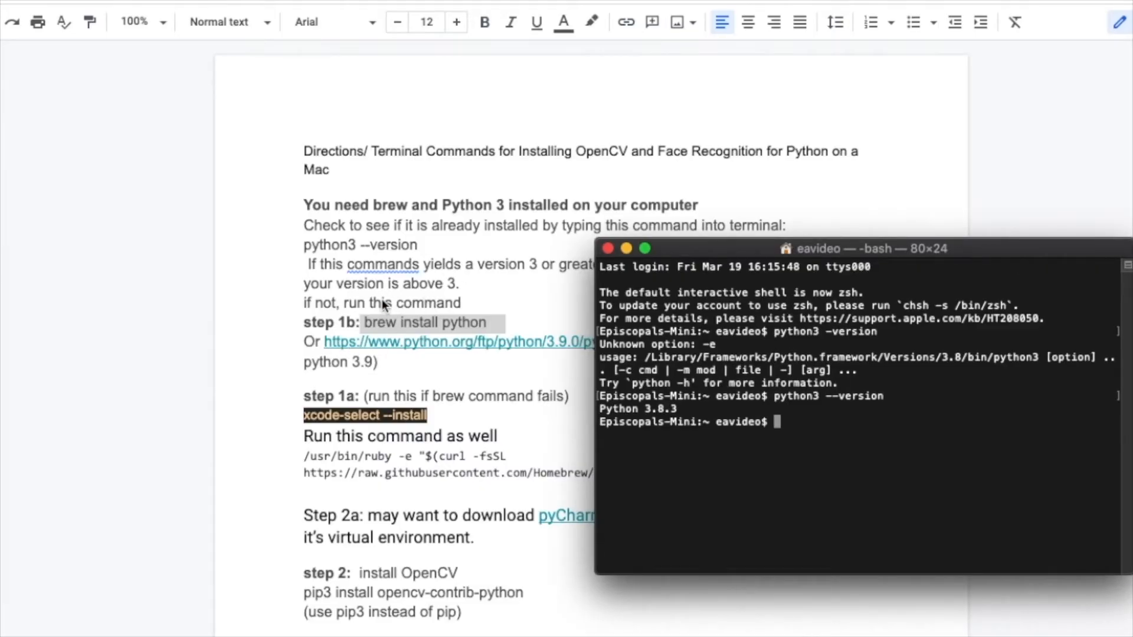
{"action": "mouse_move", "coordinate": [362, 457]}
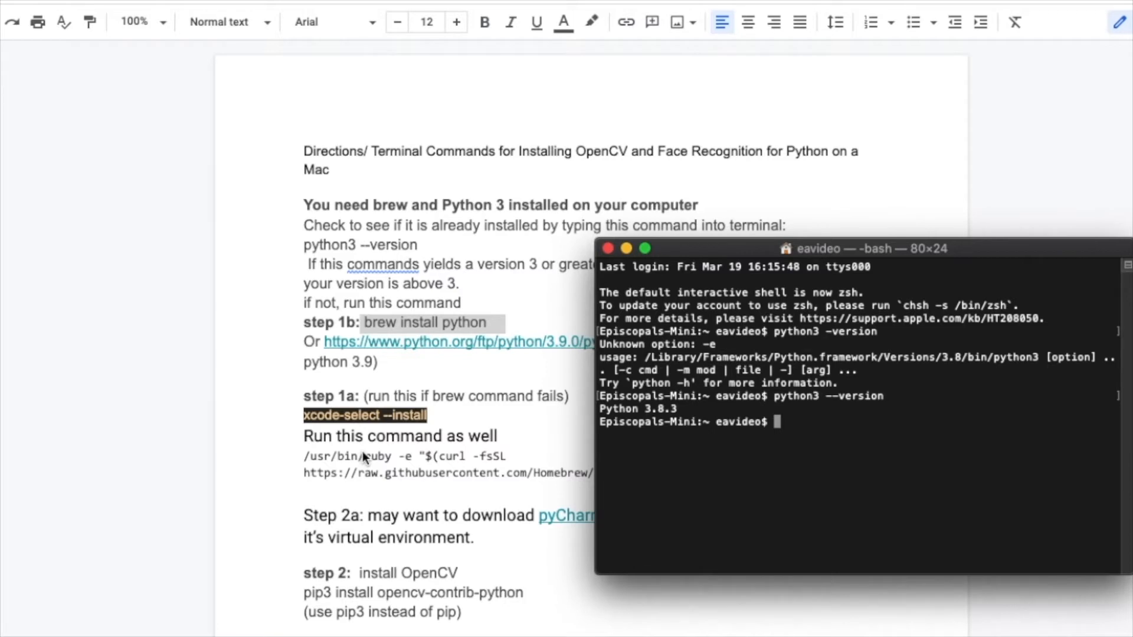
{"action": "mouse_move", "coordinate": [535, 517]}
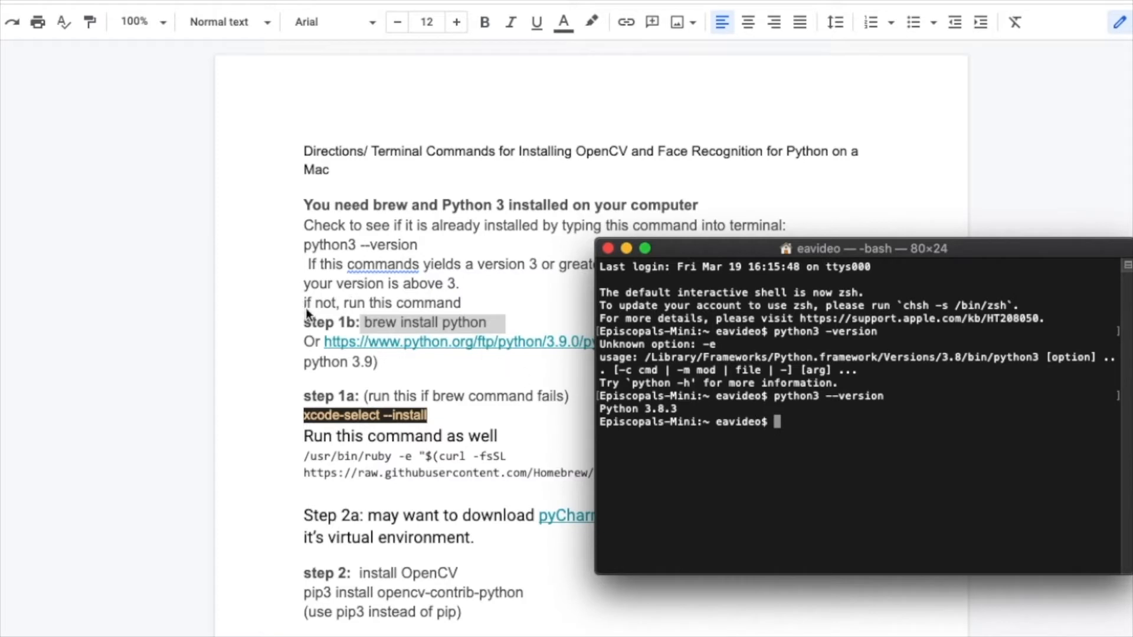
{"action": "mouse_move", "coordinate": [719, 606]}
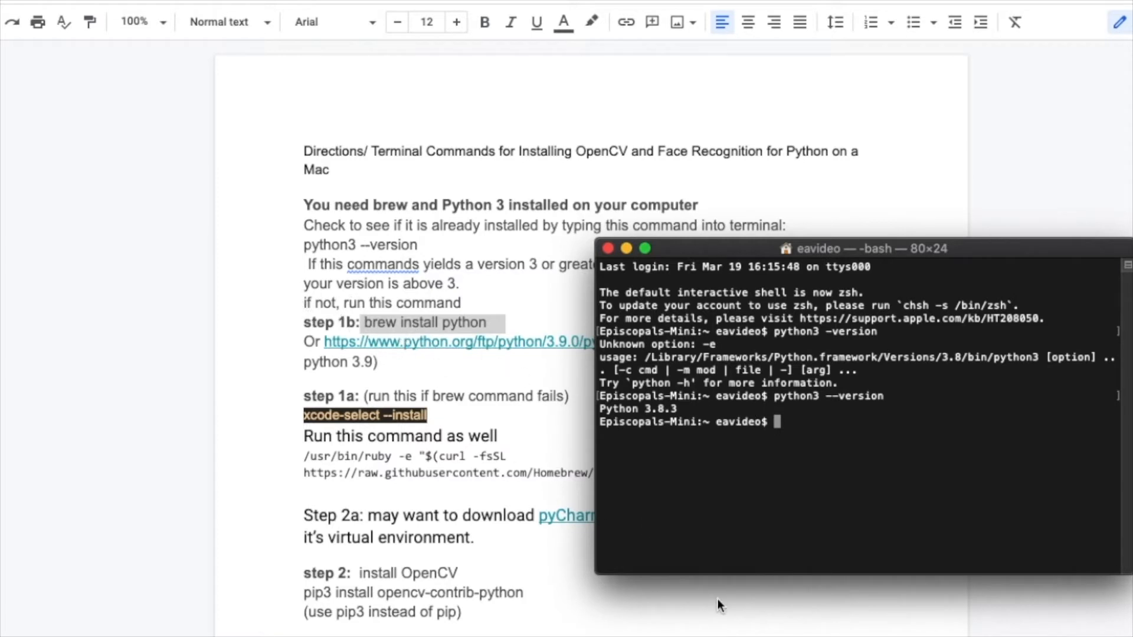
{"action": "mouse_move", "coordinate": [454, 421]}
{"action": "type", "text": "xcode-select --install"}
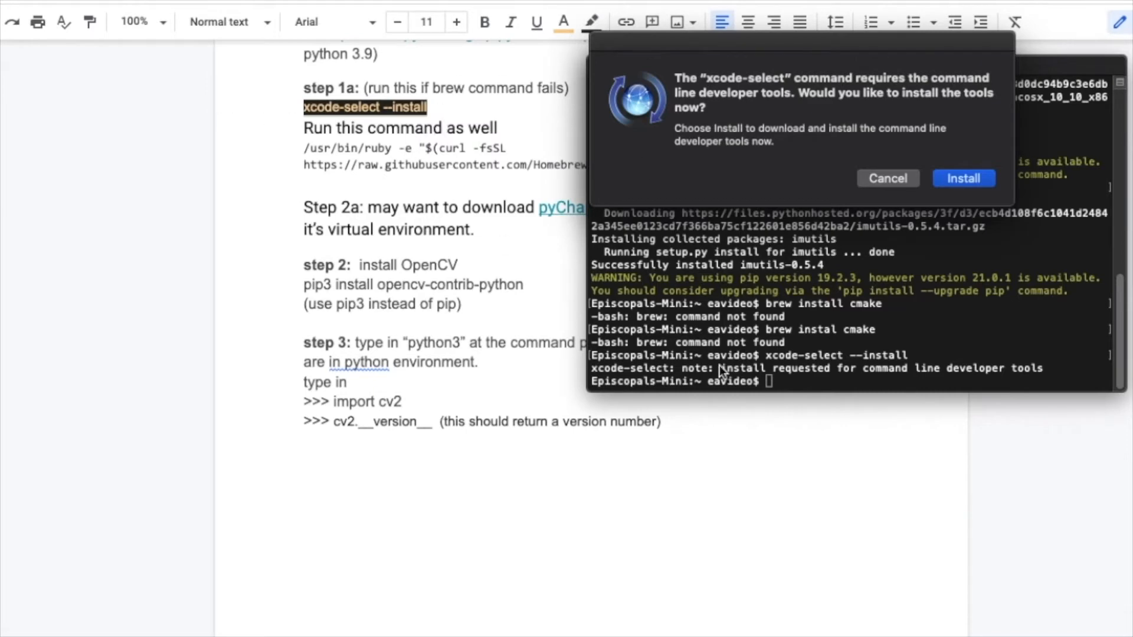
- Start the command line developer tools install and accept its license
{"action": "left_click", "coordinate": [963, 178]}
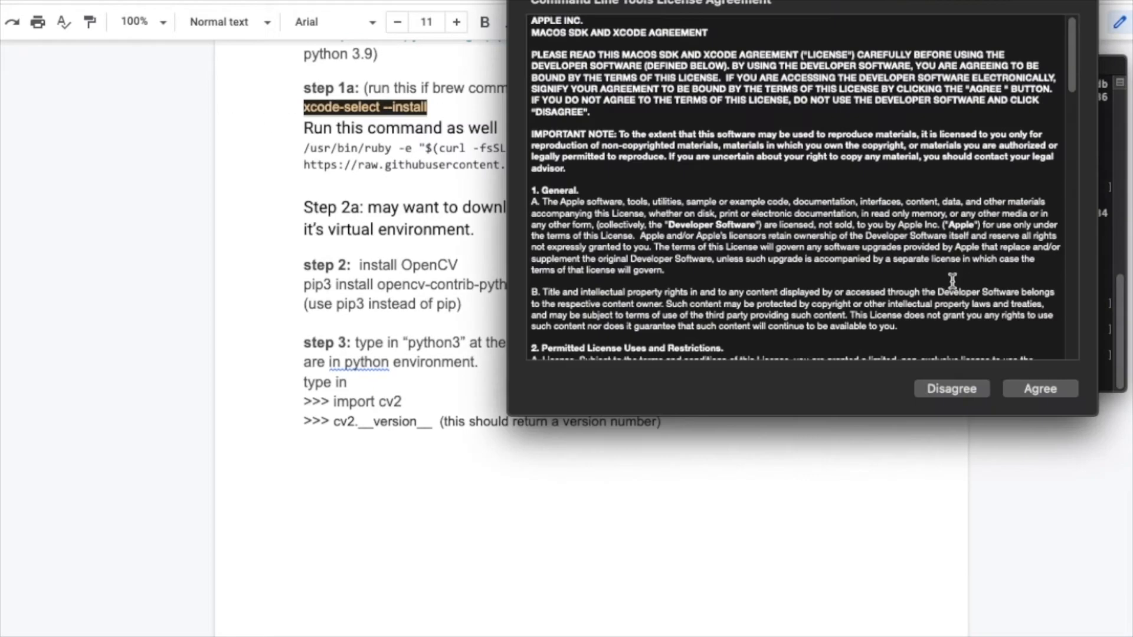
{"action": "left_click", "coordinate": [1039, 388]}
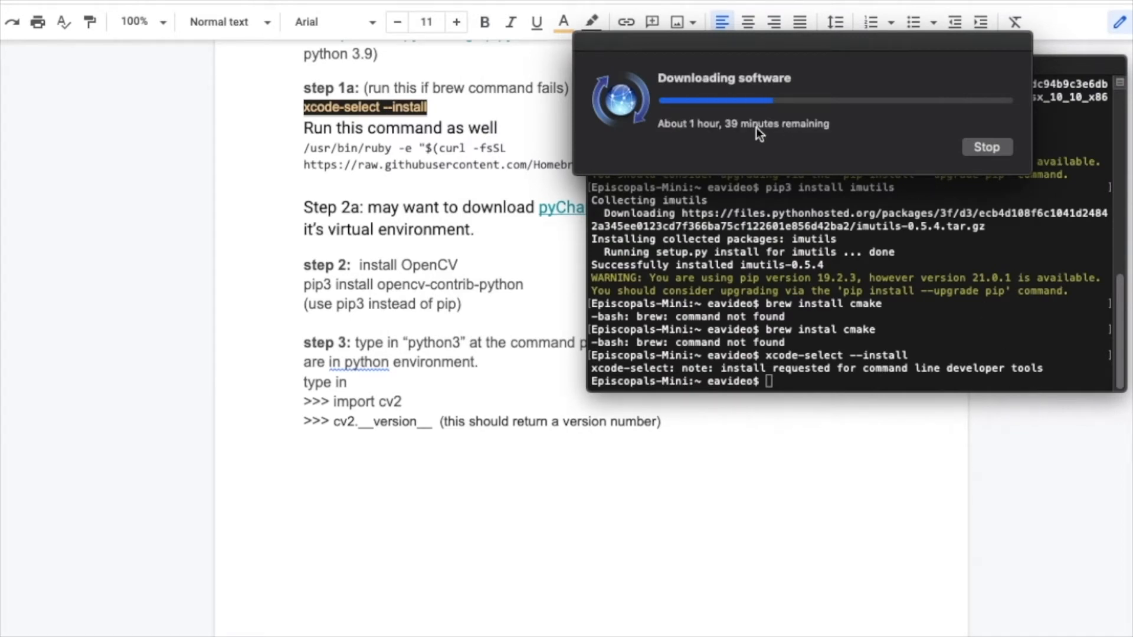
{"action": "mouse_move", "coordinate": [678, 304]}
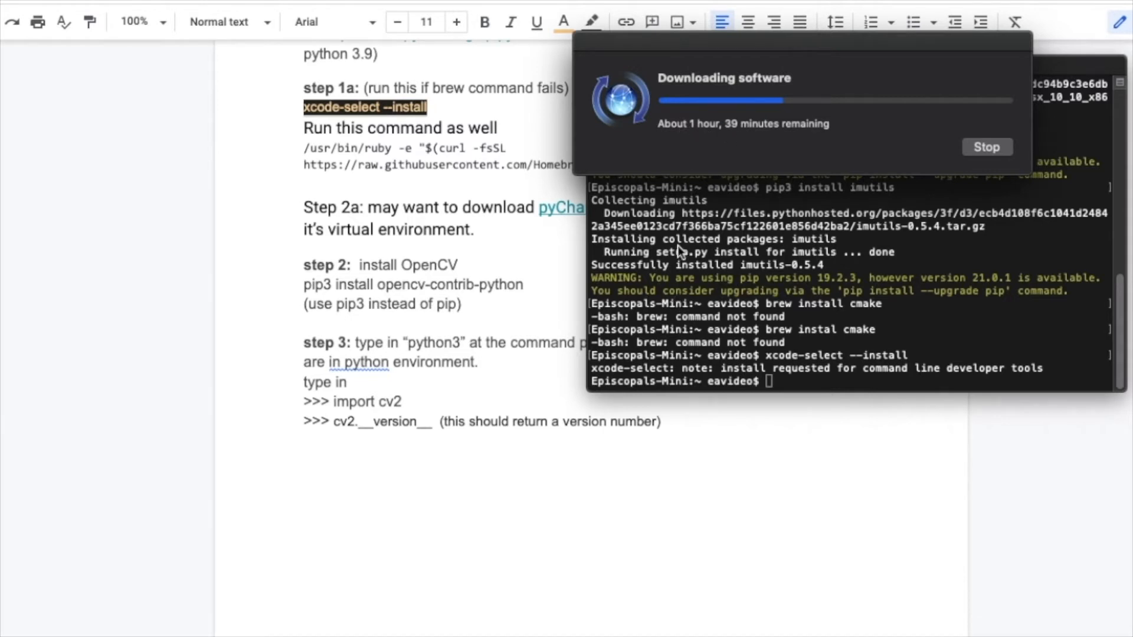
{"action": "mouse_move", "coordinate": [800, 263]}
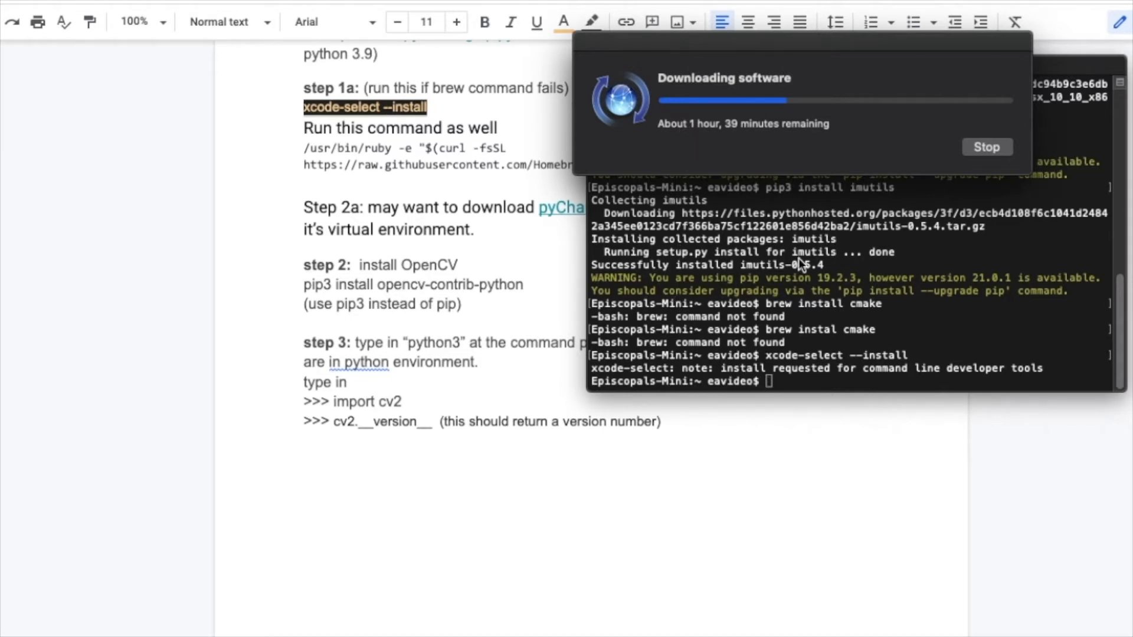
{"action": "mouse_move", "coordinate": [823, 268]}
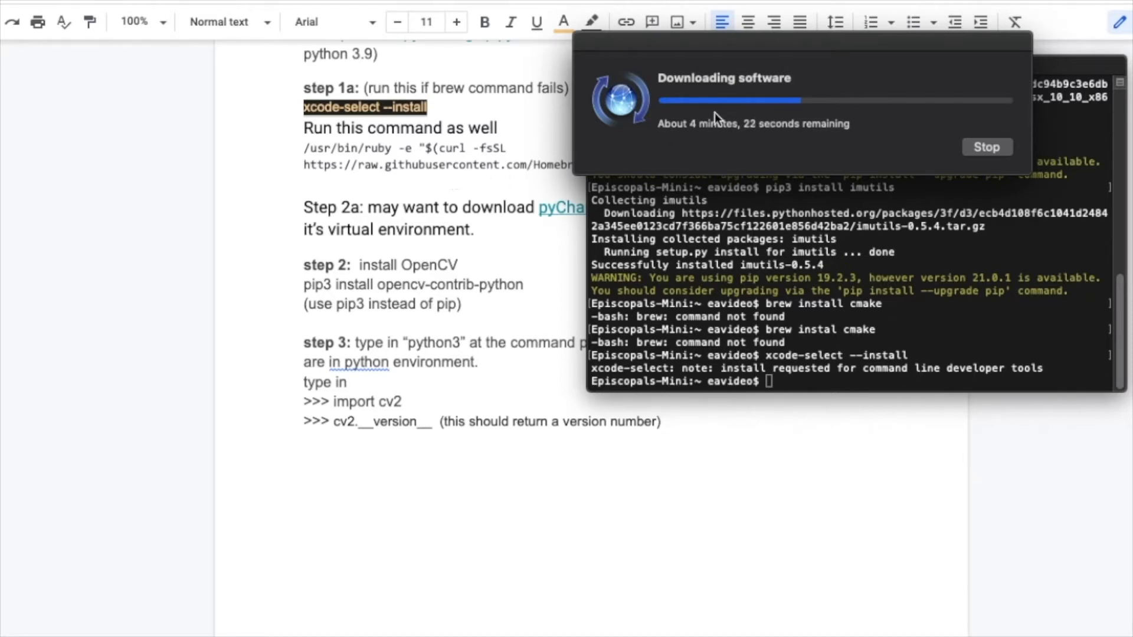
{"action": "mouse_move", "coordinate": [415, 192]}
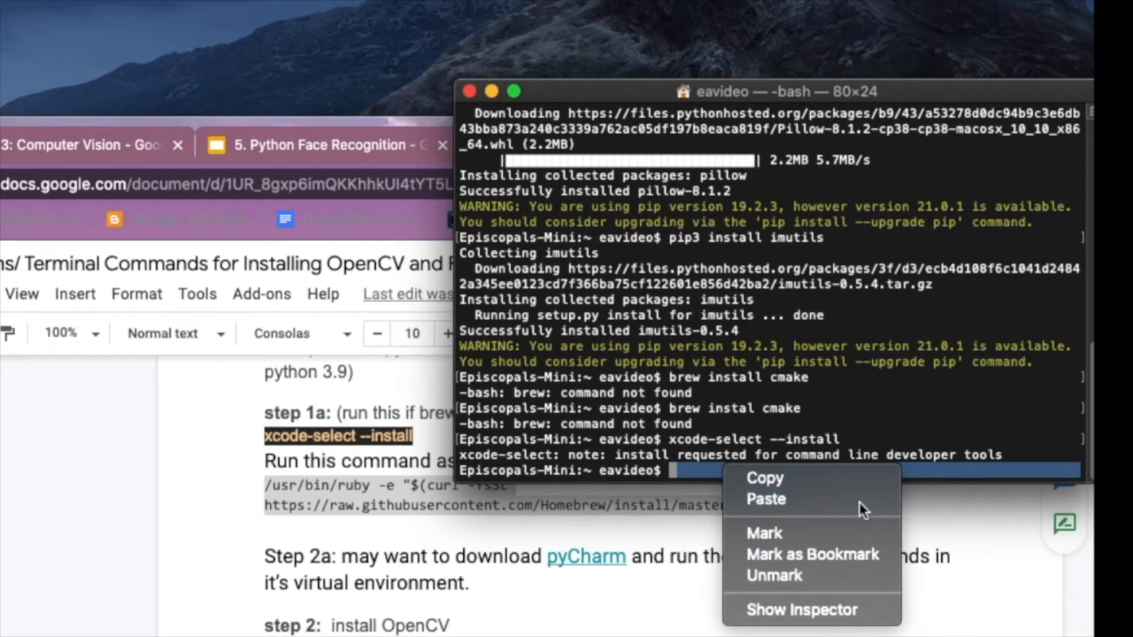
- Paste and run the Homebrew install command, confirming it may create its directories
{"action": "left_click", "coordinate": [765, 500]}
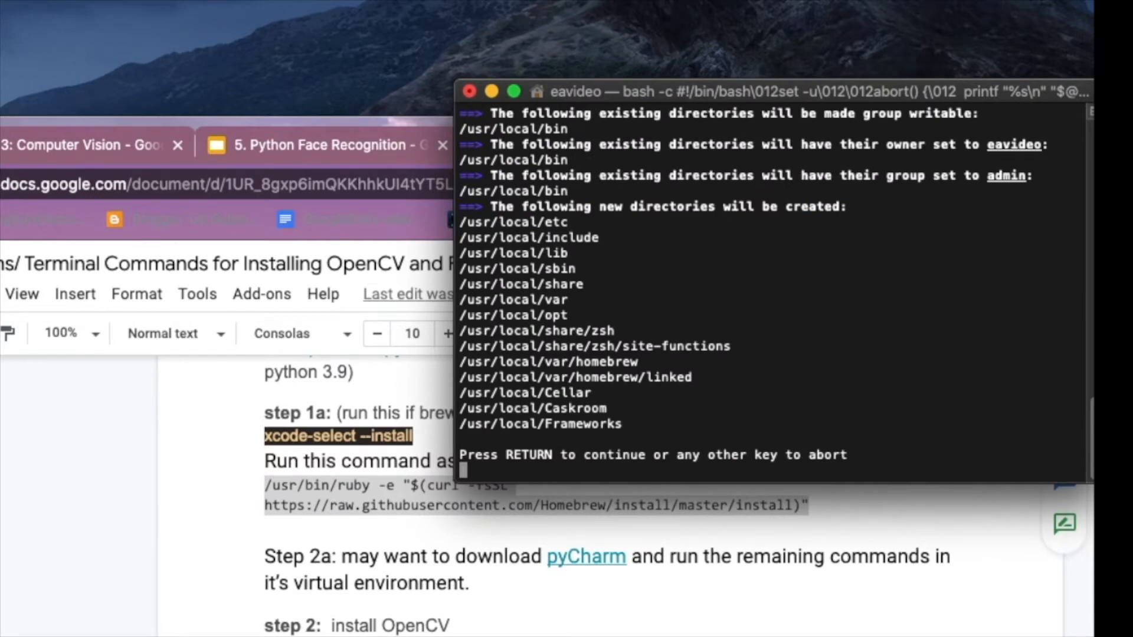
{"action": "key", "text": "Return"}
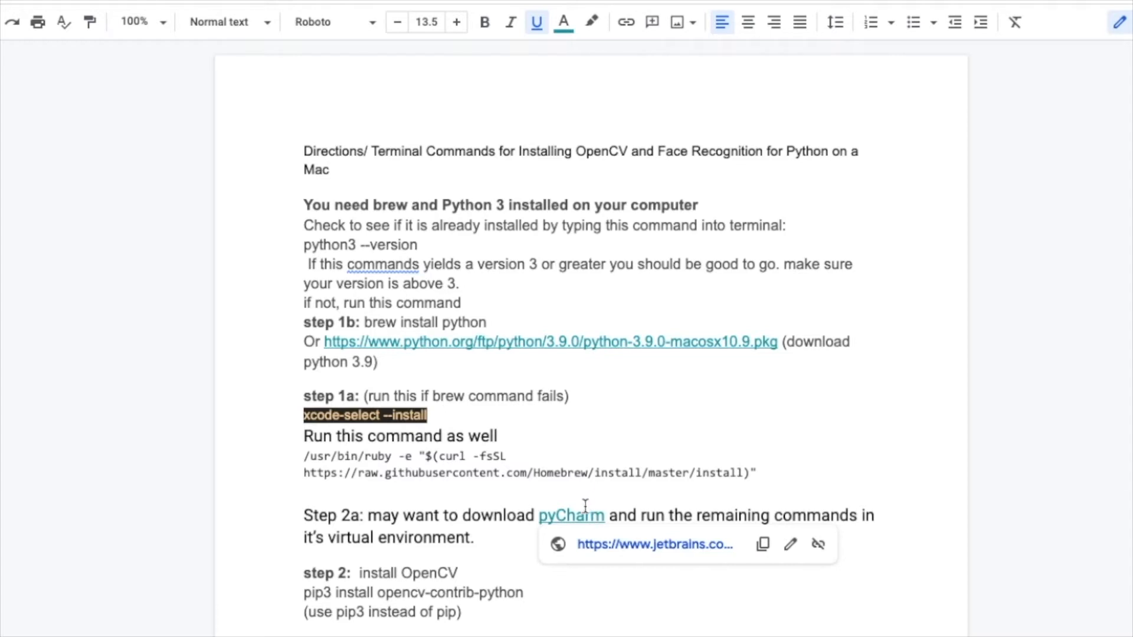
{"action": "mouse_move", "coordinate": [687, 582]}
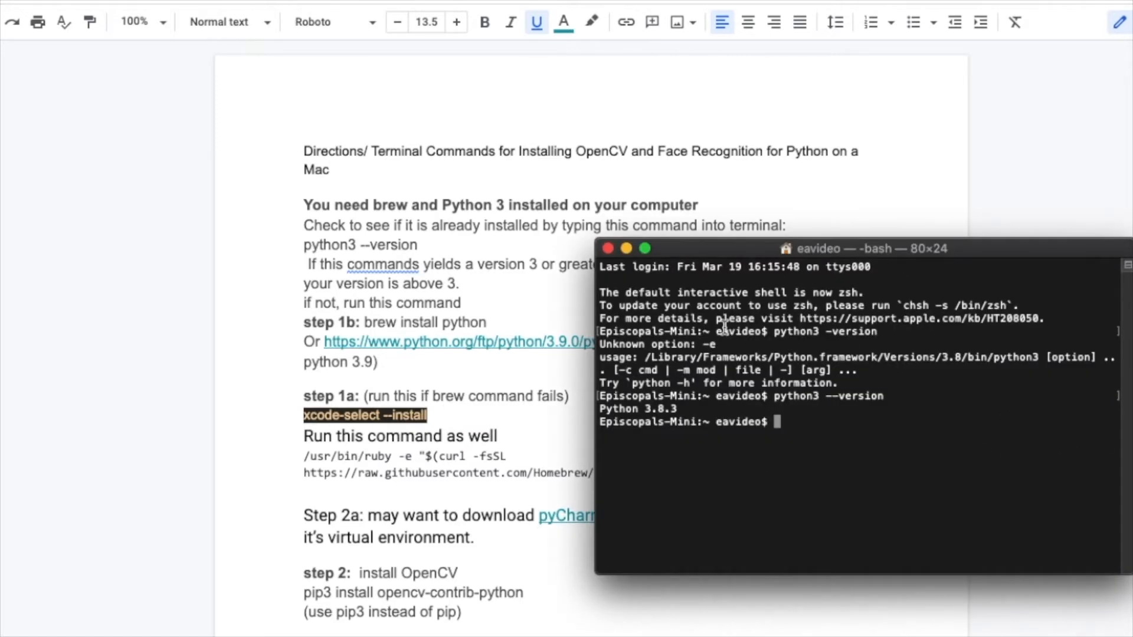
{"action": "mouse_move", "coordinate": [697, 422]}
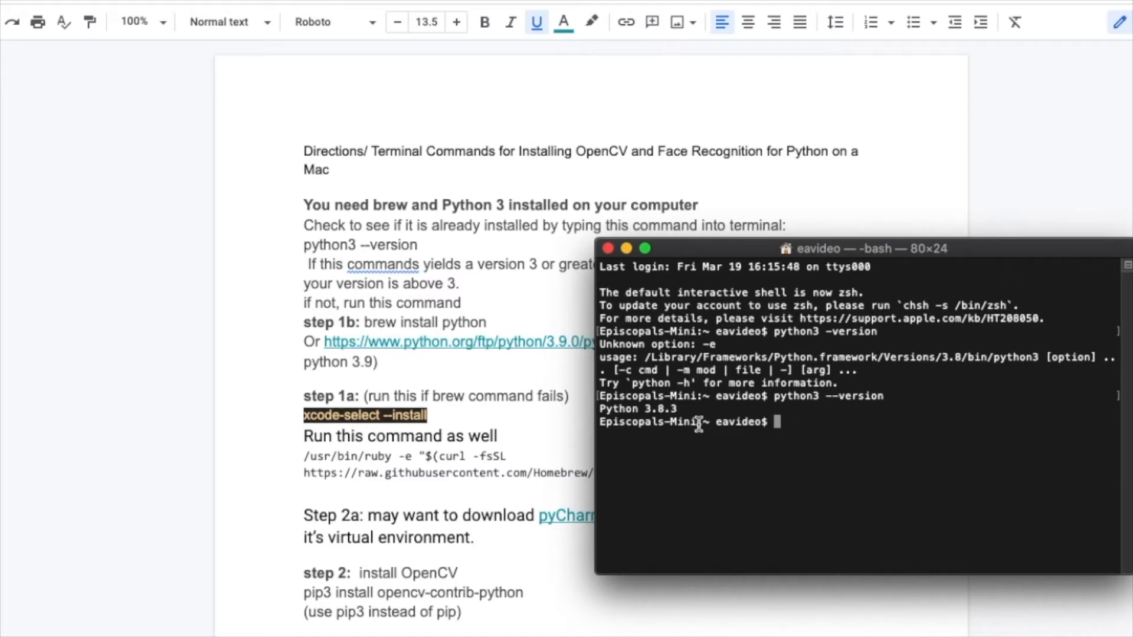
{"action": "mouse_move", "coordinate": [850, 480]}
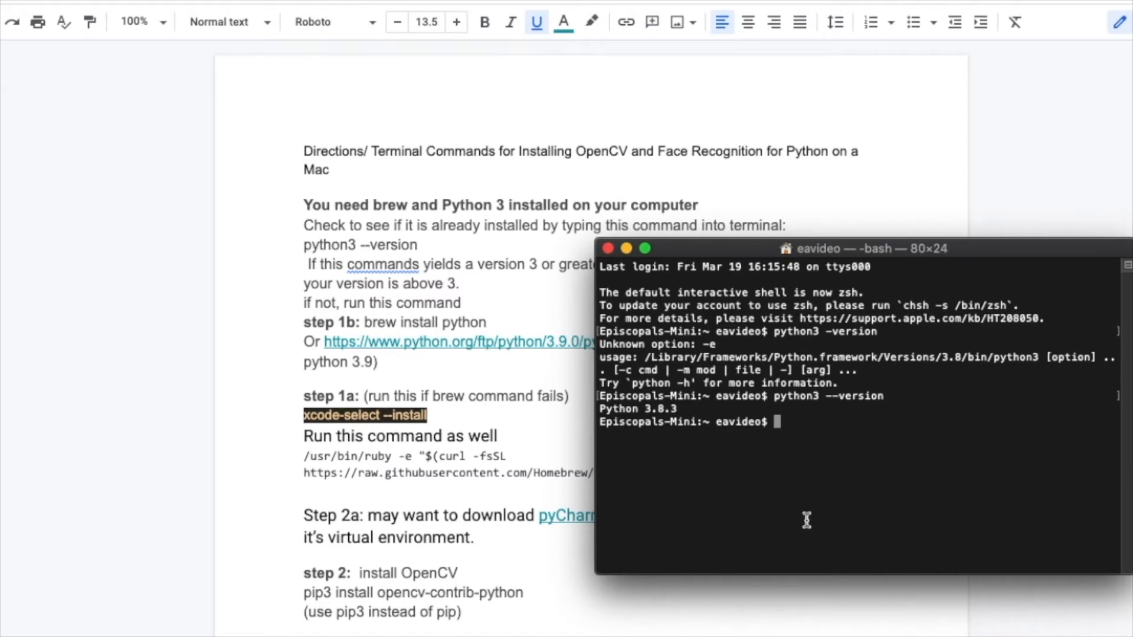
{"action": "mouse_move", "coordinate": [644, 481]}
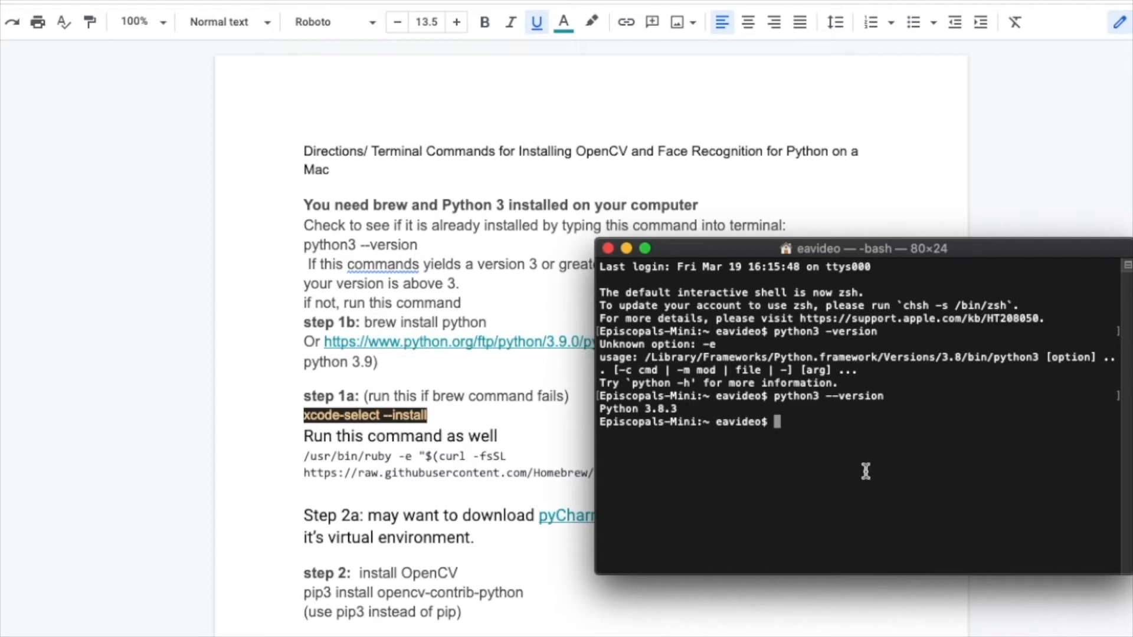
{"action": "mouse_move", "coordinate": [910, 446]}
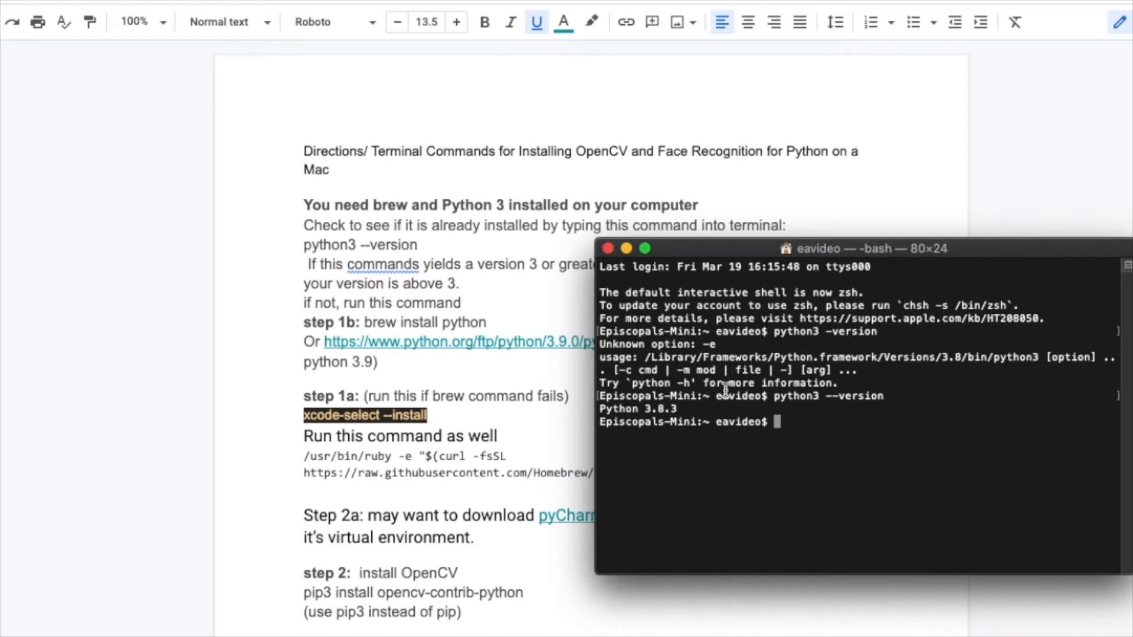
{"action": "mouse_move", "coordinate": [1069, 385]}
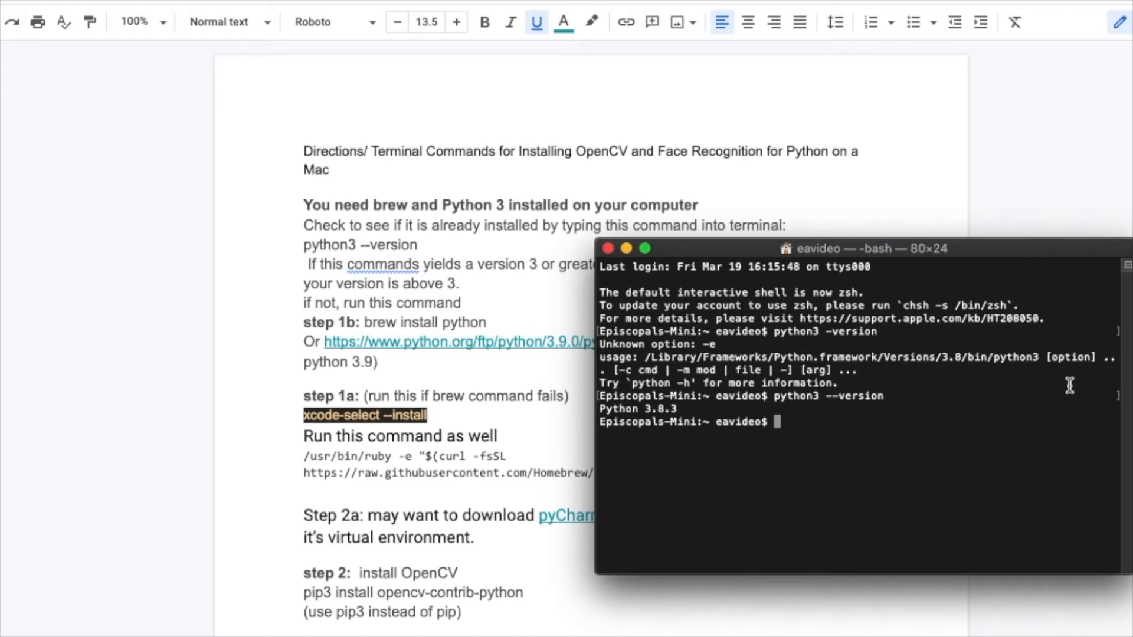
{"action": "mouse_move", "coordinate": [726, 249]}
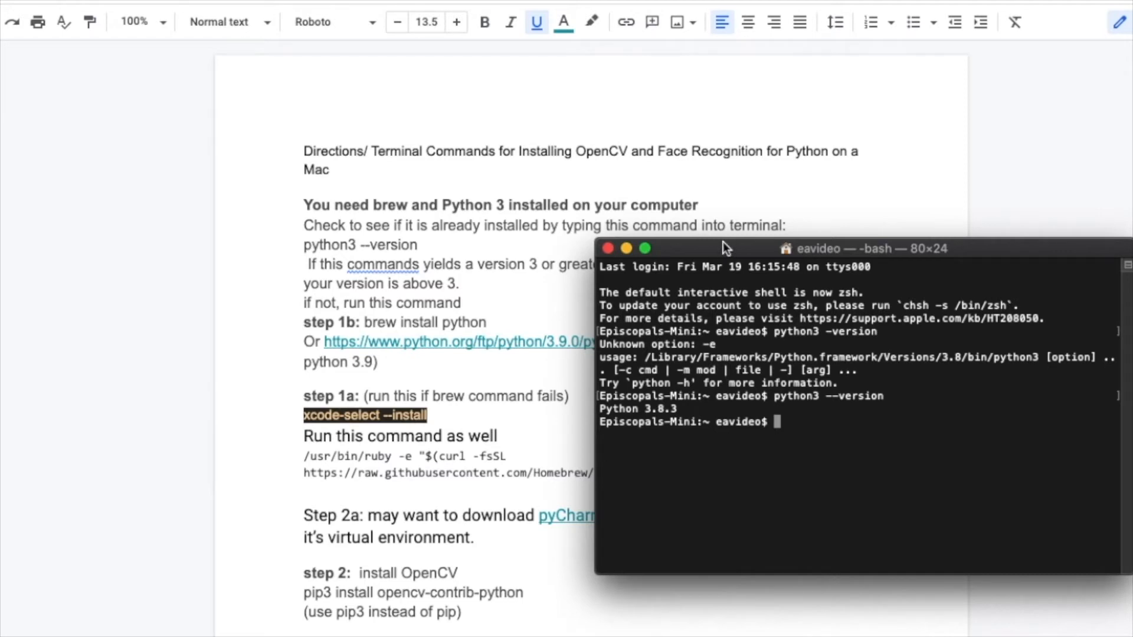
- Move the Terminal window to the right so the setup directions are visible
{"action": "left_click_drag", "start_coordinate": [722, 248], "coordinate": [874, 215]}
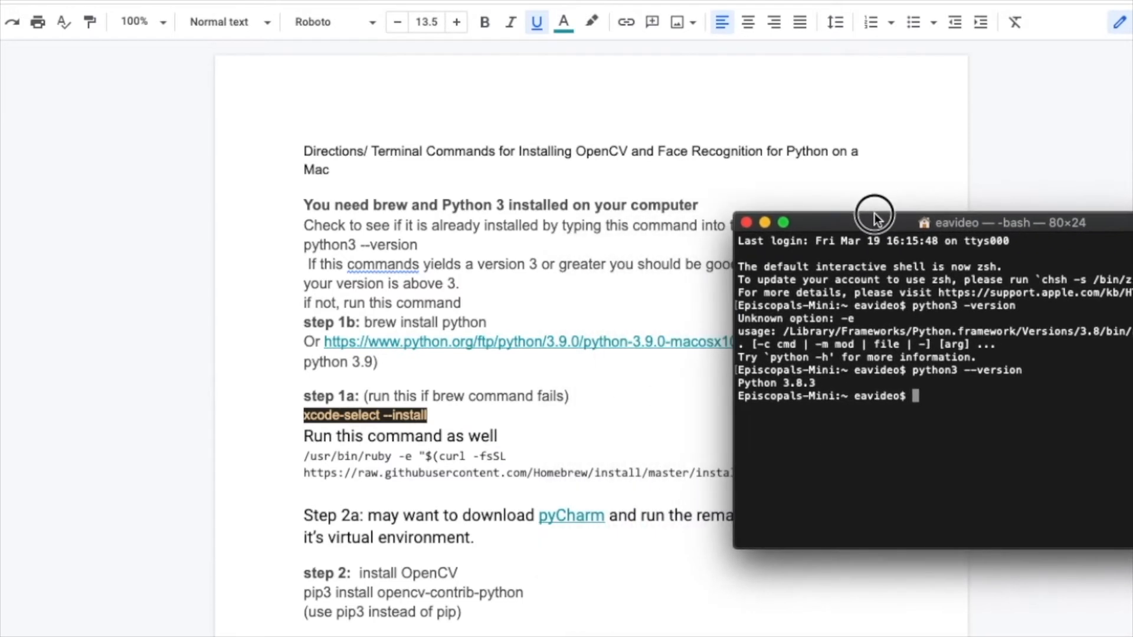
{"action": "left_click_drag", "start_coordinate": [875, 217], "coordinate": [1062, 414]}
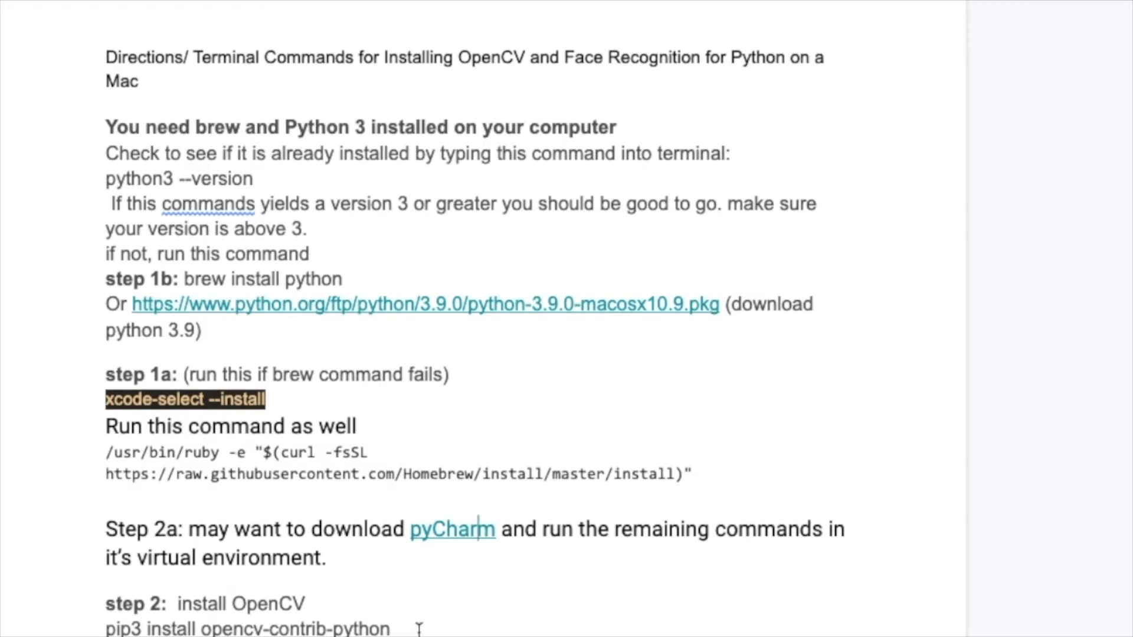
- Run pip3 install opencv-contrib-python, installing opencv-contrib-python 4.5.1.48 and numpy 1.20.1
{"action": "left_click", "coordinate": [423, 304]}
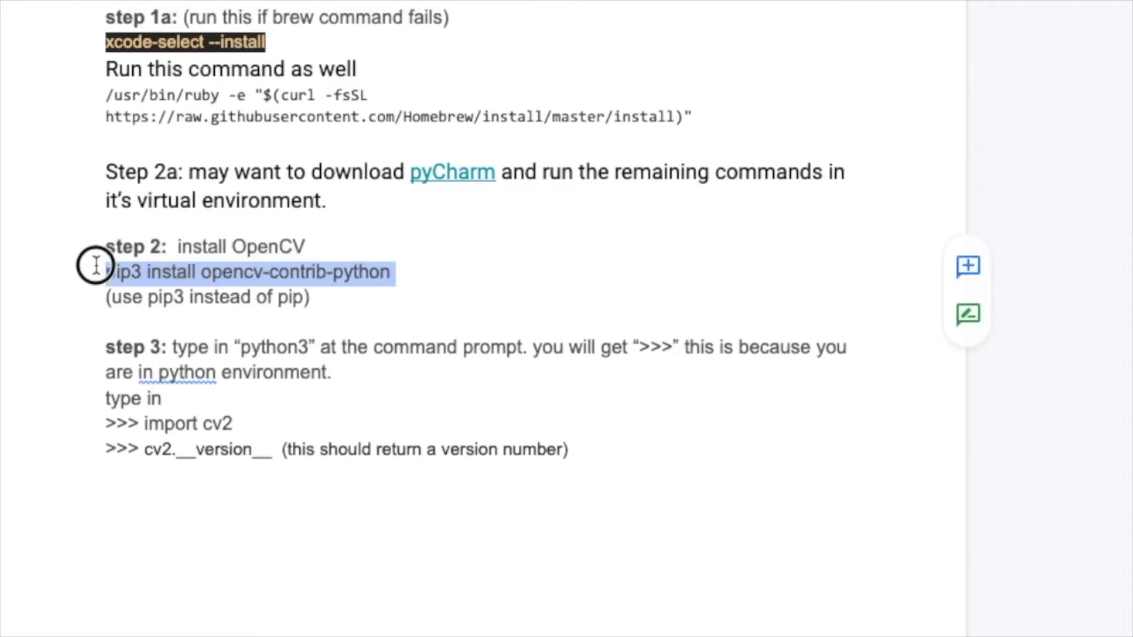
{"action": "left_click", "coordinate": [311, 289]}
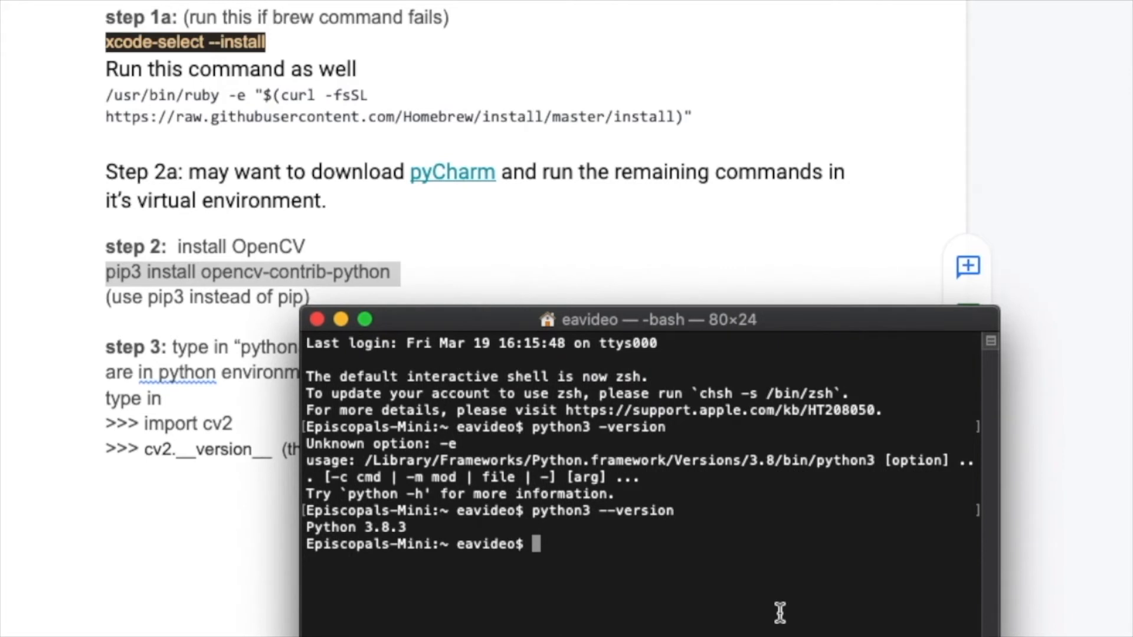
{"action": "type", "text": "pip3 install opencv-contrib-python"}
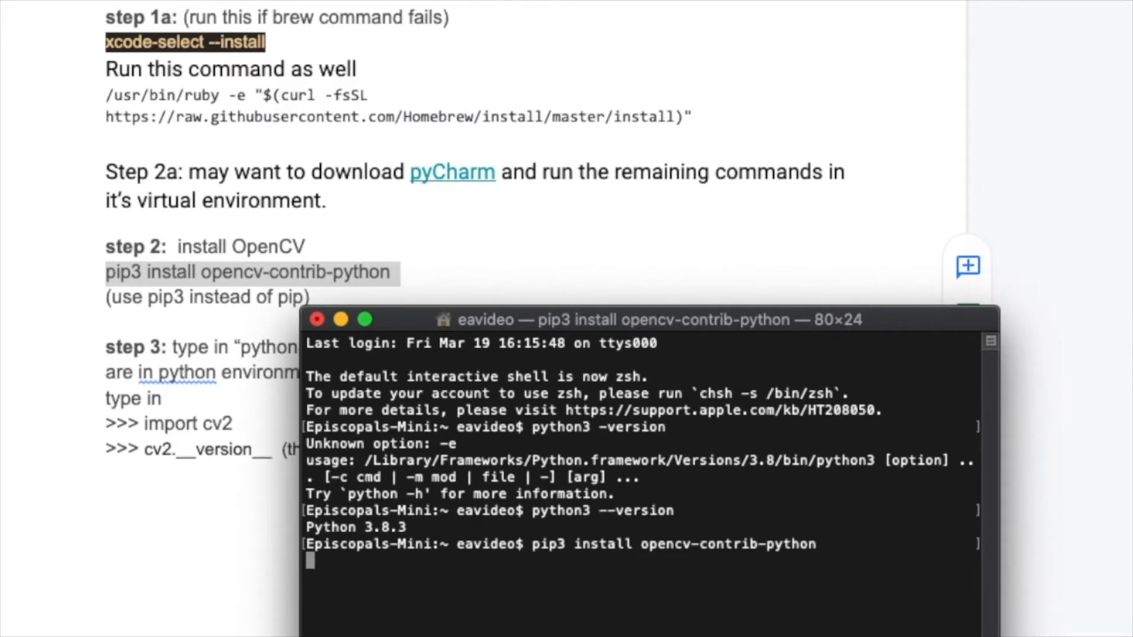
{"action": "key", "text": "enter"}
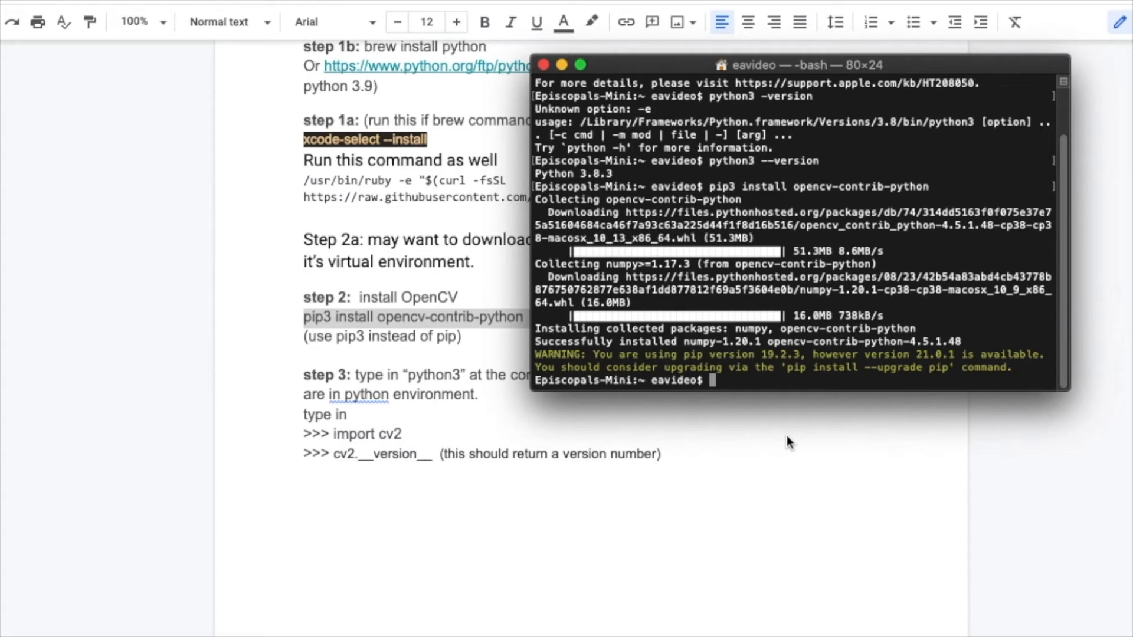
{"action": "mouse_move", "coordinate": [526, 378]}
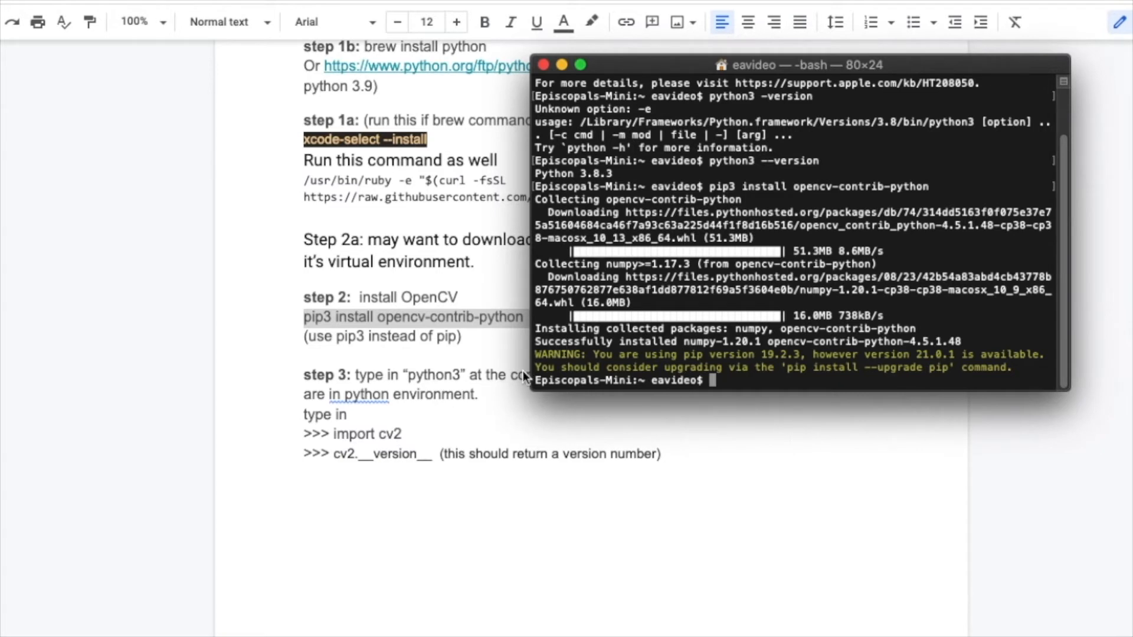
{"action": "mouse_move", "coordinate": [732, 364]}
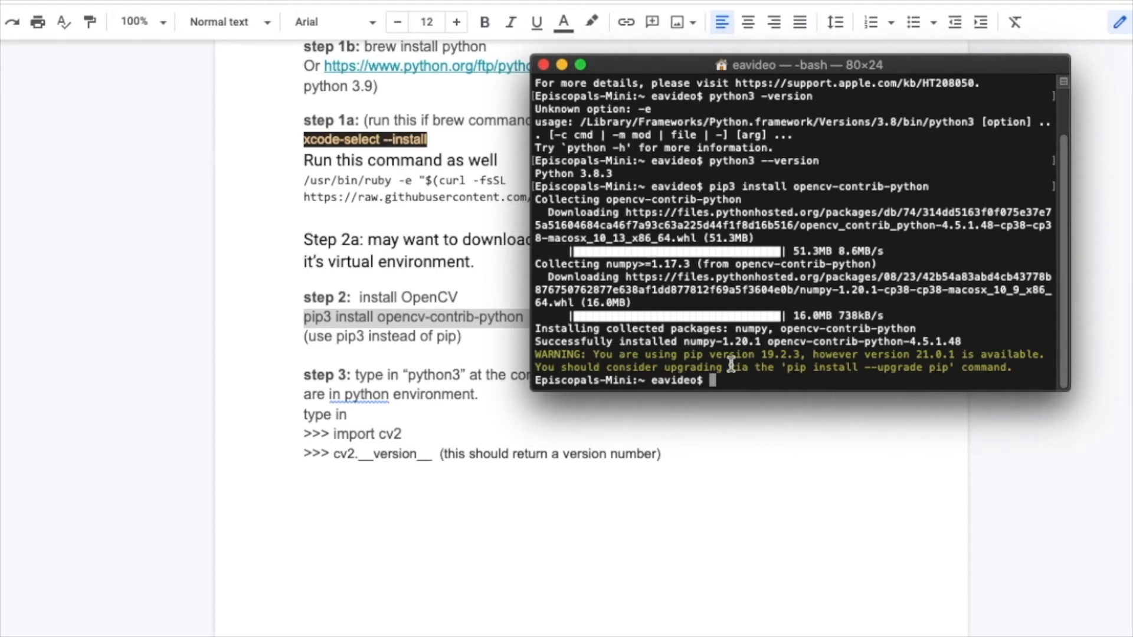
{"action": "left_click_drag", "start_coordinate": [680, 354], "coordinate": [795, 355]}
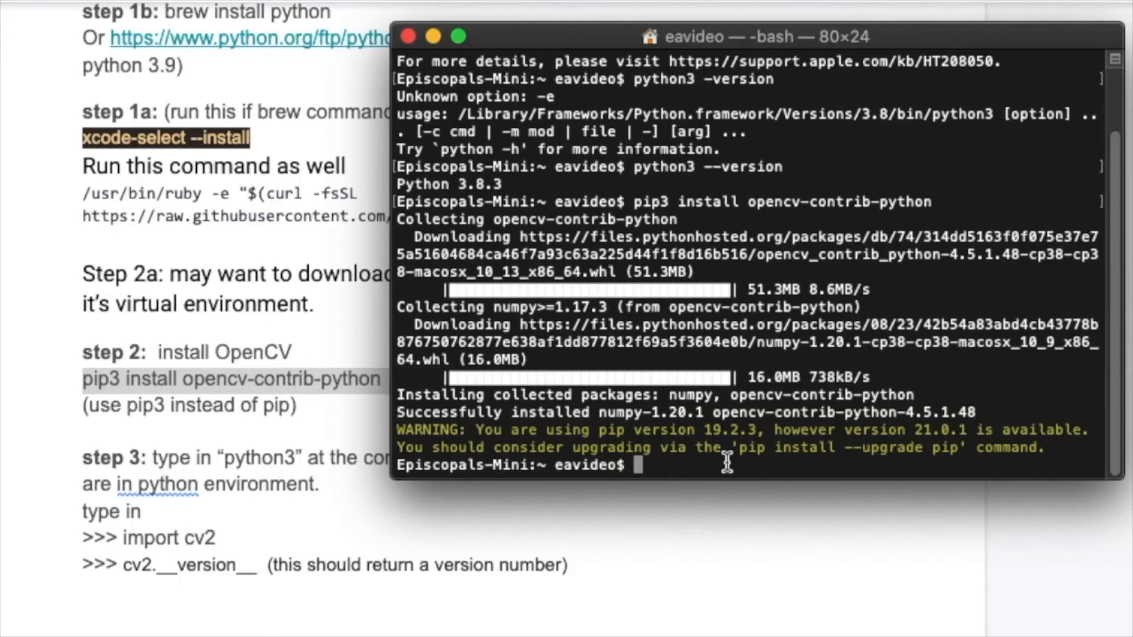
- Start an interactive Python 3 session and import cv2 successfully
{"action": "type", "text": "pyt"}
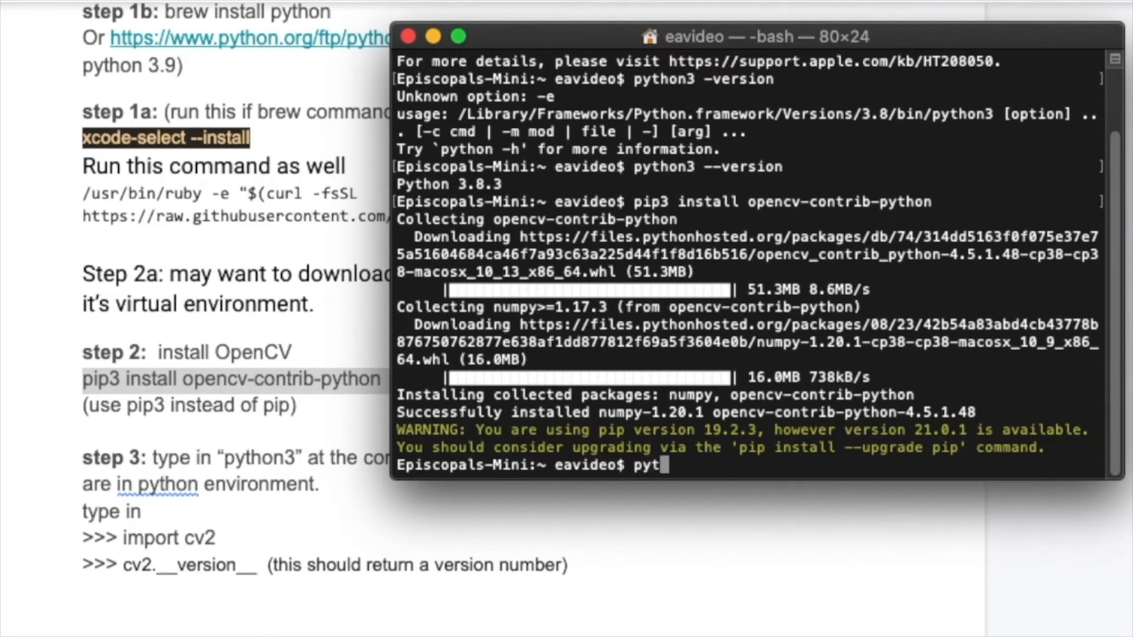
{"action": "key", "text": "Return"}
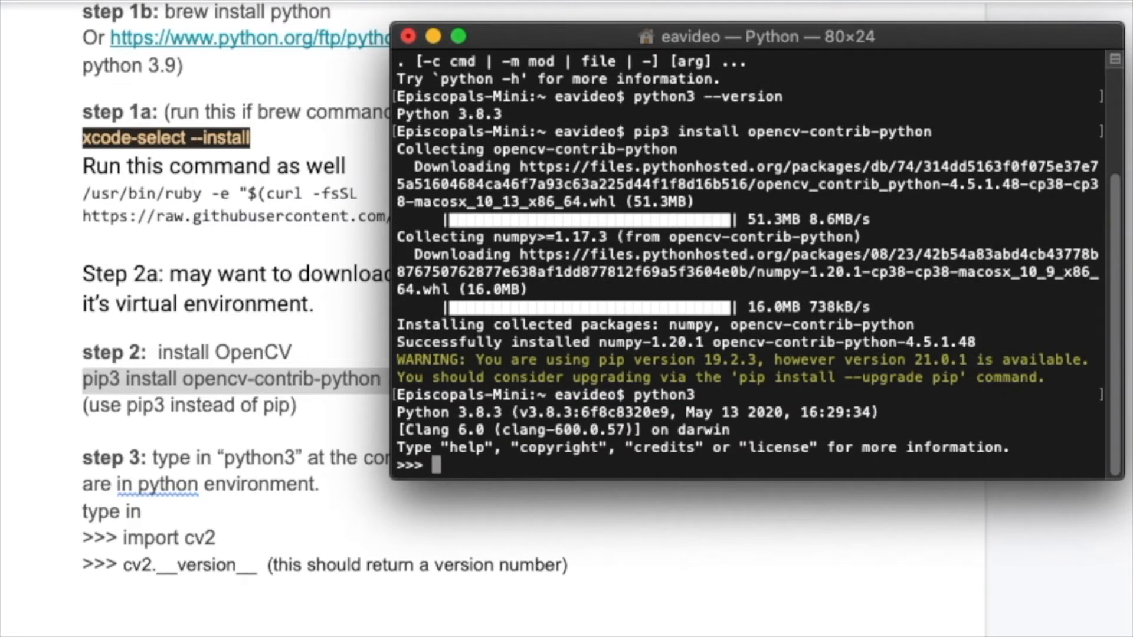
{"action": "mouse_move", "coordinate": [912, 452]}
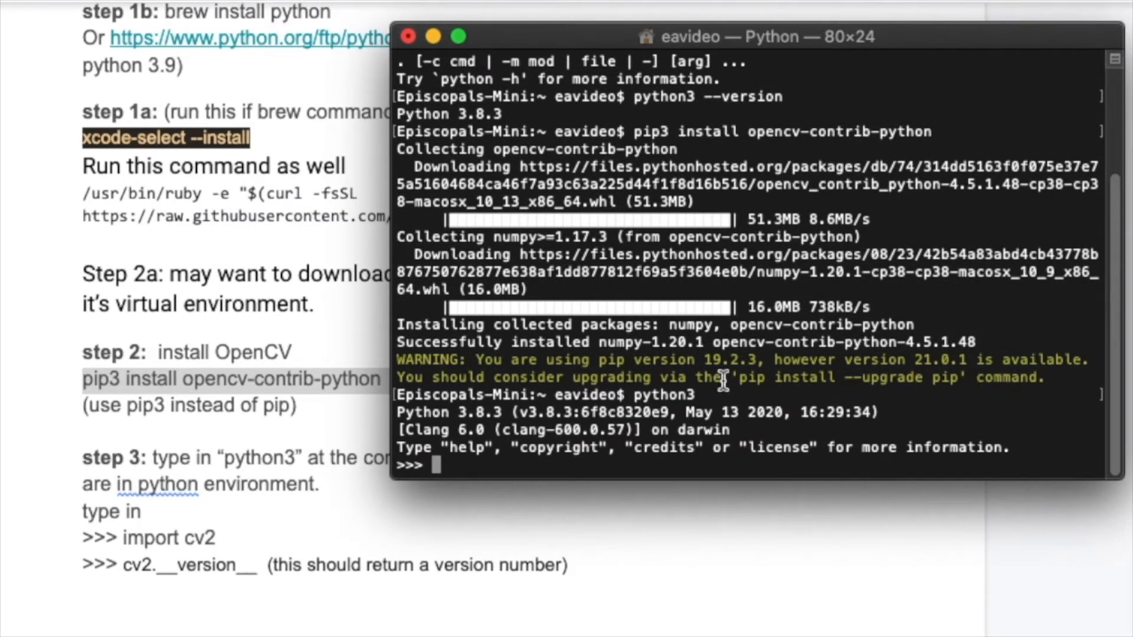
{"action": "mouse_move", "coordinate": [679, 429]}
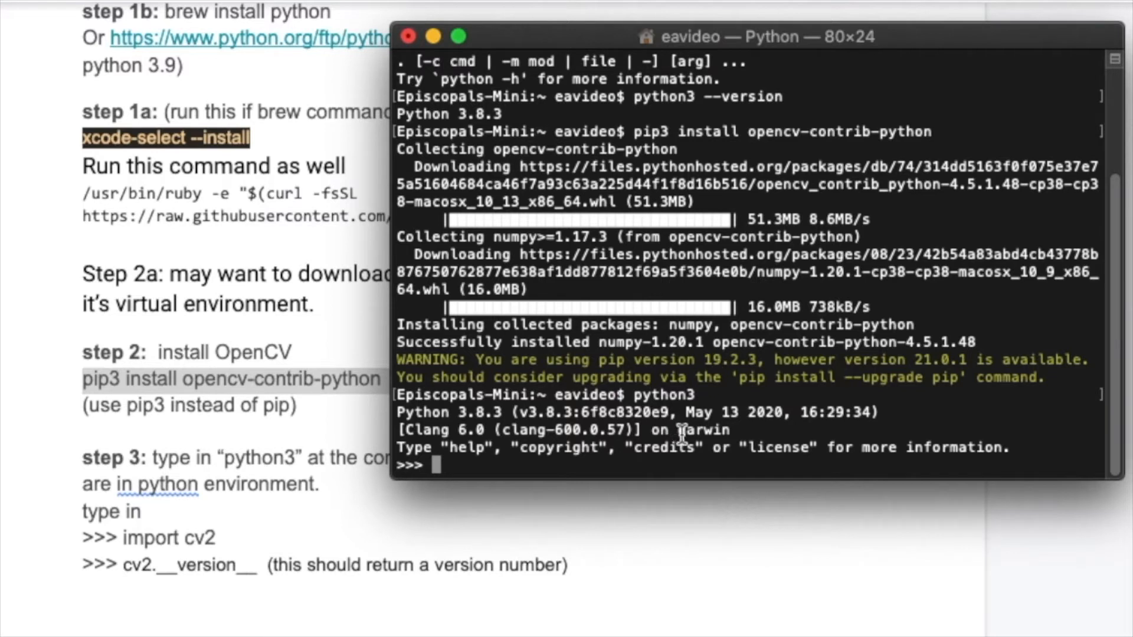
{"action": "mouse_move", "coordinate": [681, 433]}
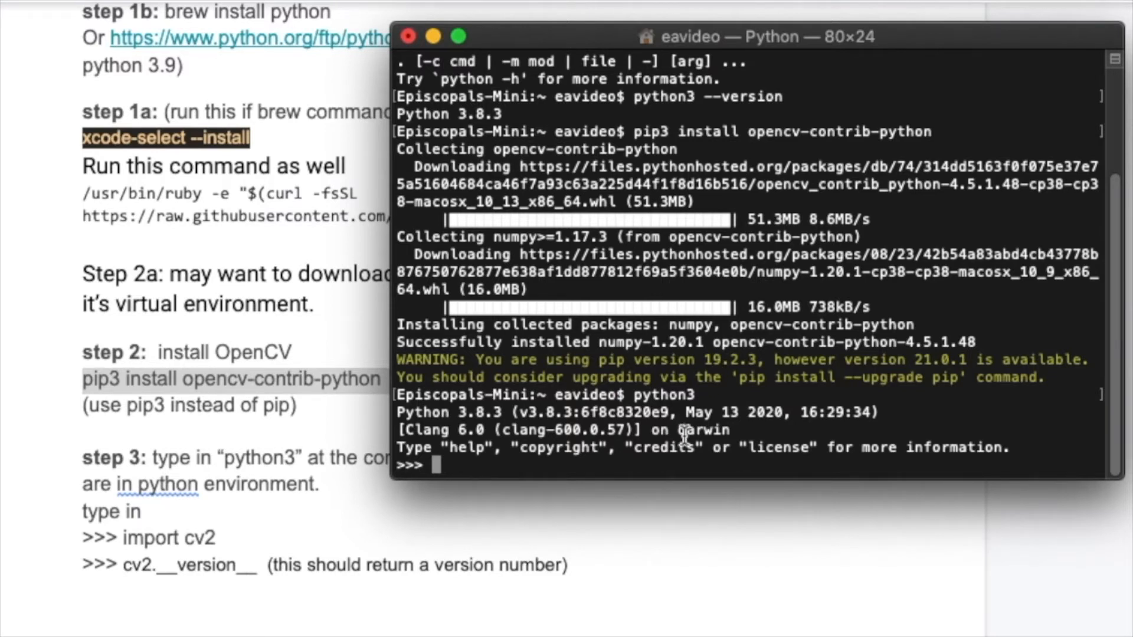
{"action": "type", "text": "im"}
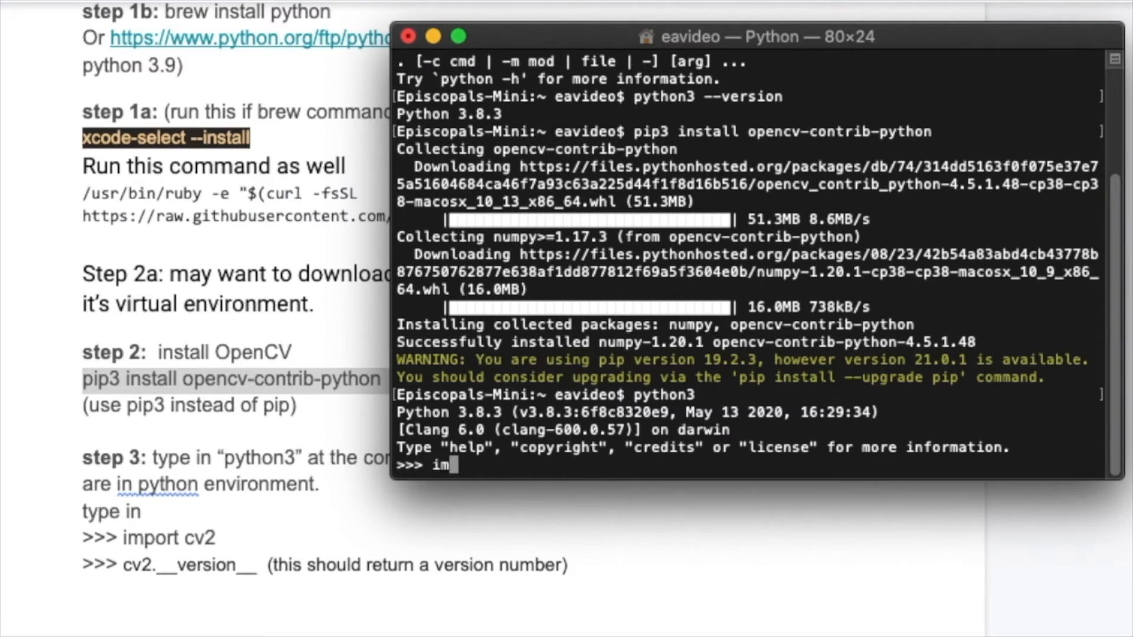
{"action": "type", "text": "port"}
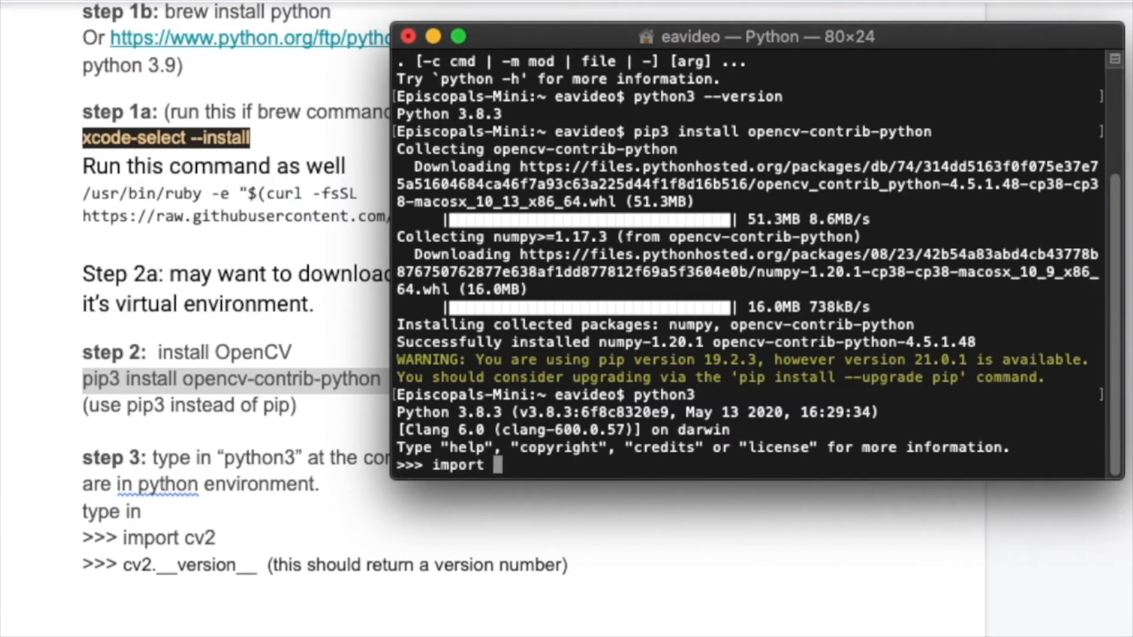
{"action": "type", "text": "cv2"}
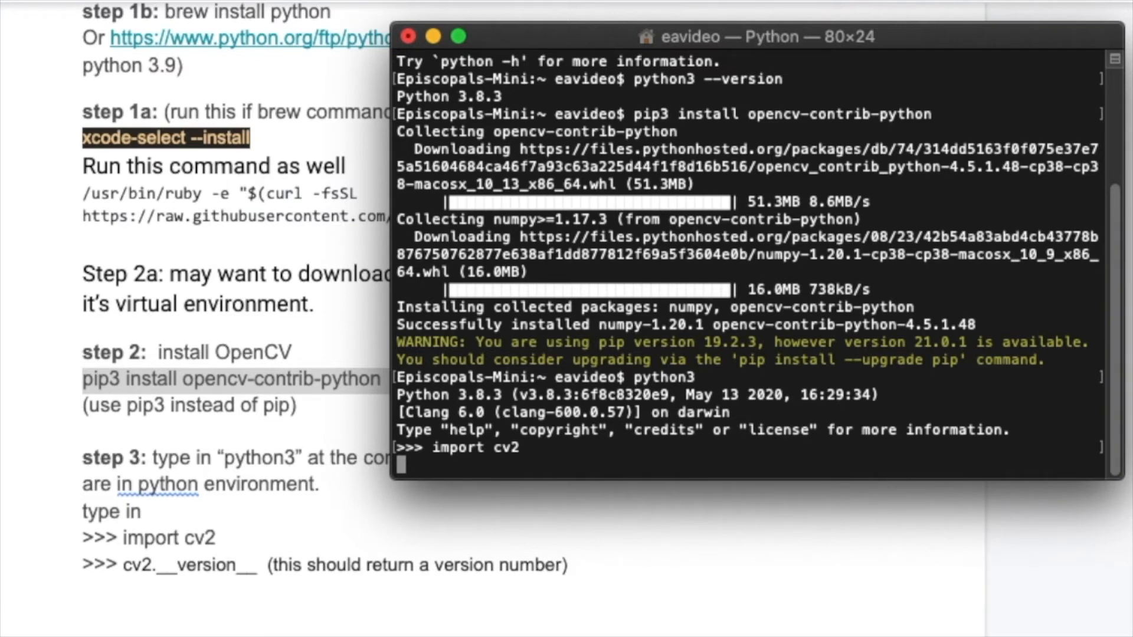
{"action": "key", "text": "enter"}
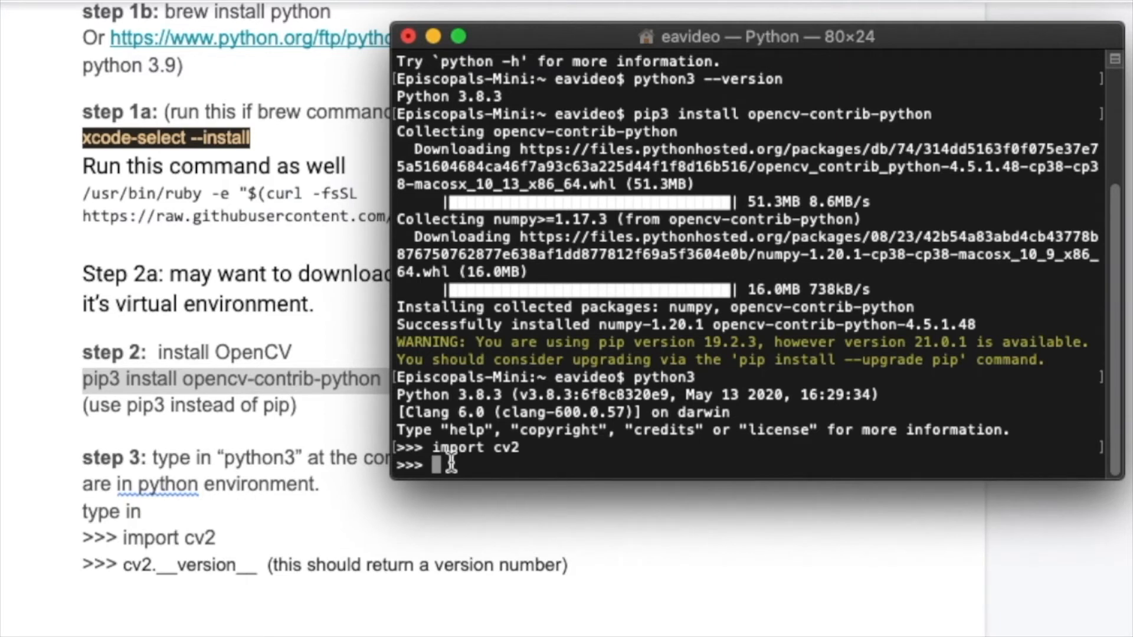
- Confirm cv2.__version__ returns '4.5.1' and leave the Python session
{"action": "type", "text": "cv2.__"}
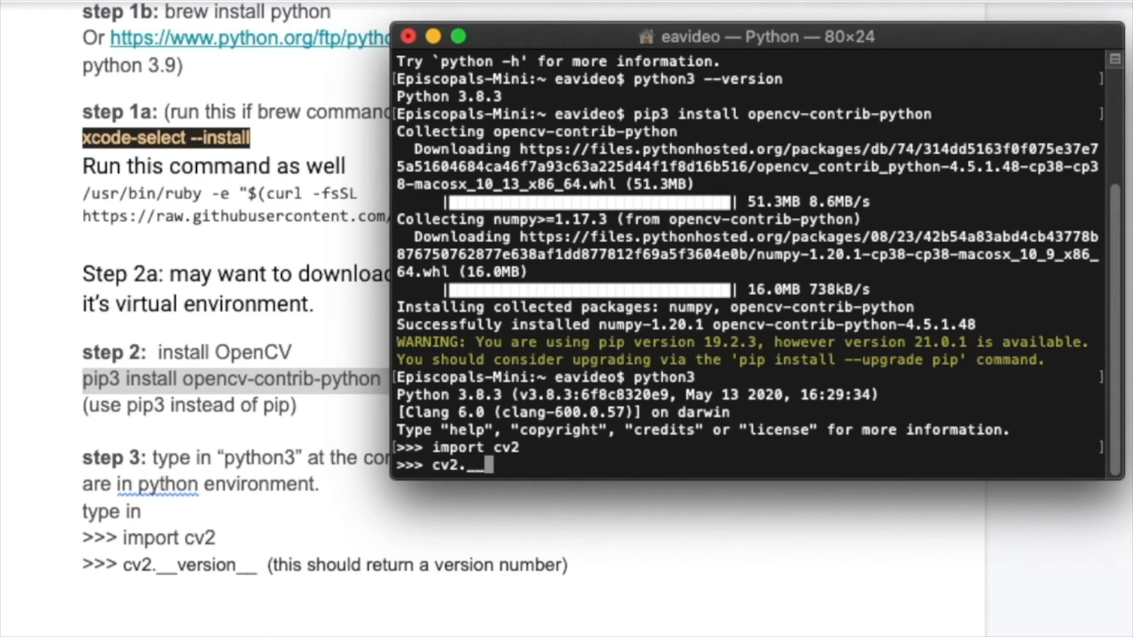
{"action": "type", "text": "version__"}
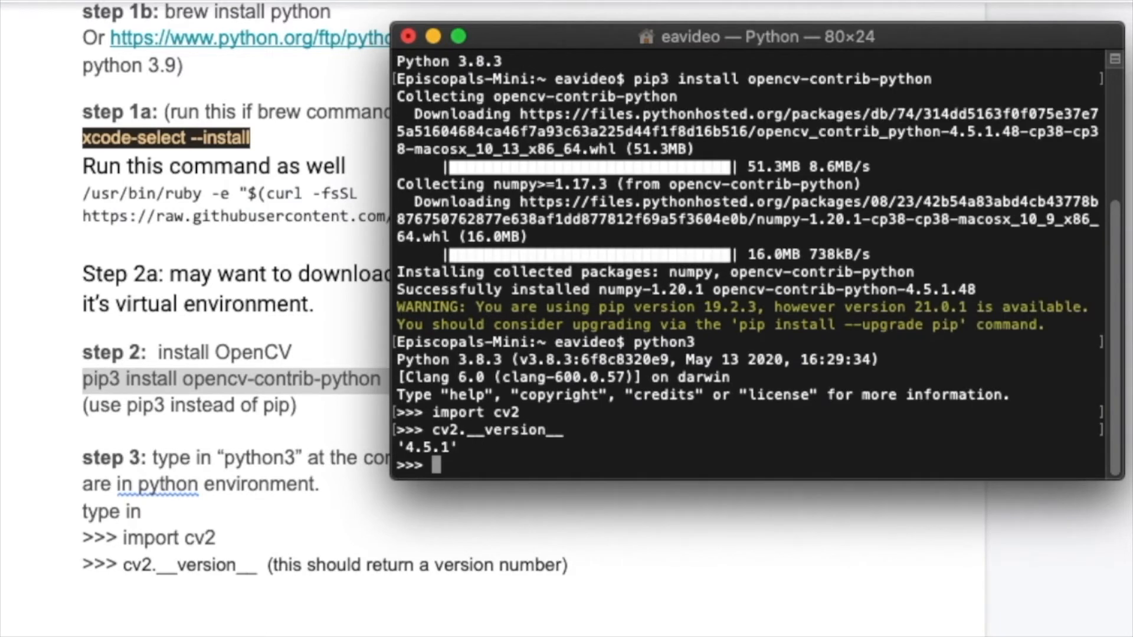
{"action": "mouse_move", "coordinate": [473, 456]}
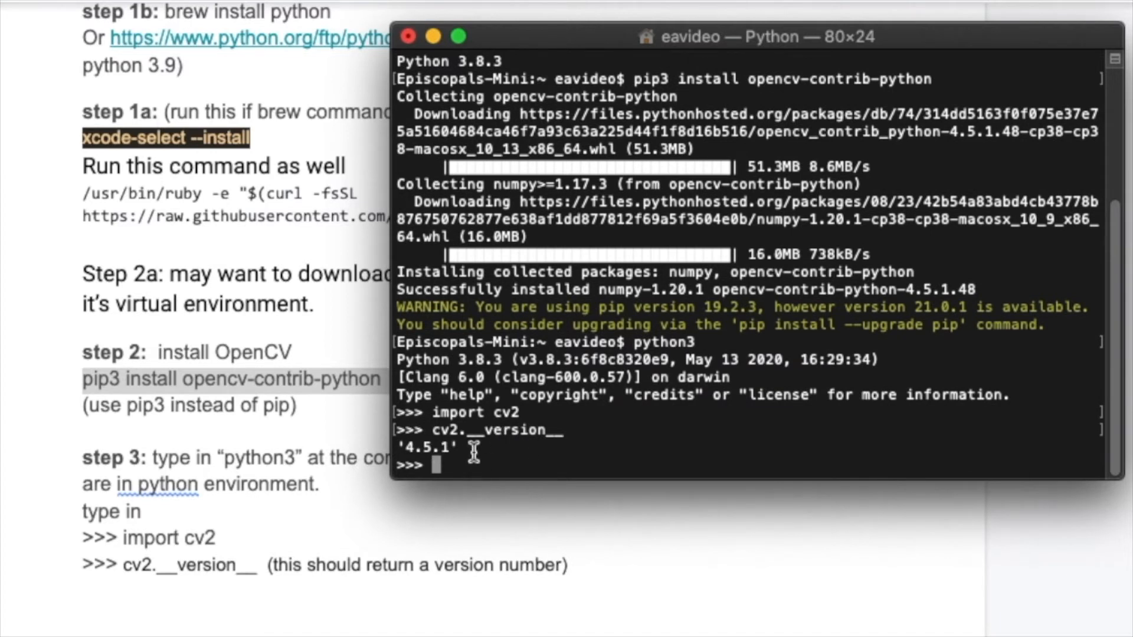
{"action": "mouse_move", "coordinate": [504, 468]}
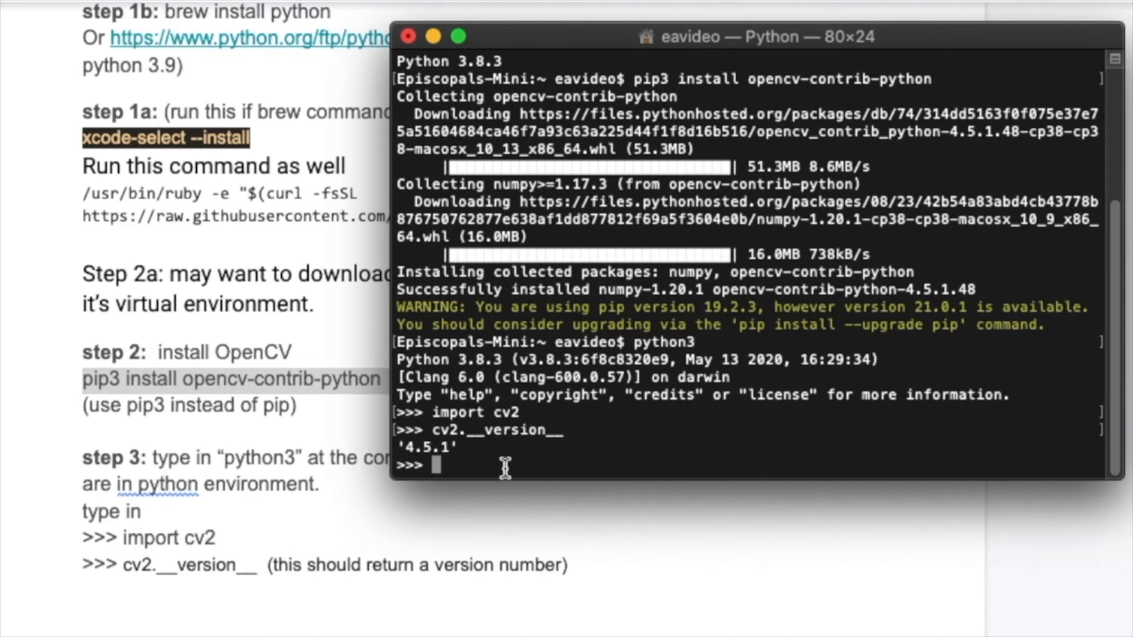
{"action": "key", "text": "ctrl+d"}
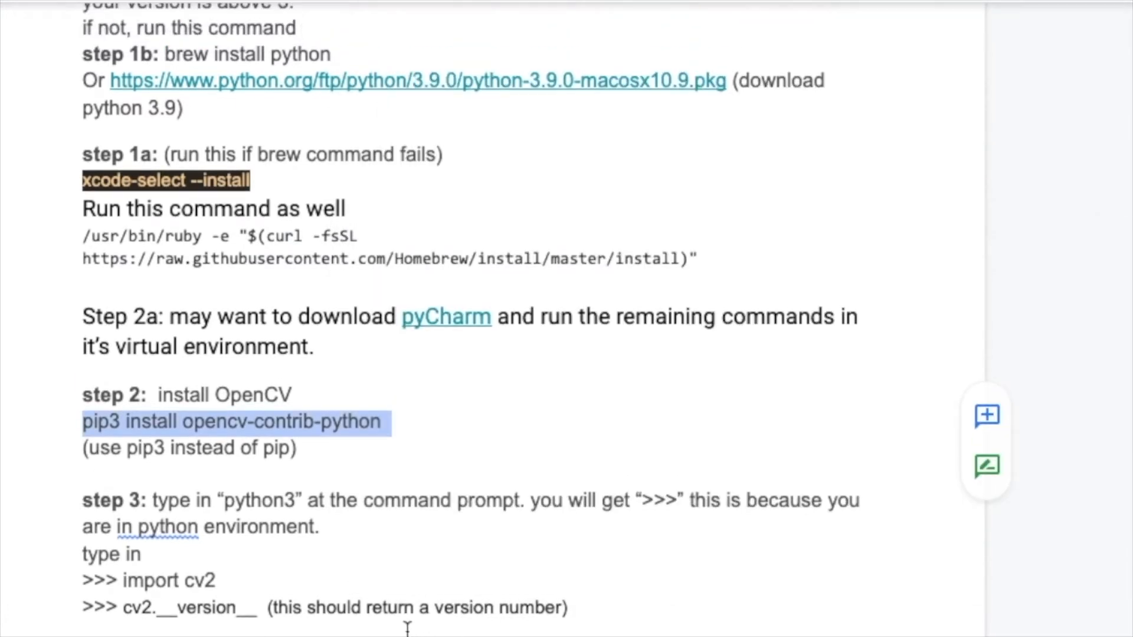
- Install Pillow 8.1.2 with pip3 install pillow
{"action": "scroll", "scroll_direction": "down", "scroll_amount": 3}
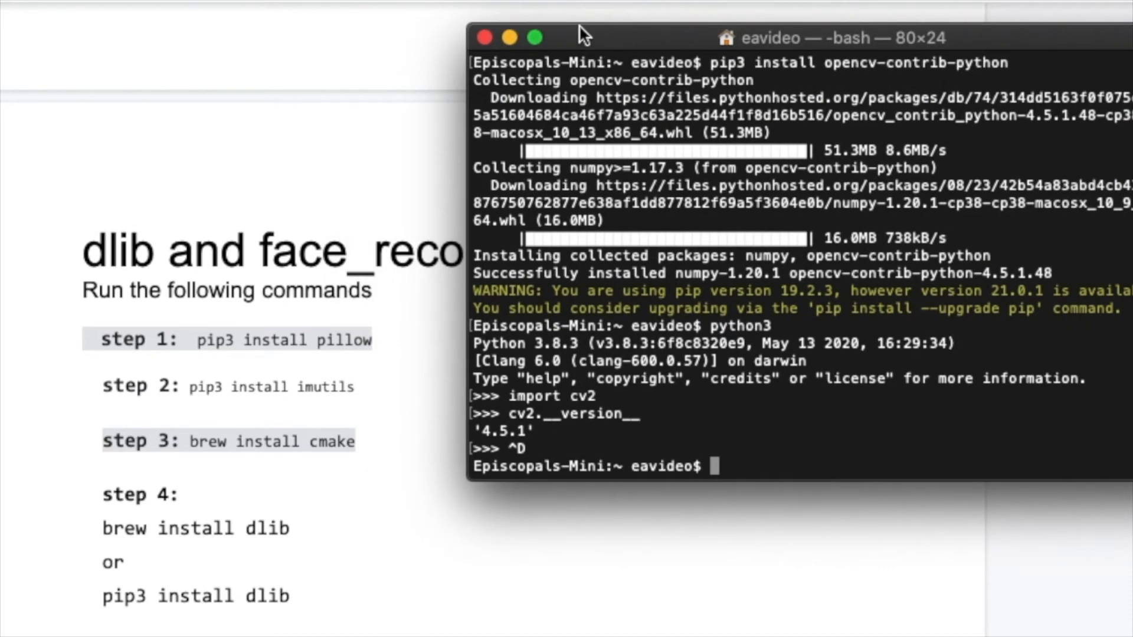
{"action": "type", "text": "pop"}
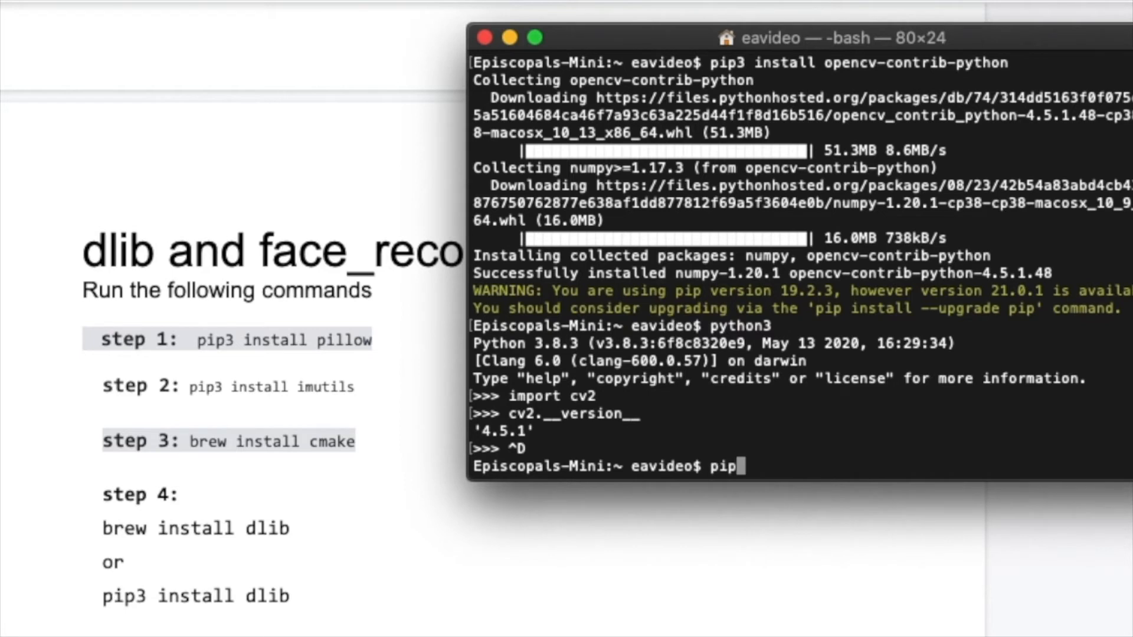
{"action": "type", "text": "3 i"}
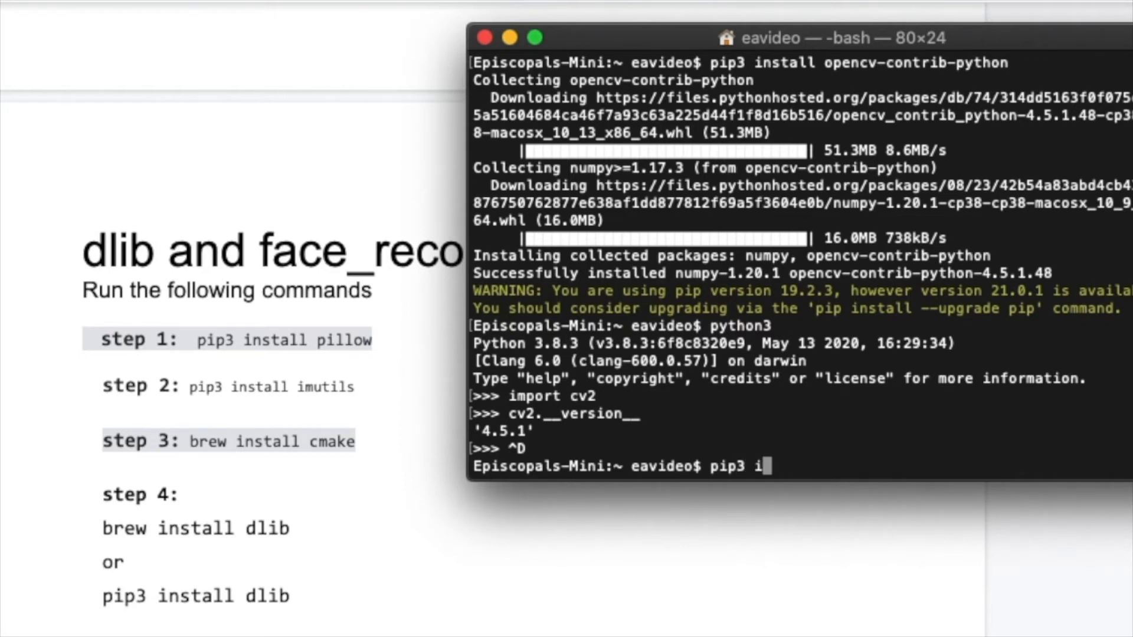
{"action": "type", "text": "nstall"}
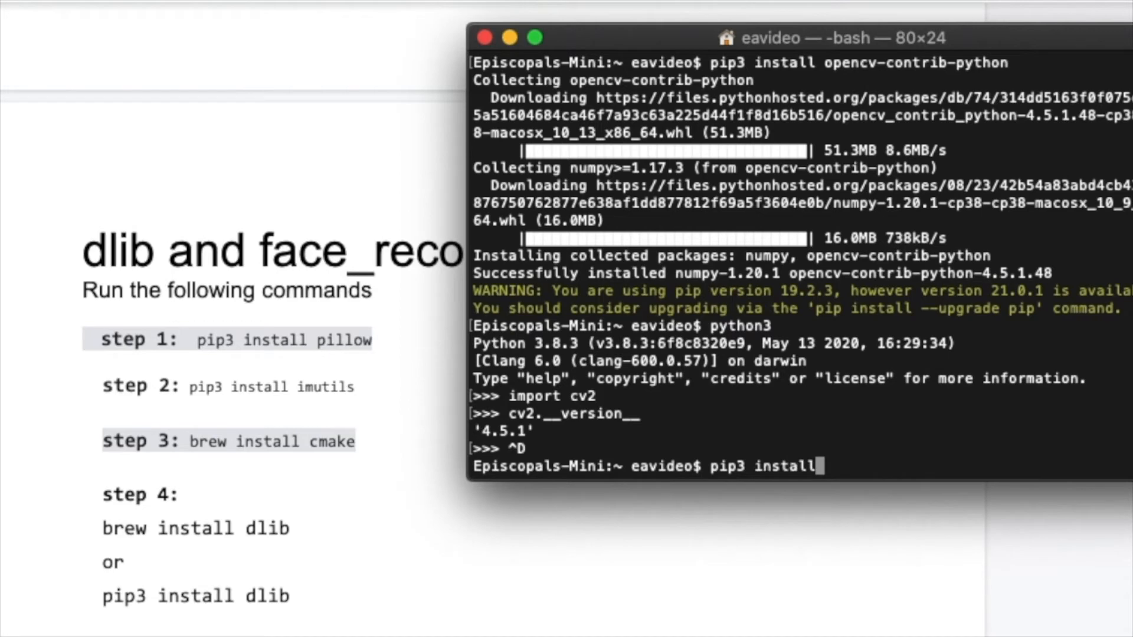
{"action": "type", "text": "pillow"}
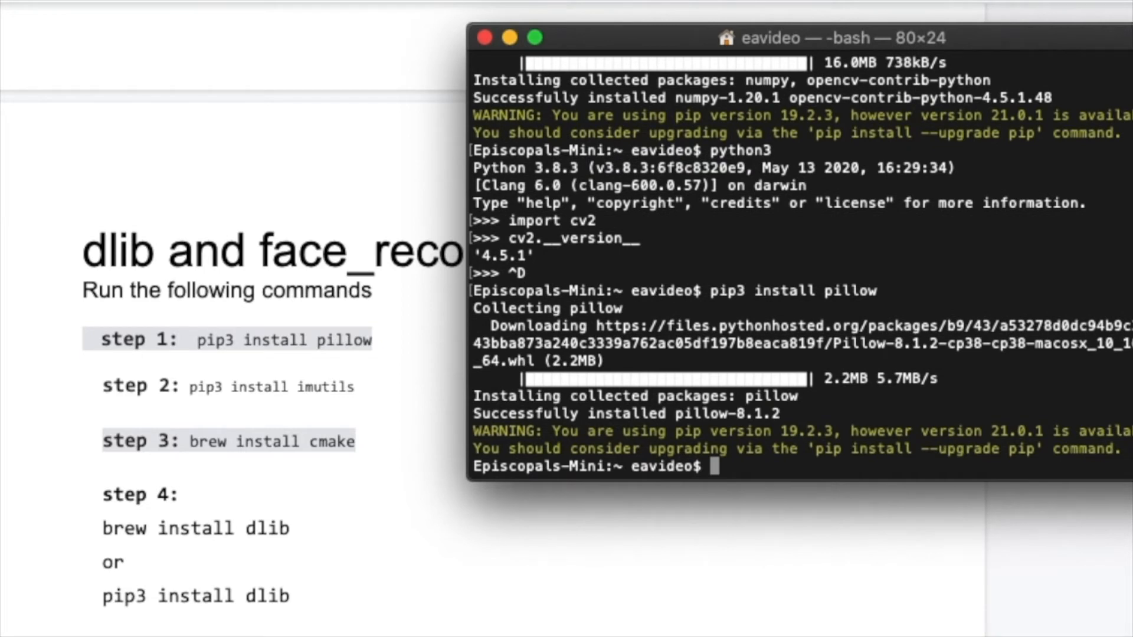
{"action": "type", "text": "pip3 install imuti"}
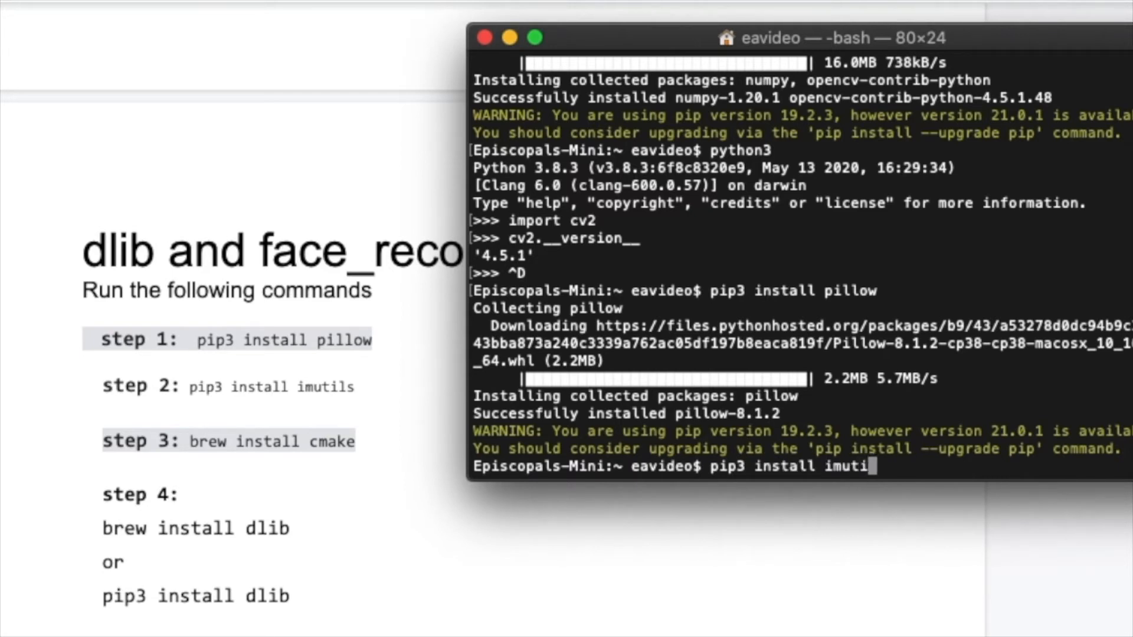
{"action": "type", "text": "ls"}
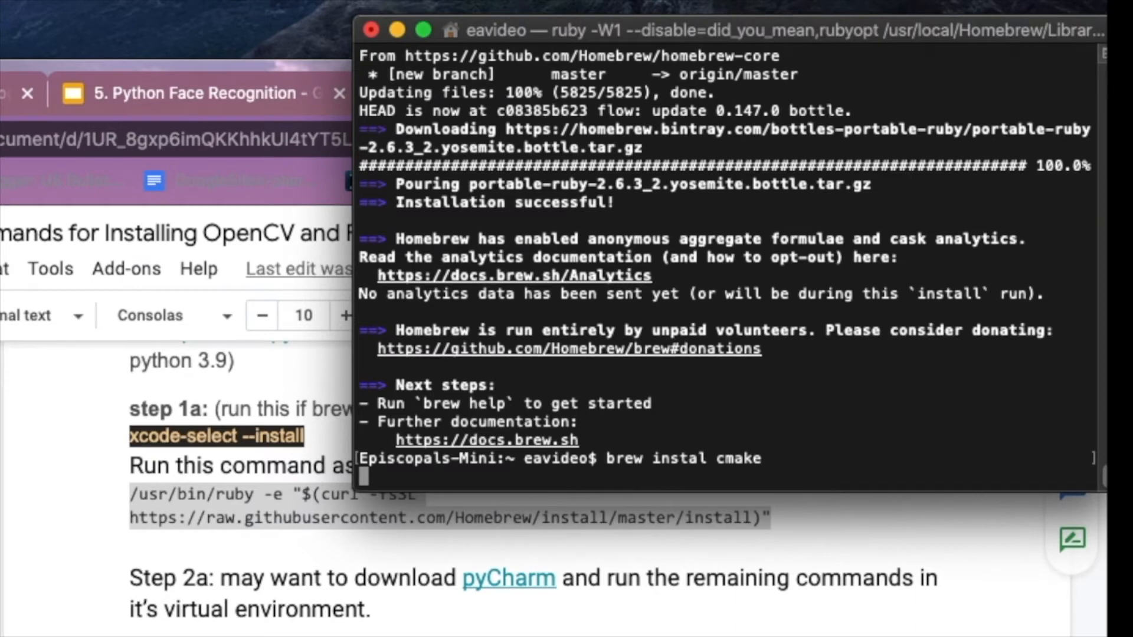
- Run brew install cmake (3.19.7), then start pip3 install dlib
{"action": "key", "text": "Return"}
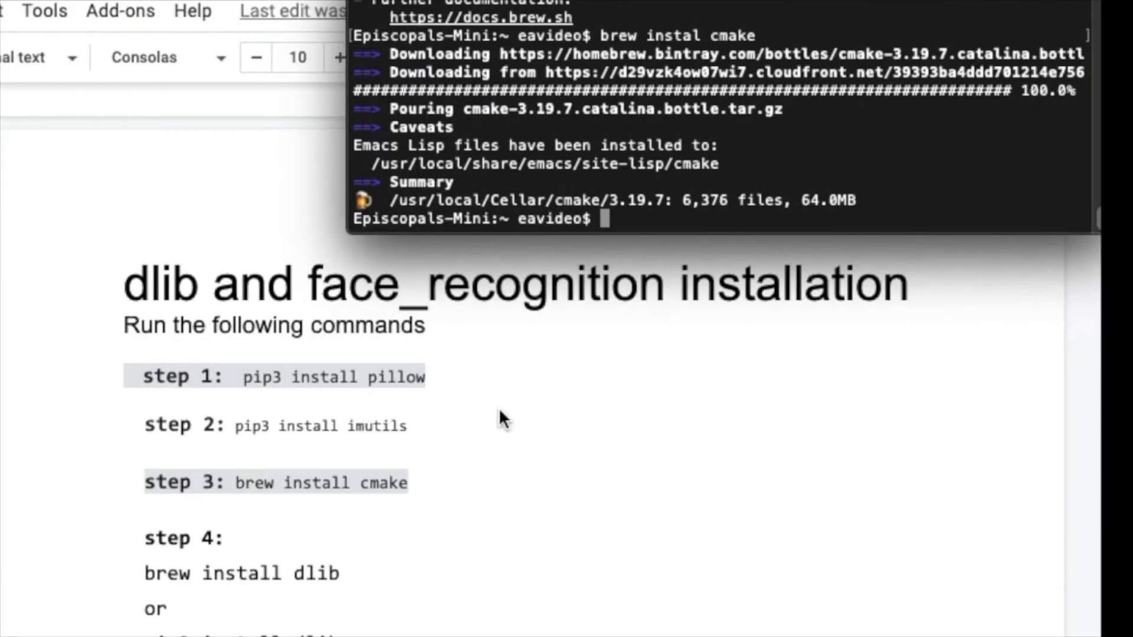
{"action": "mouse_move", "coordinate": [685, 409]}
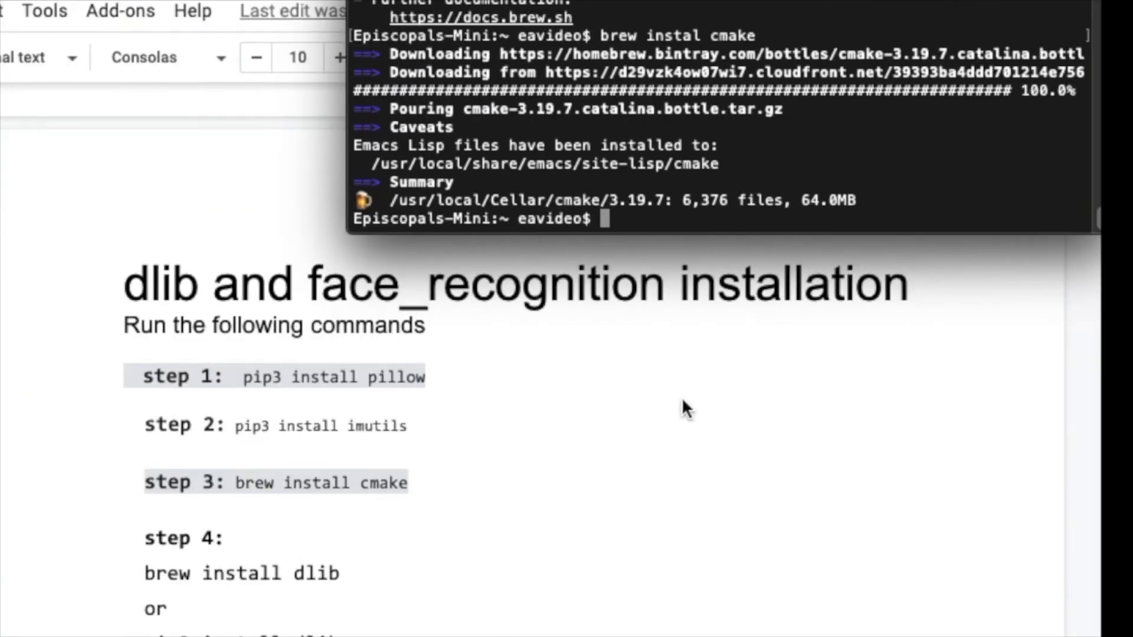
{"action": "mouse_move", "coordinate": [640, 219]}
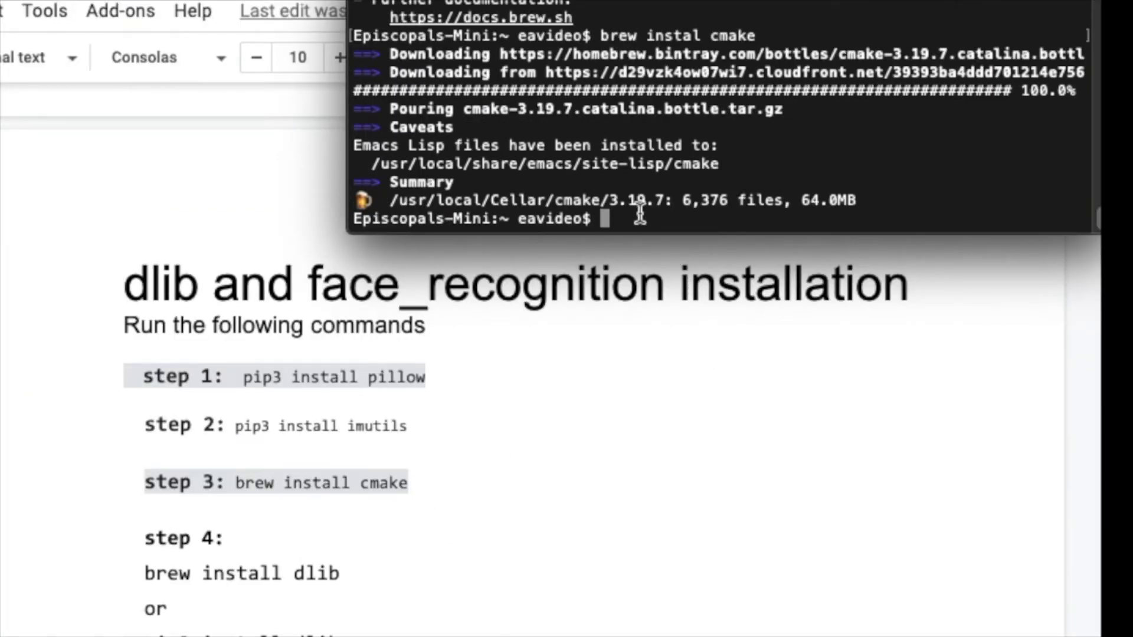
{"action": "type", "text": "in"}
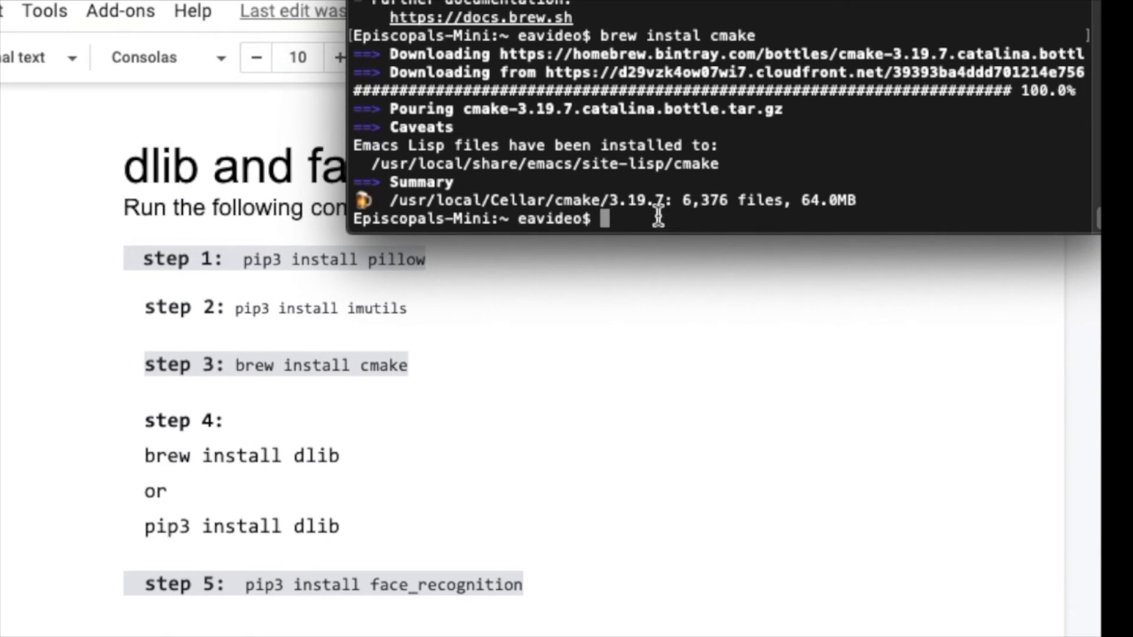
{"action": "type", "text": "pip"}
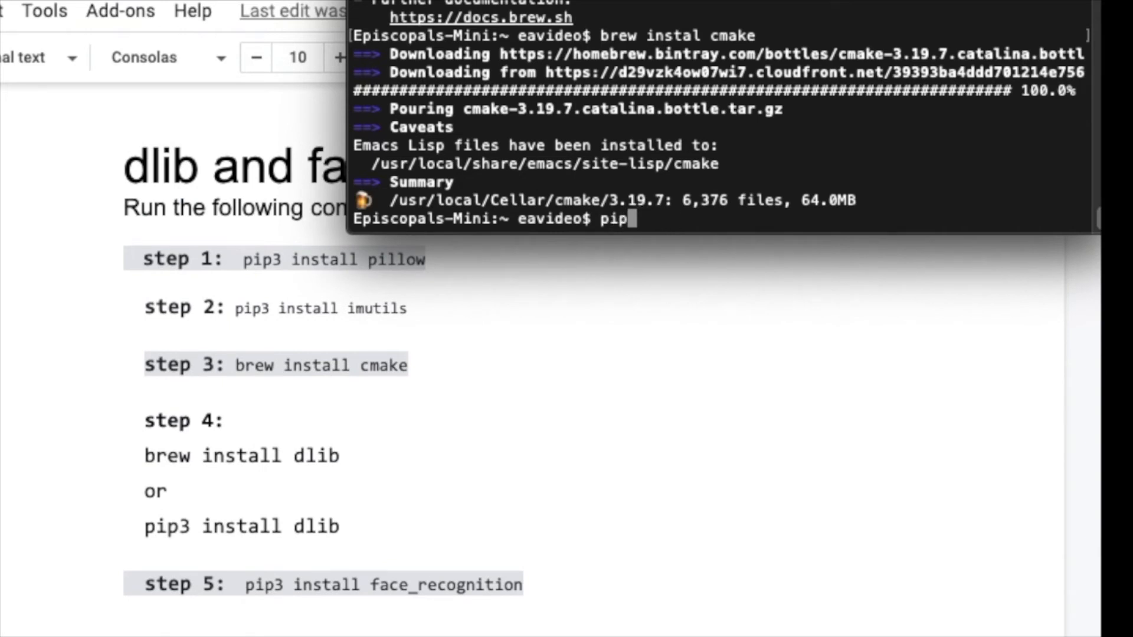
{"action": "type", "text": "3 insta"}
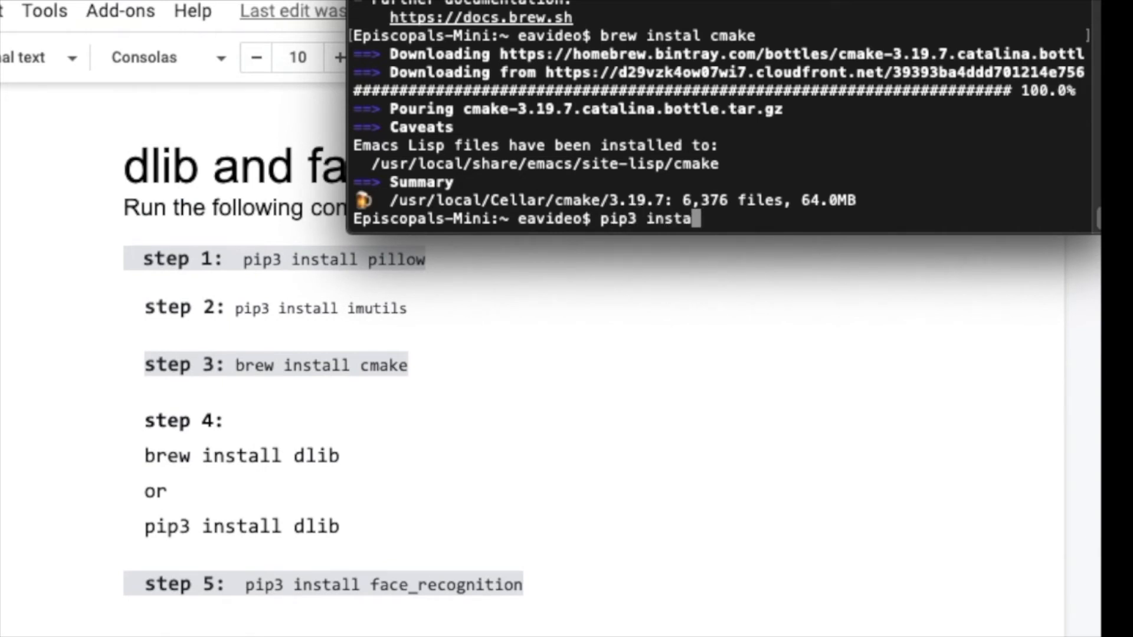
{"action": "type", "text": "ll"}
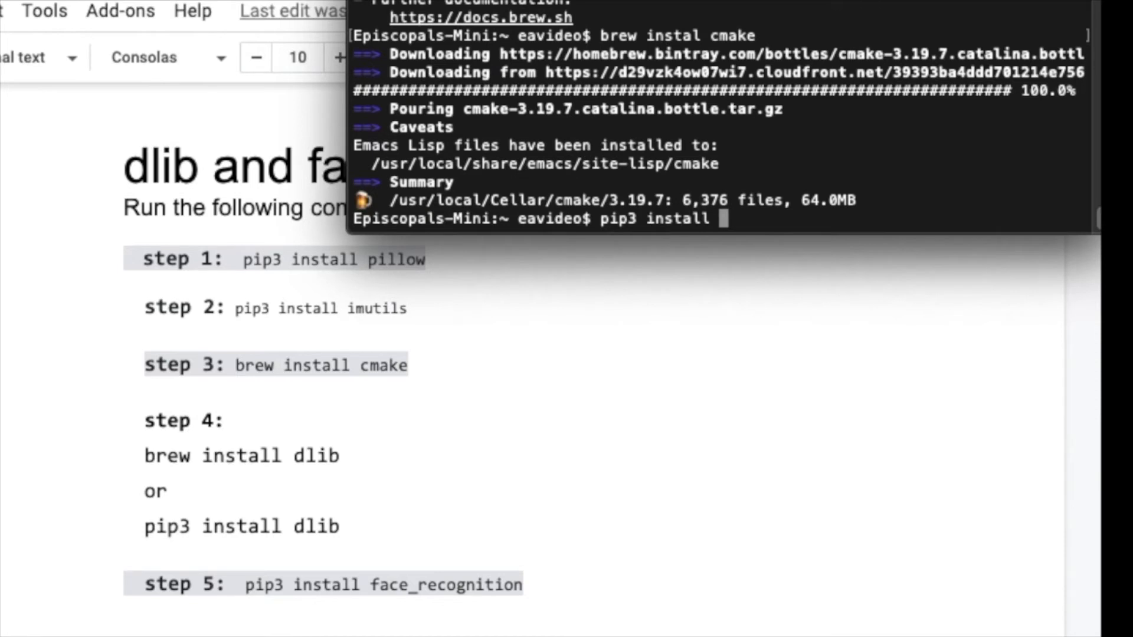
{"action": "type", "text": "d"}
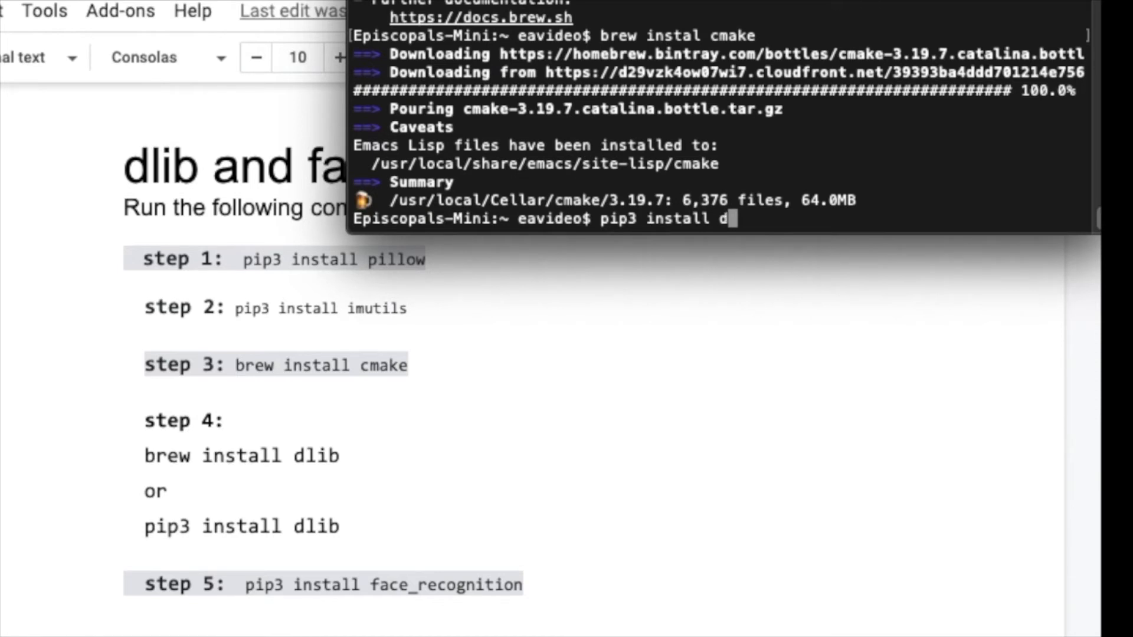
{"action": "type", "text": "li"}
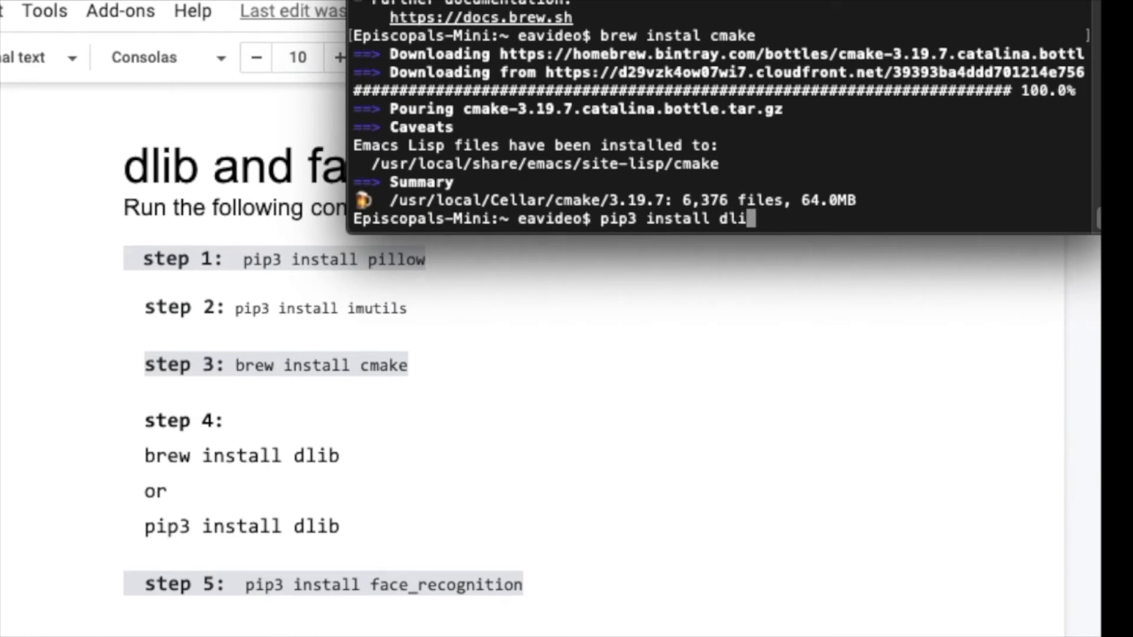
{"action": "key", "text": "enter"}
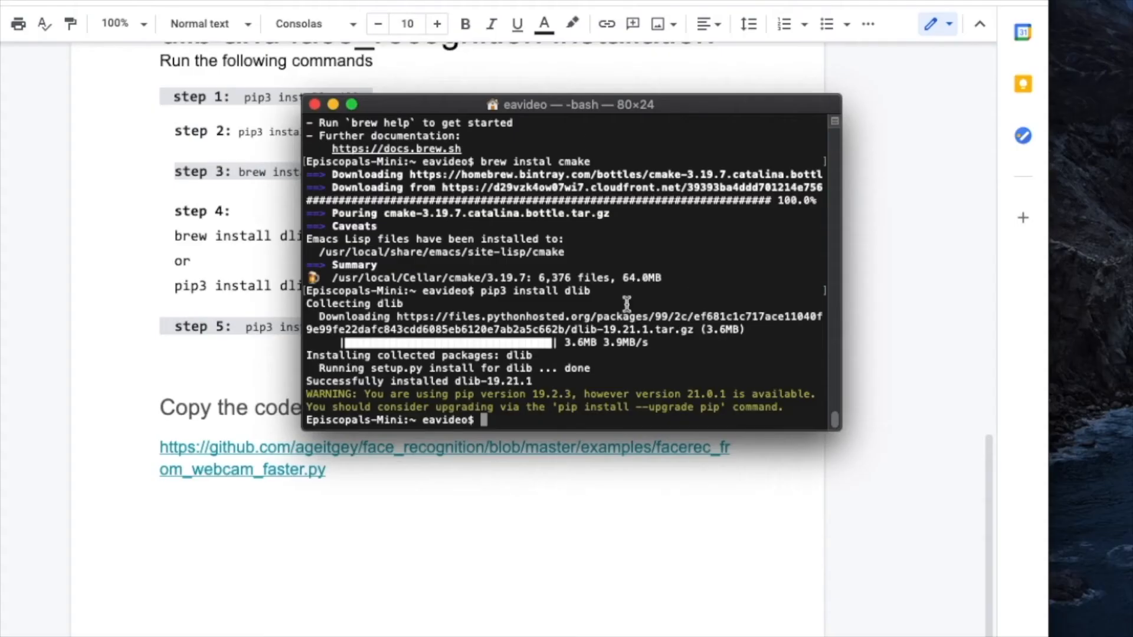
{"action": "mouse_move", "coordinate": [743, 92]}
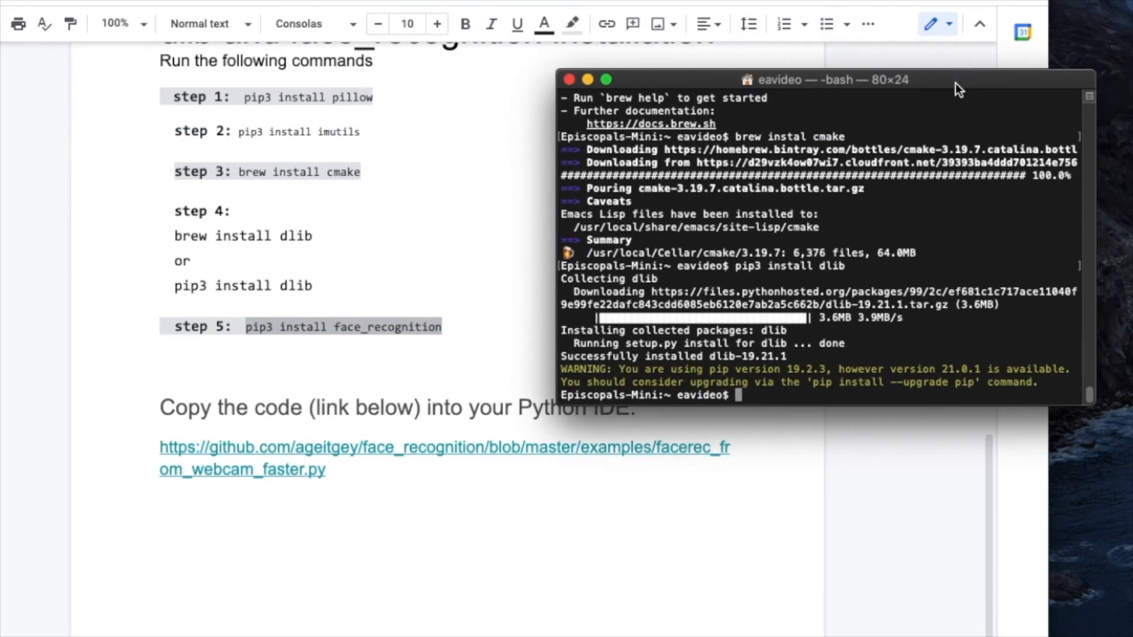
- Run pip3 install face_recognition after dlib finishes installing
{"action": "type", "text": "pip3 install face_recognition"}
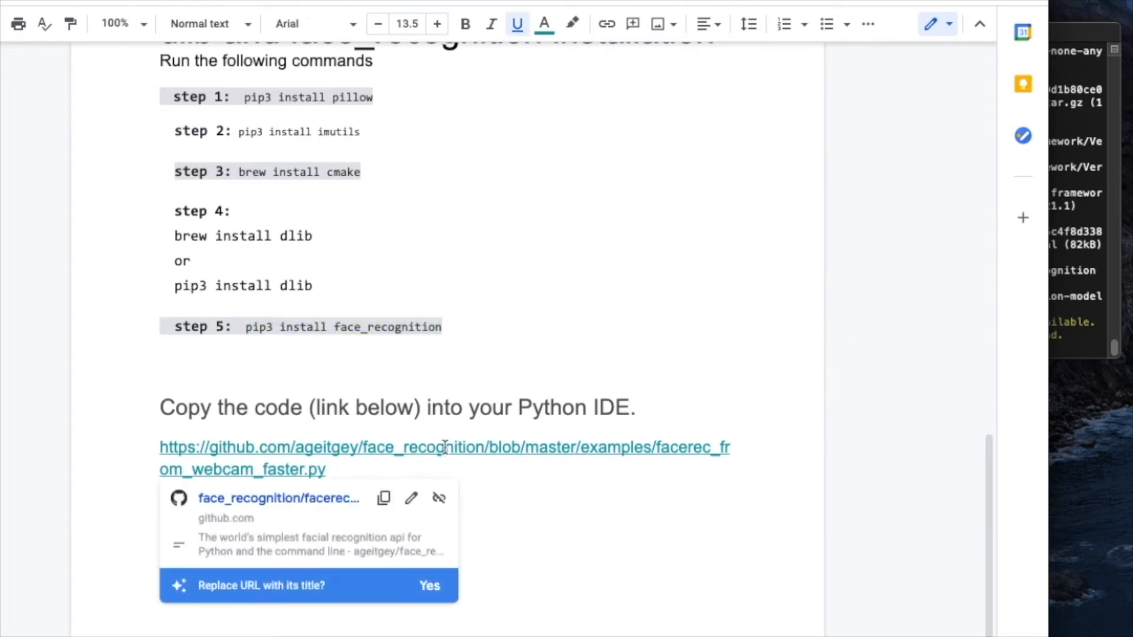
{"action": "mouse_move", "coordinate": [279, 498]}
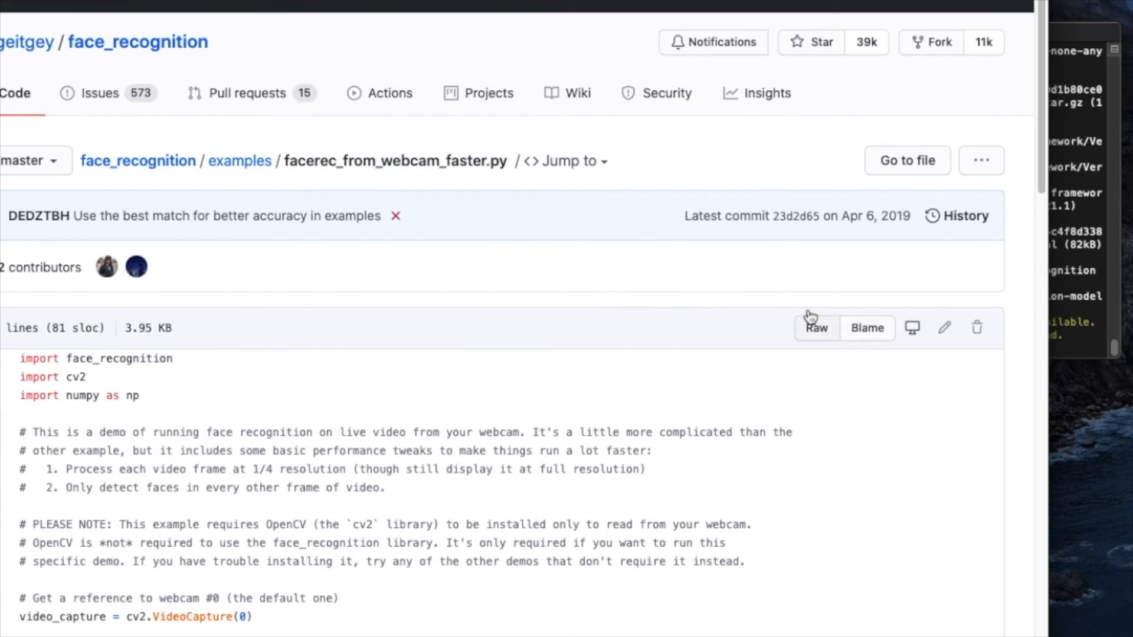
{"action": "mouse_move", "coordinate": [812, 330]}
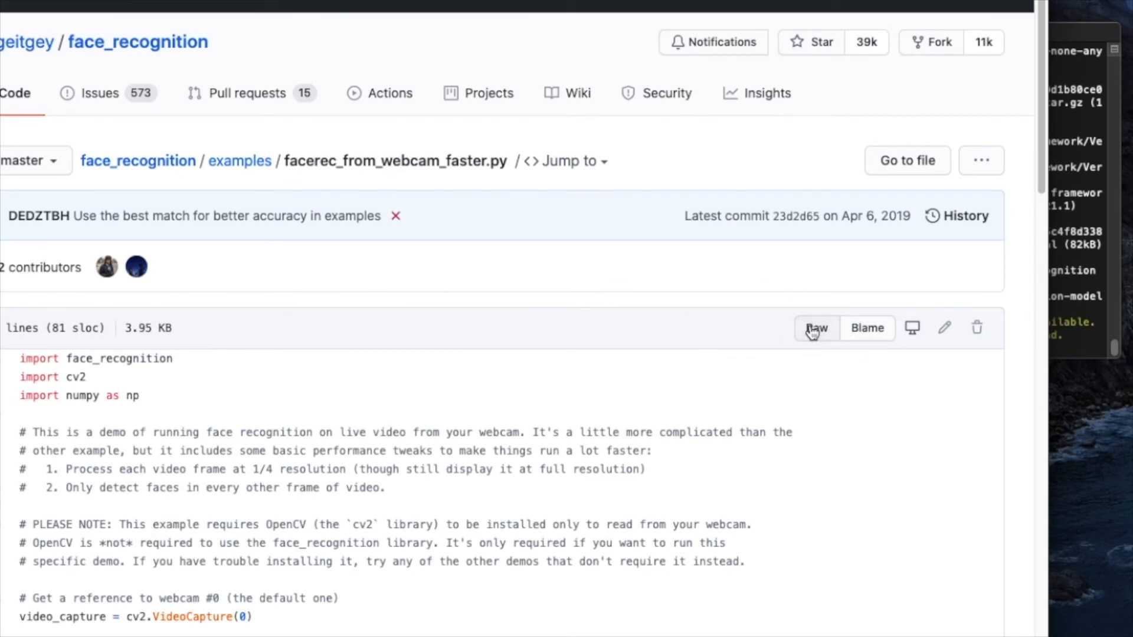
- Select all of the raw facerec_from_webcam_faster.py code to copy it
{"action": "scroll", "scroll_direction": "down", "scroll_amount": 3}
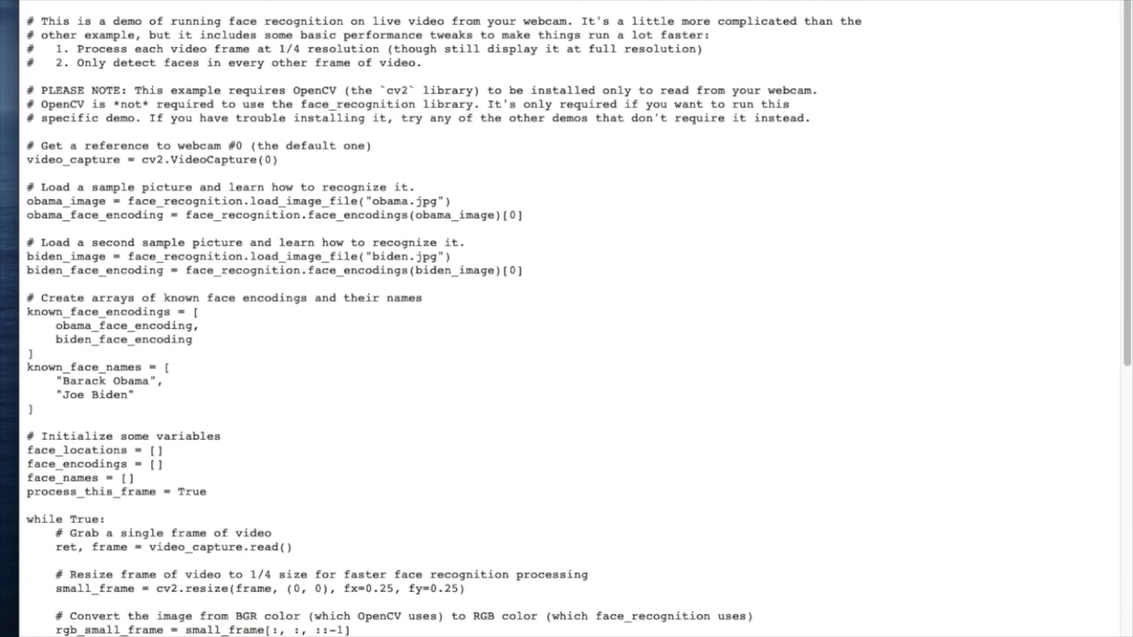
{"action": "key", "text": "ctrl+a"}
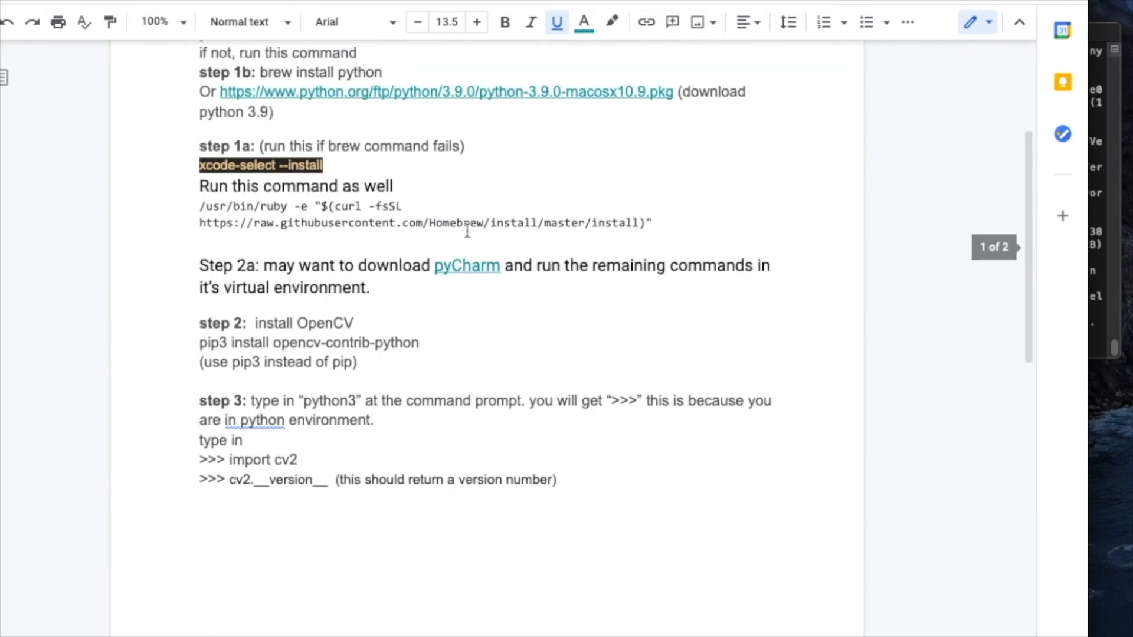
{"action": "mouse_move", "coordinate": [525, 356]}
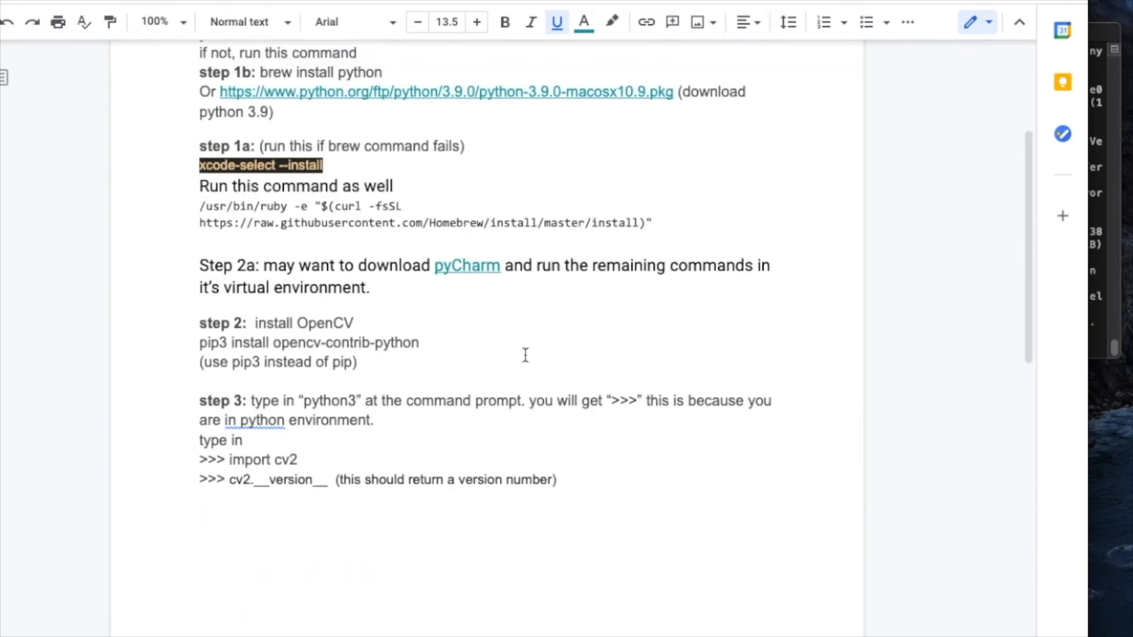
{"action": "scroll", "scroll_direction": "down", "scroll_amount": 3}
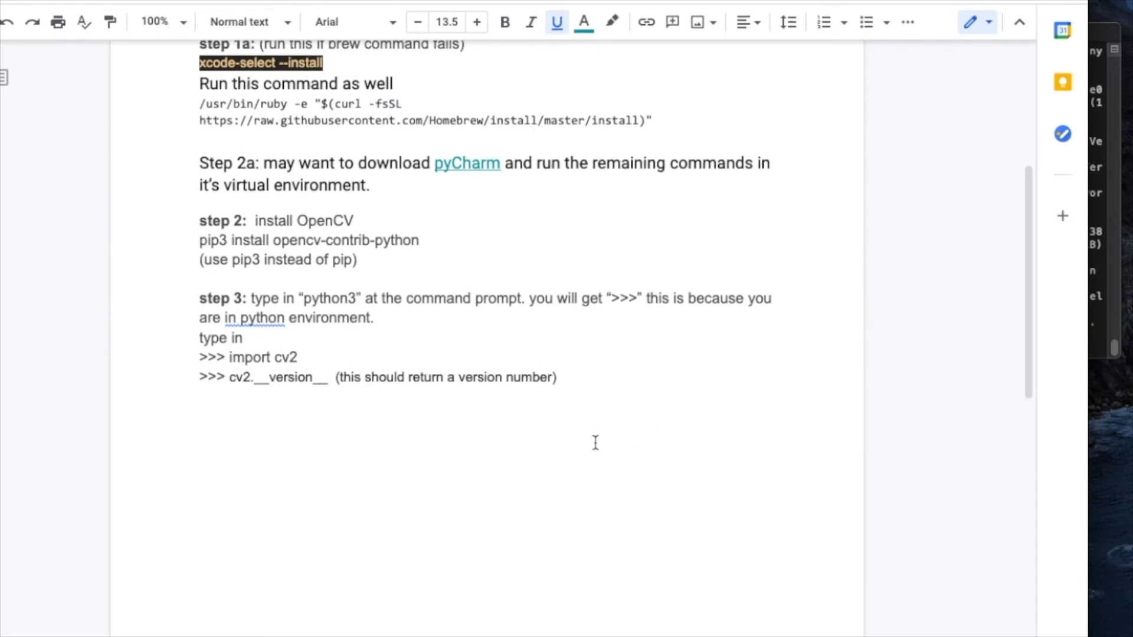
{"action": "scroll", "scroll_direction": "down", "scroll_amount": 3}
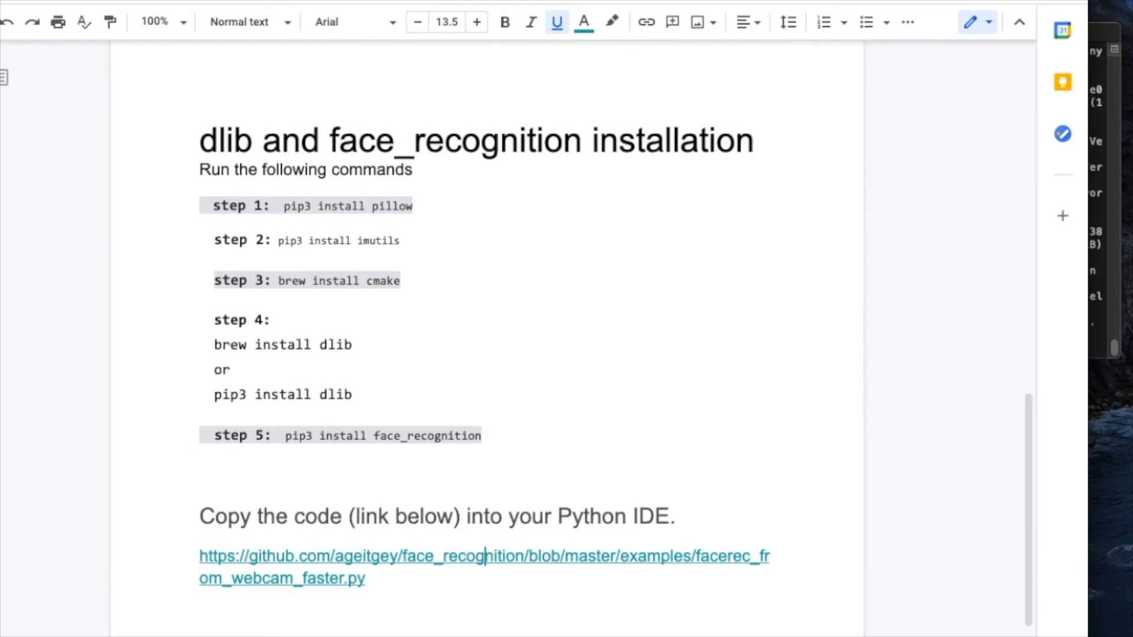
- Launch IDLE via Spotlight ('id') and allow Python access to the Documents folder
{"action": "type", "text": "id"}
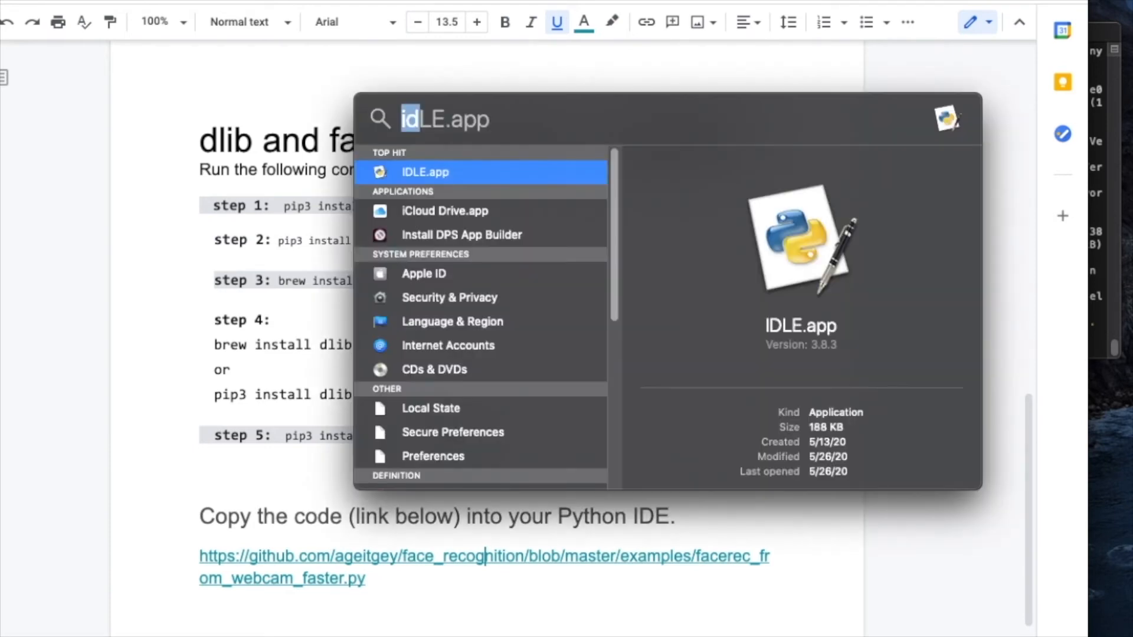
{"action": "mouse_move", "coordinate": [410, 180]}
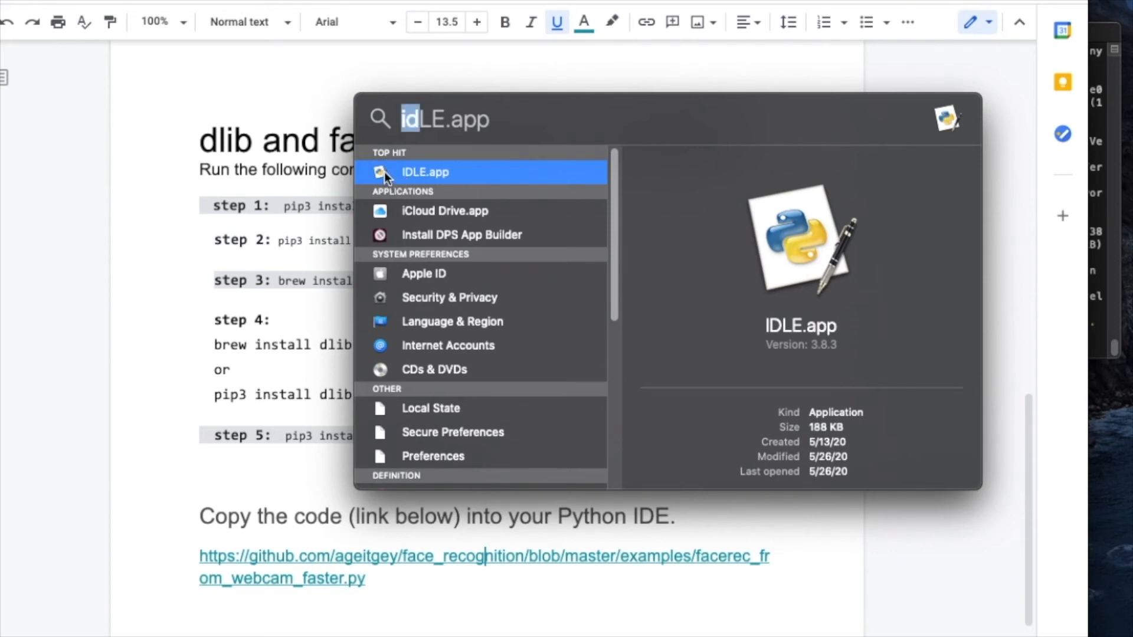
{"action": "left_click", "coordinate": [425, 173]}
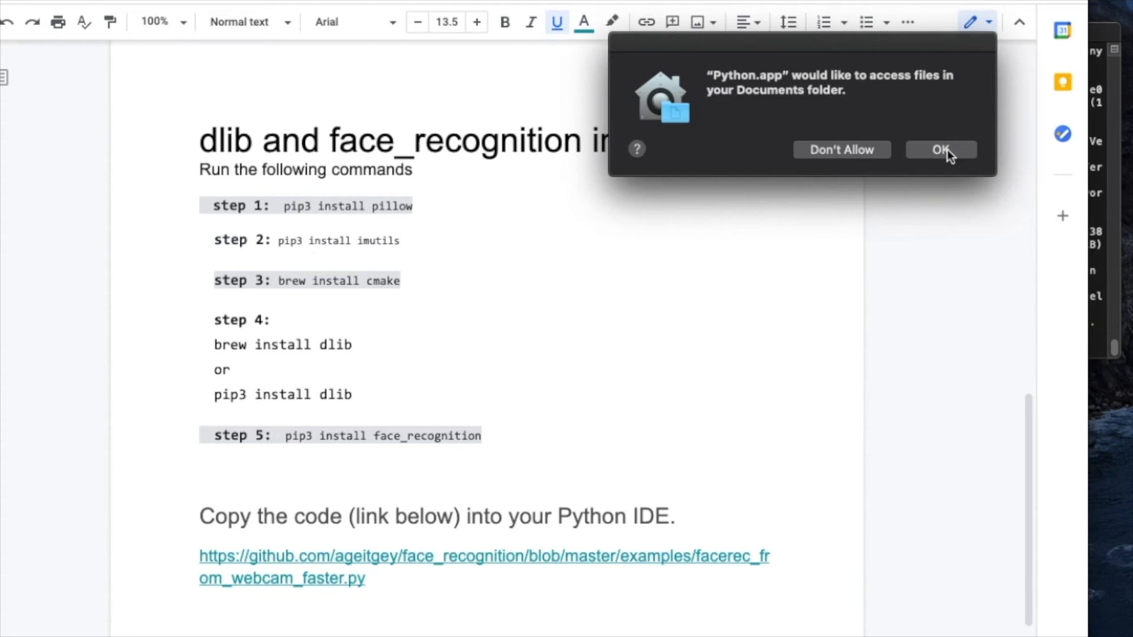
{"action": "left_click", "coordinate": [941, 150]}
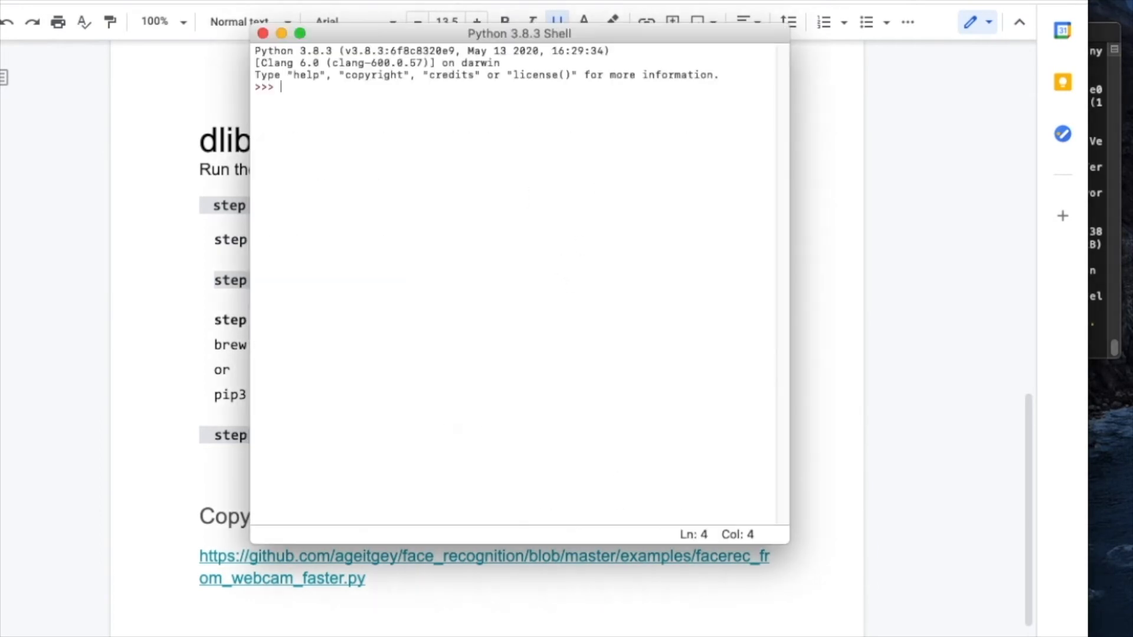
- Paste the face recognition webcam code into a new untitled script and start saving it
{"action": "left_click", "coordinate": [21, 20]}
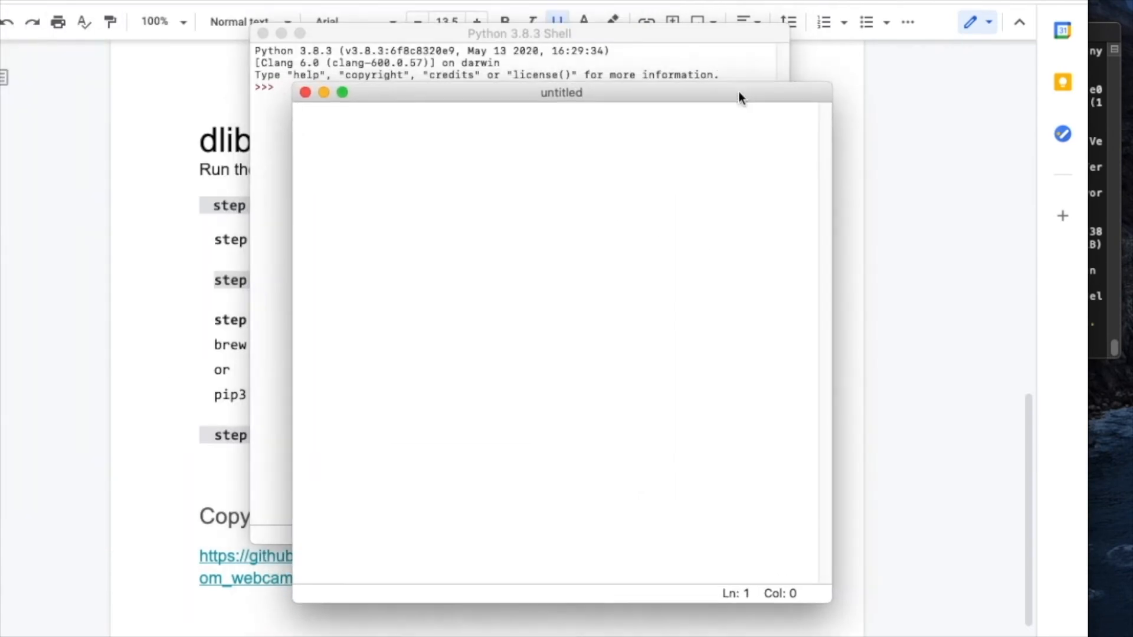
{"action": "right_click", "coordinate": [600, 323]}
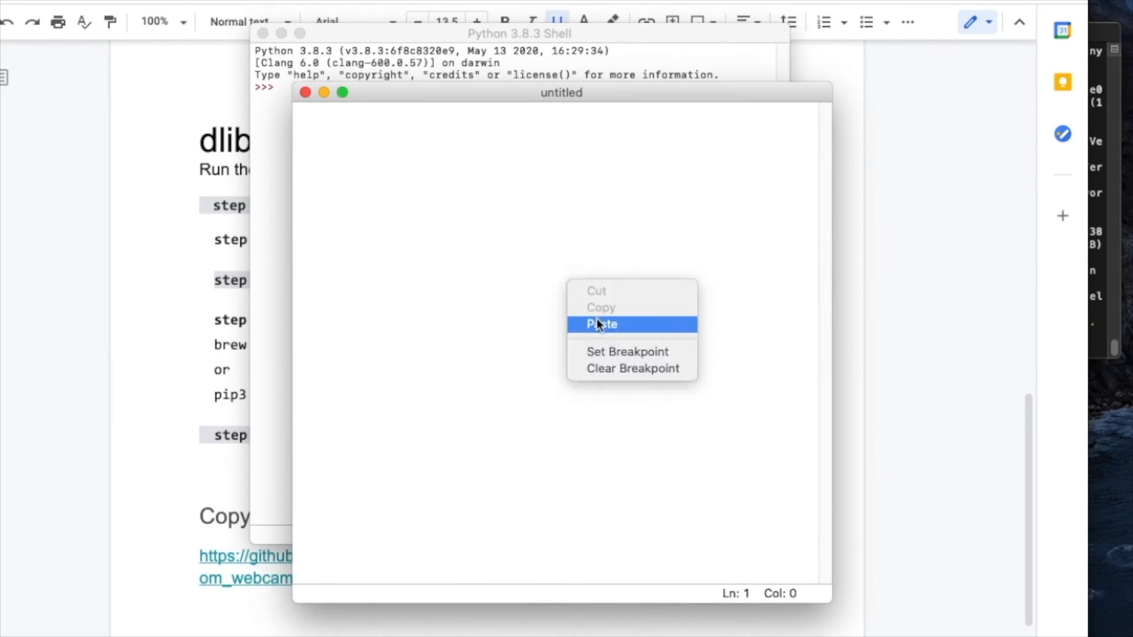
{"action": "left_click", "coordinate": [600, 324]}
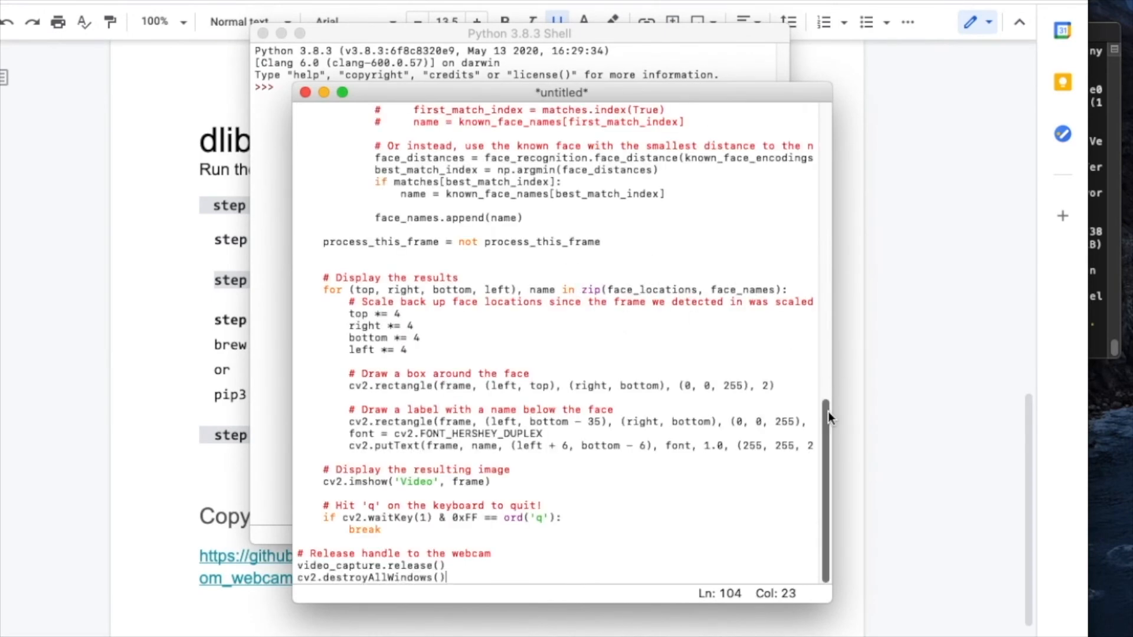
{"action": "scroll", "scroll_direction": "up", "scroll_amount": 3}
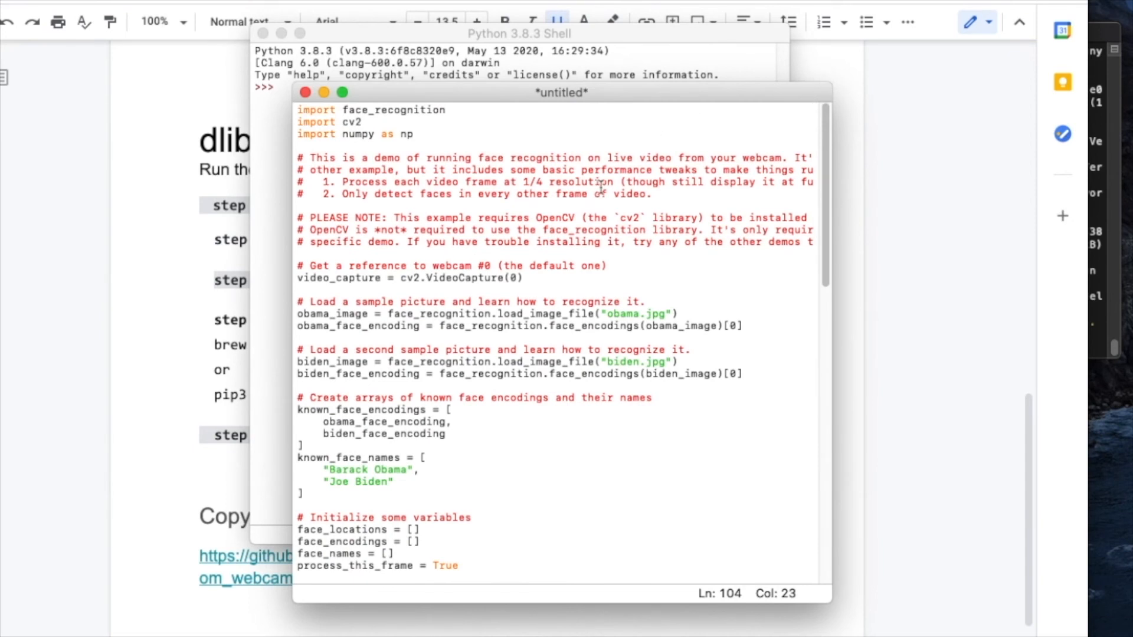
{"action": "key", "text": "cmd+s"}
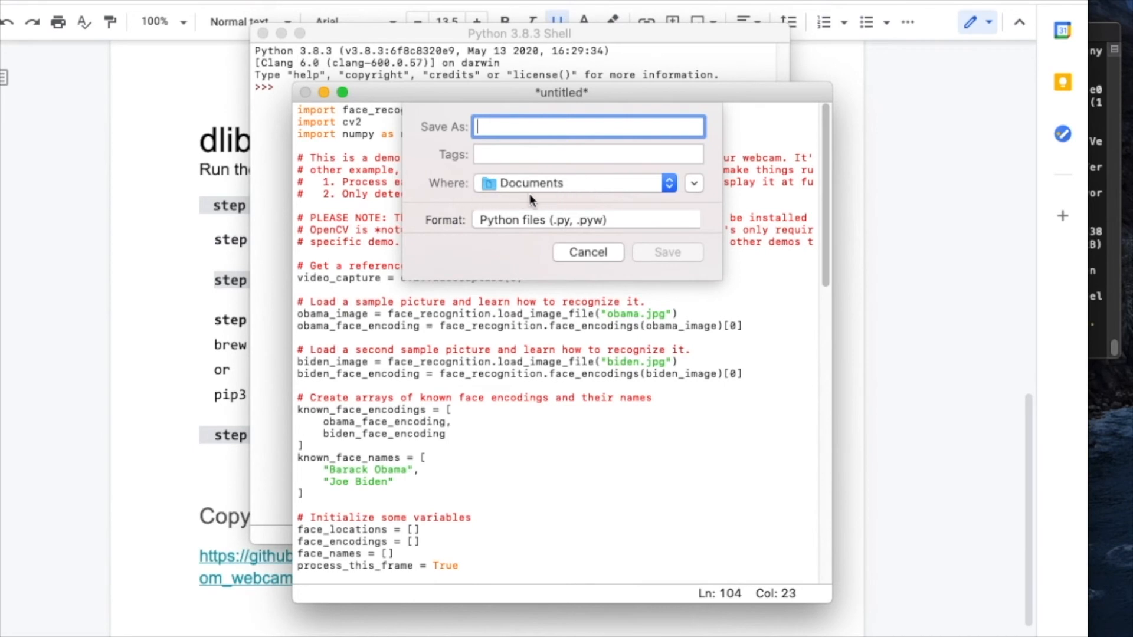
{"action": "mouse_move", "coordinate": [617, 201]}
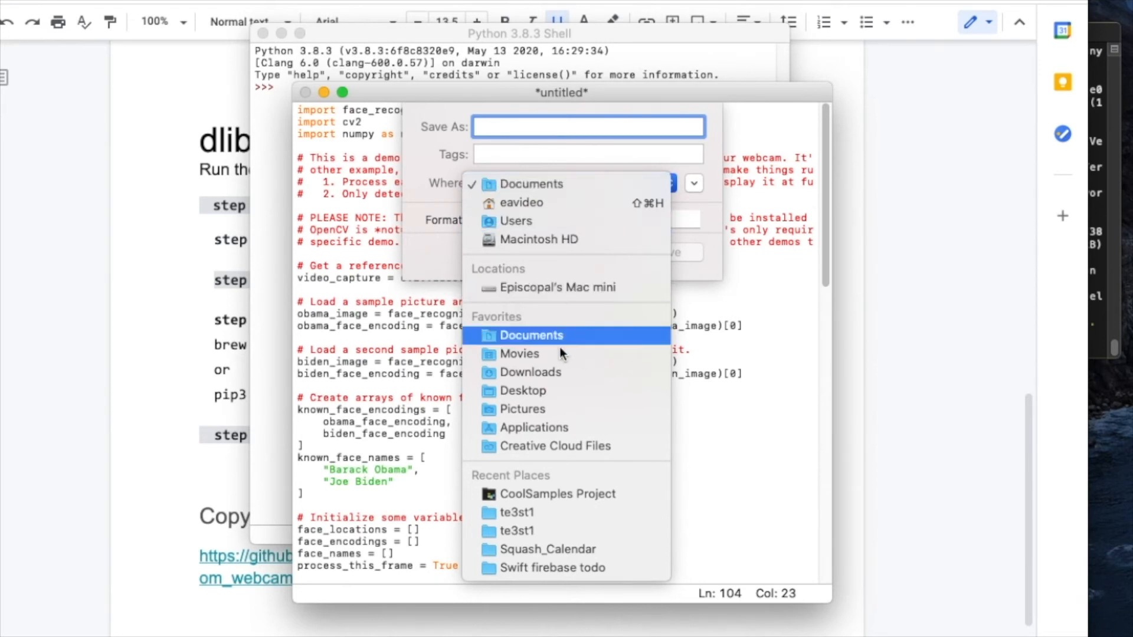
- Save the script as face_rec inside a new 'face' folder on the Desktop
{"action": "left_click", "coordinate": [521, 391]}
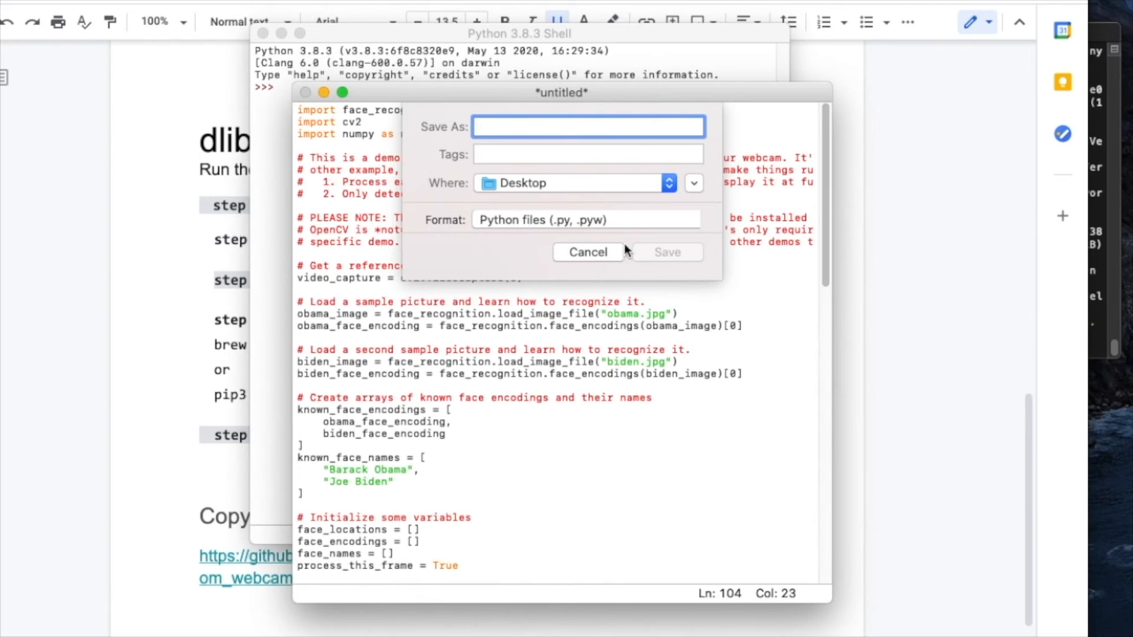
{"action": "left_click", "coordinate": [693, 183]}
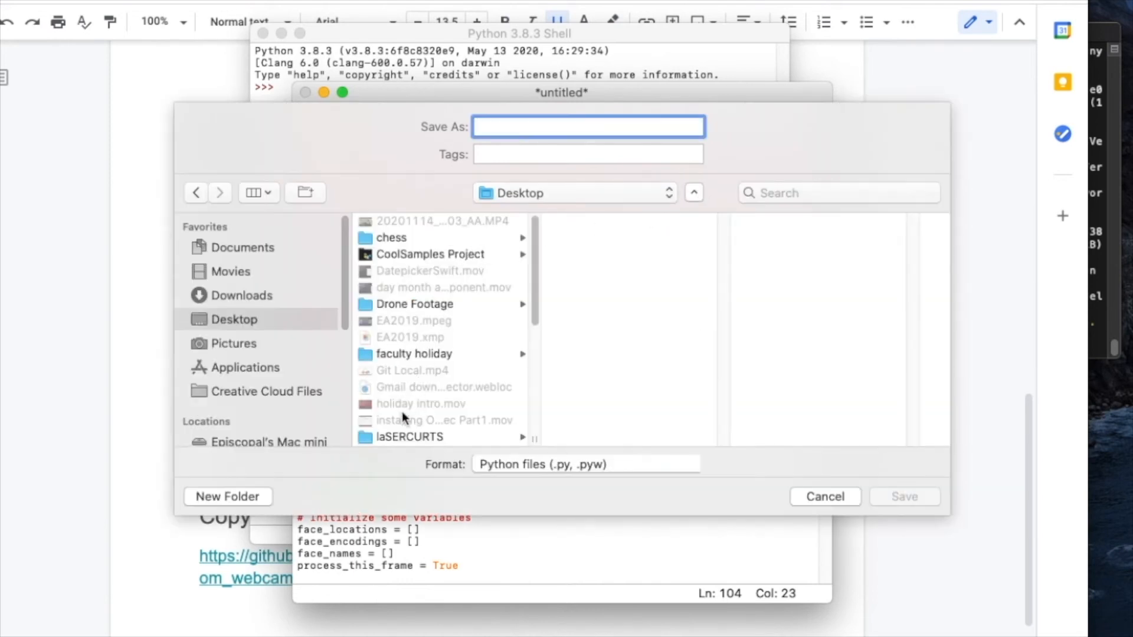
{"action": "left_click", "coordinate": [226, 497]}
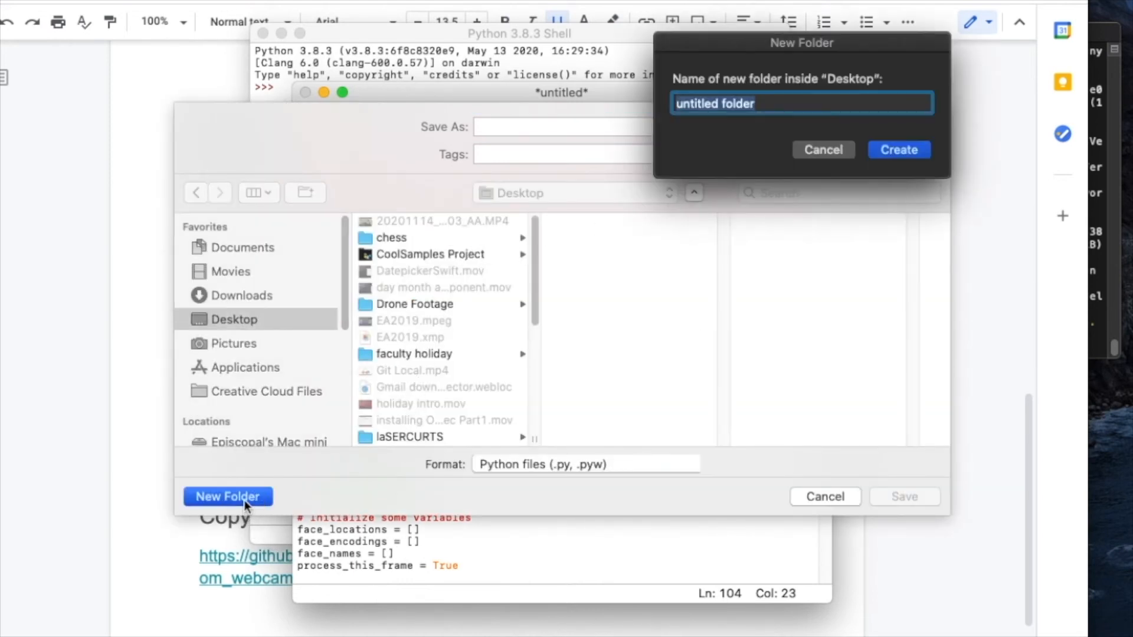
{"action": "left_click", "coordinate": [899, 150]}
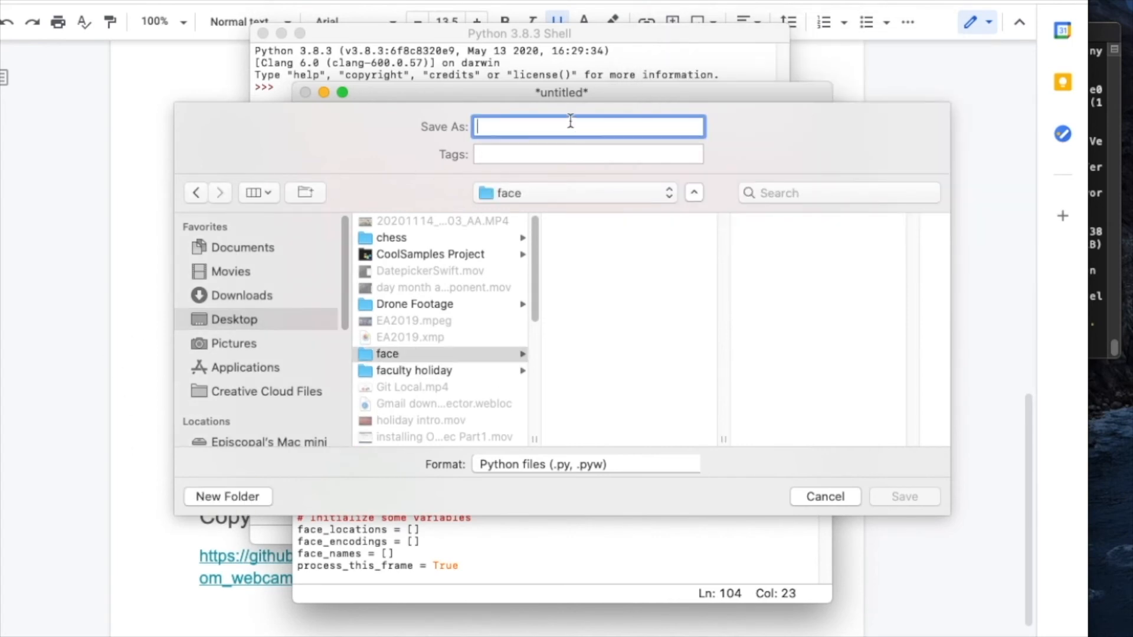
{"action": "type", "text": "face_re"}
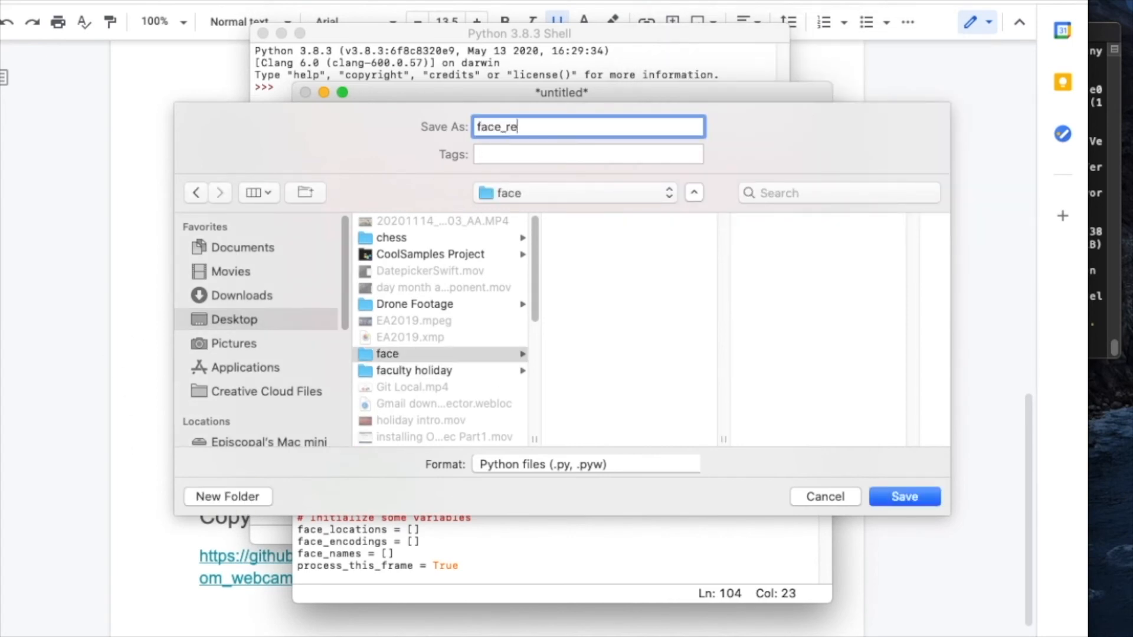
{"action": "type", "text": "c"}
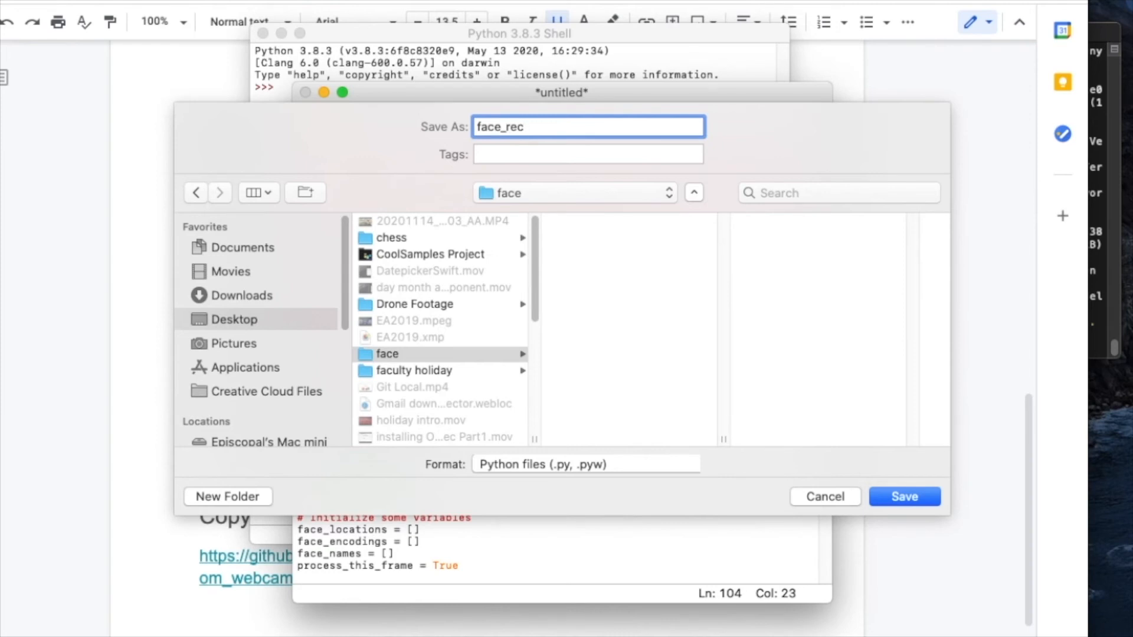
{"action": "left_click", "coordinate": [904, 497]}
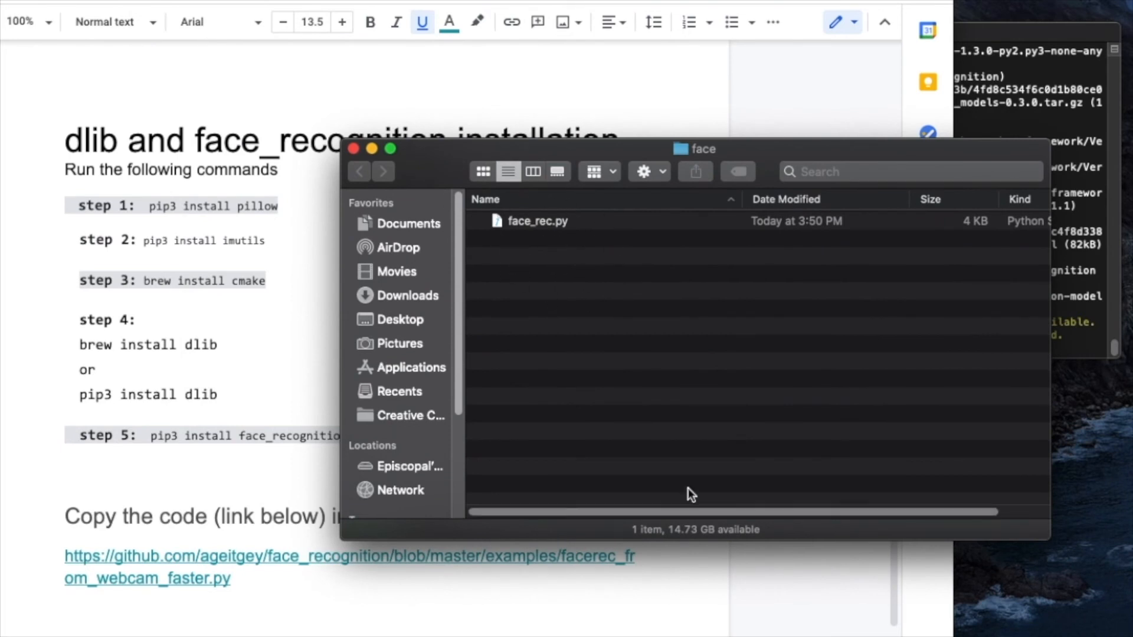
{"action": "left_click_drag", "start_coordinate": [694, 149], "coordinate": [712, 138]}
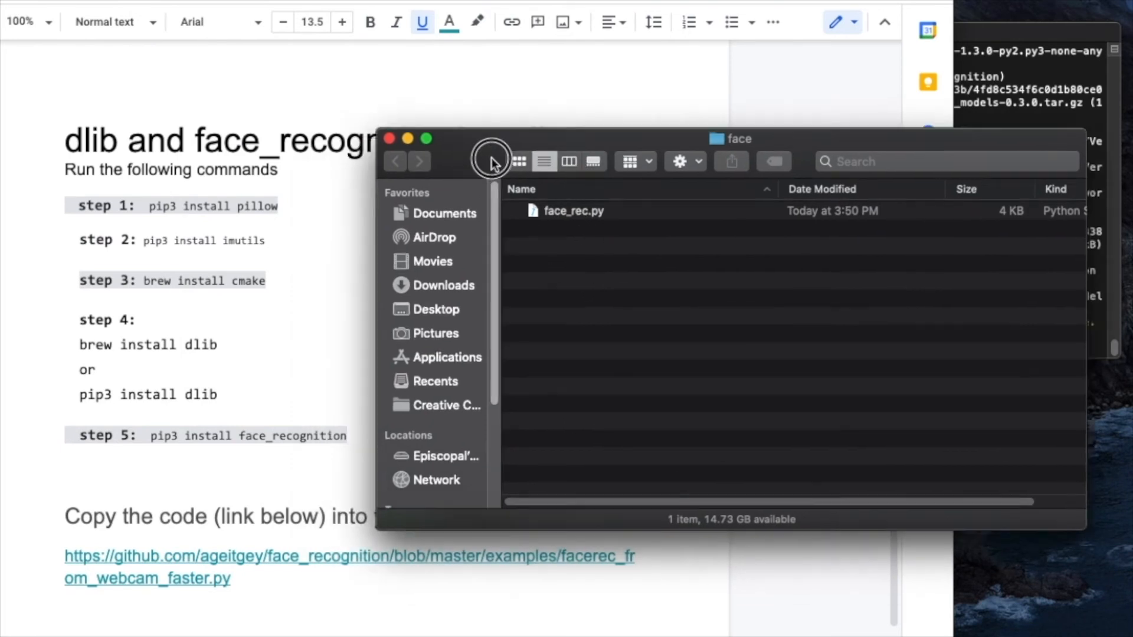
{"action": "left_click_drag", "start_coordinate": [730, 139], "coordinate": [652, 52]}
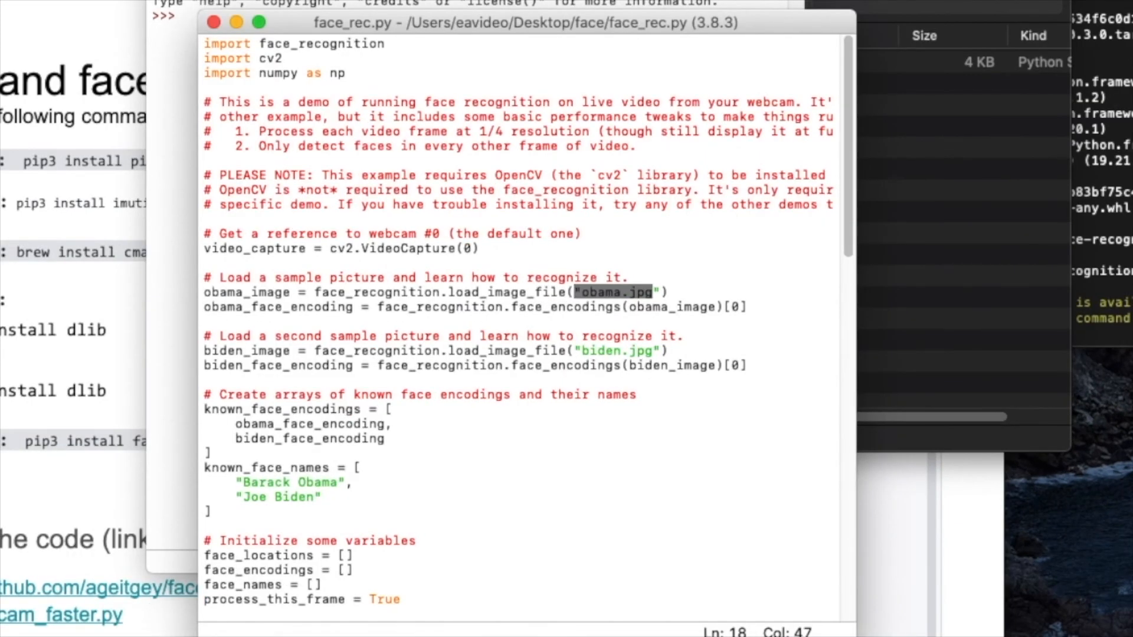
{"action": "mouse_move", "coordinate": [663, 278]}
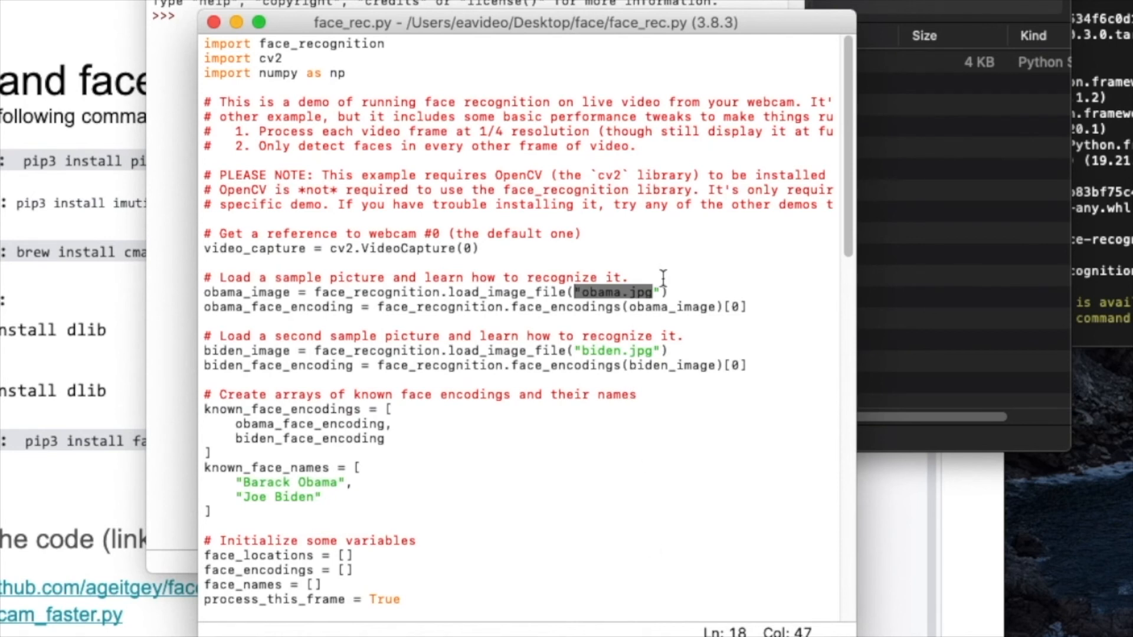
{"action": "mouse_move", "coordinate": [662, 279]}
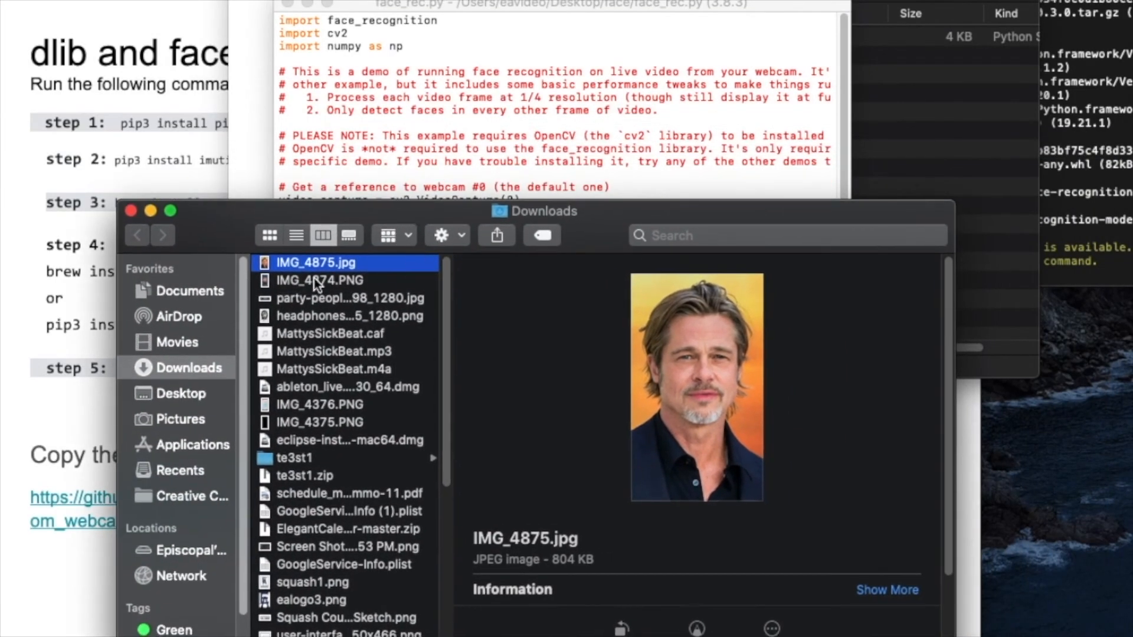
- Preview the IMG_4874.PNG portrait in Downloads and rename it obama.PNG to match the script
{"action": "left_click", "coordinate": [319, 281]}
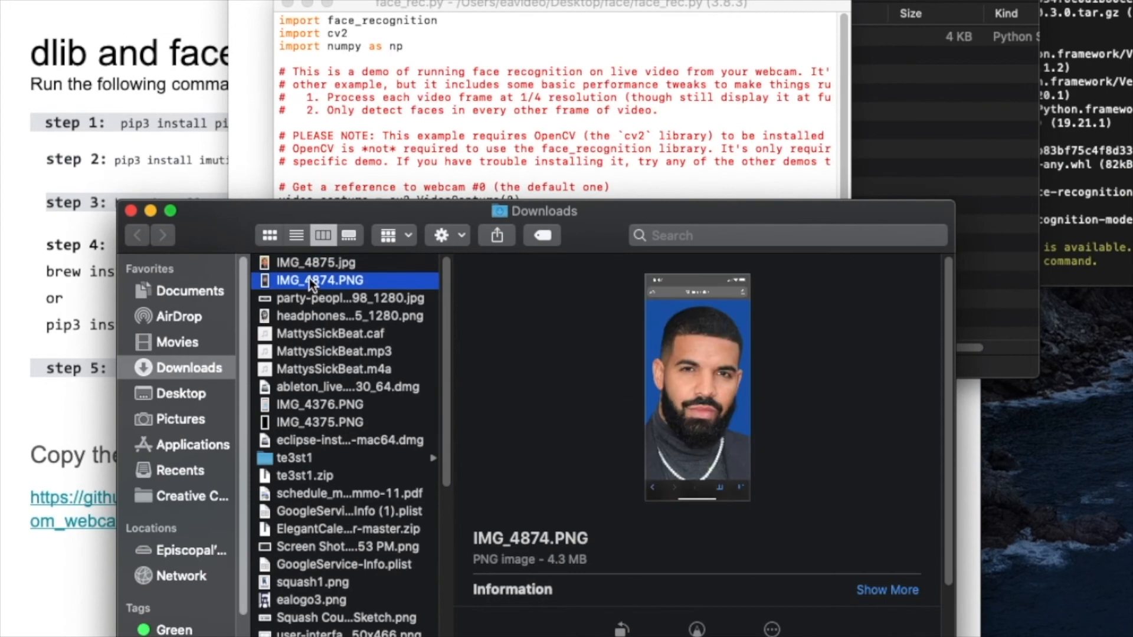
{"action": "left_click", "coordinate": [316, 263]}
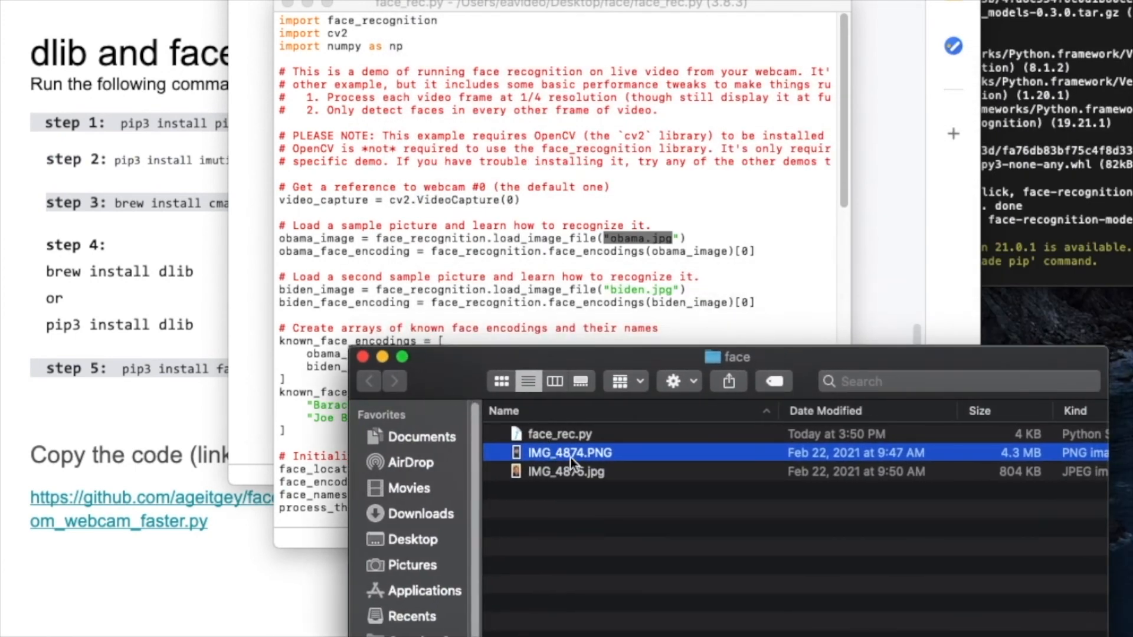
{"action": "double_click", "coordinate": [569, 453]}
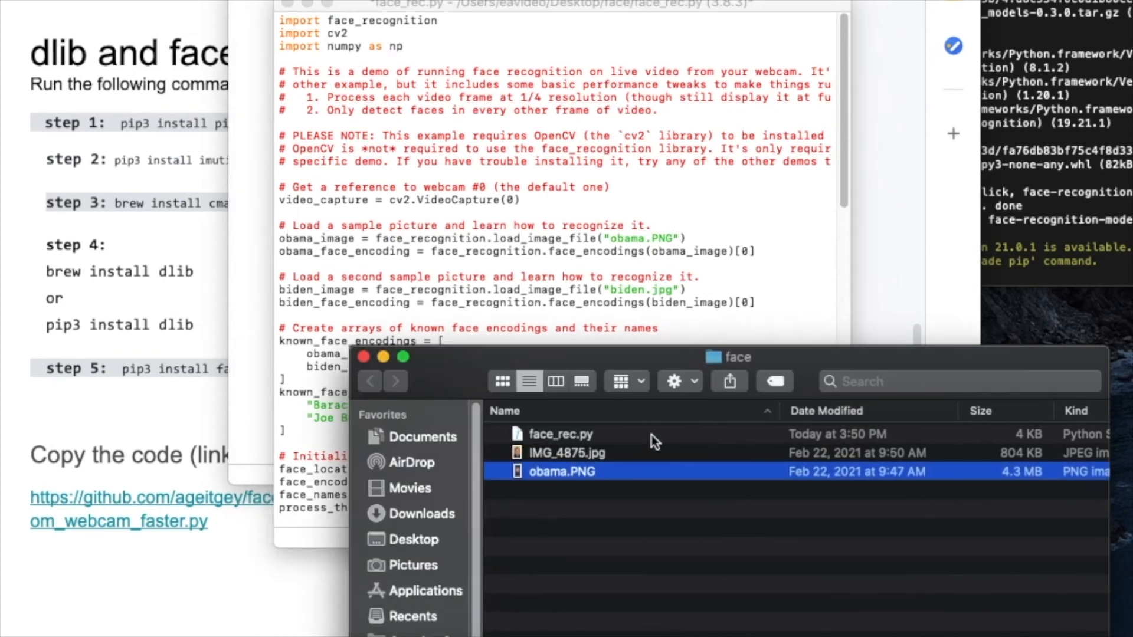
{"action": "left_click", "coordinate": [566, 452]}
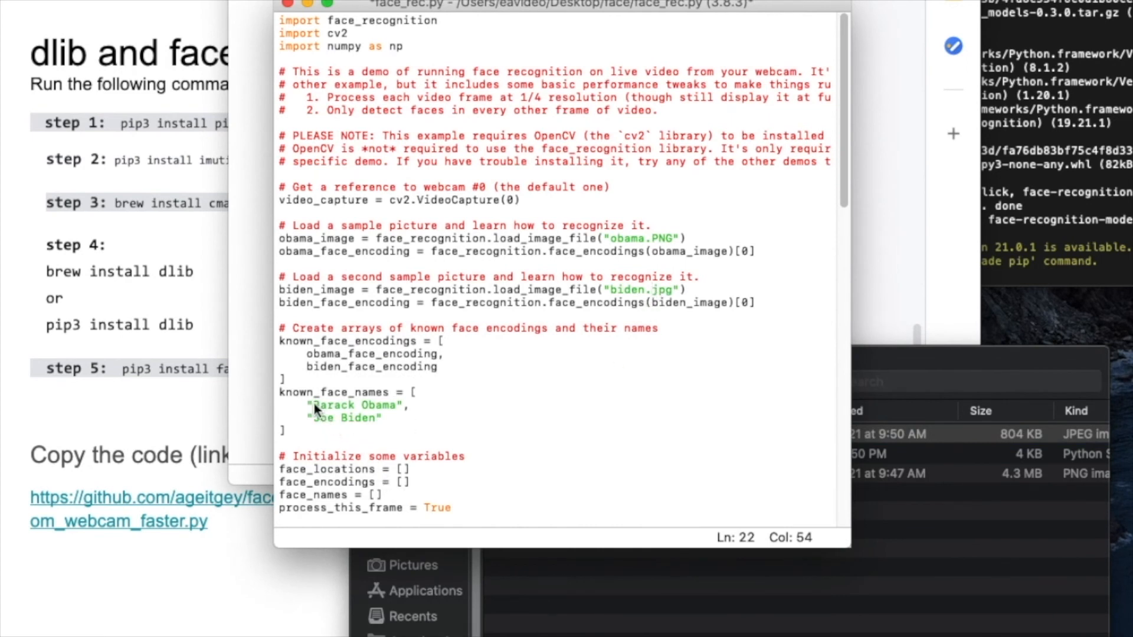
- Replace the known_face_names entries with "Drake!" and "Brad Pitt"
{"action": "double_click", "coordinate": [355, 405]}
{"action": "type", "text": "\"Drake"}
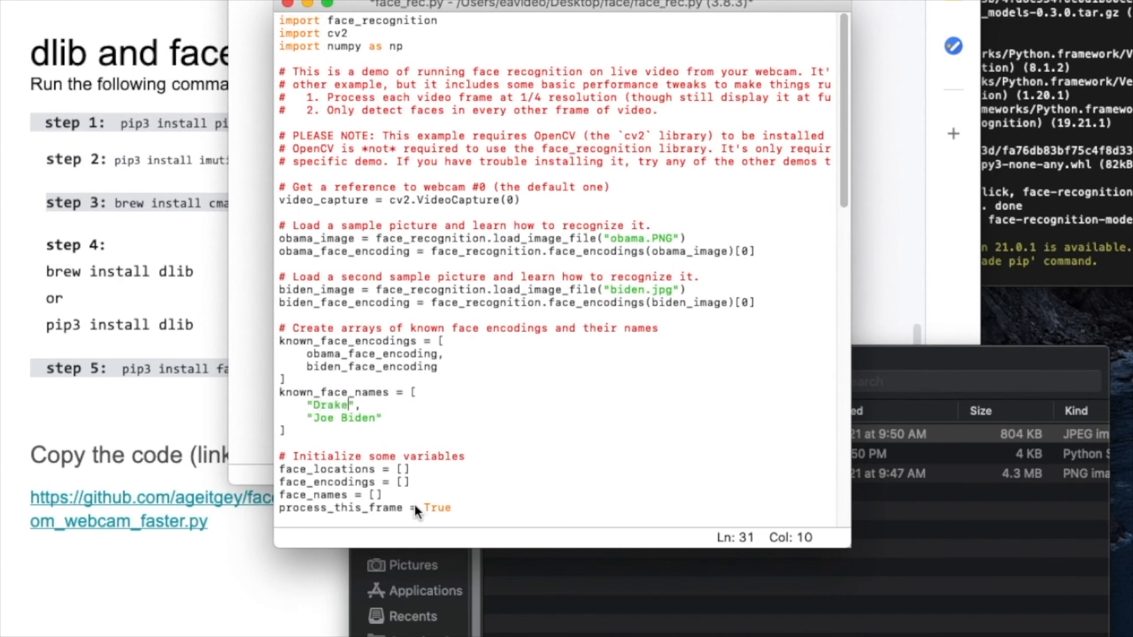
{"action": "type", "text": "!"}
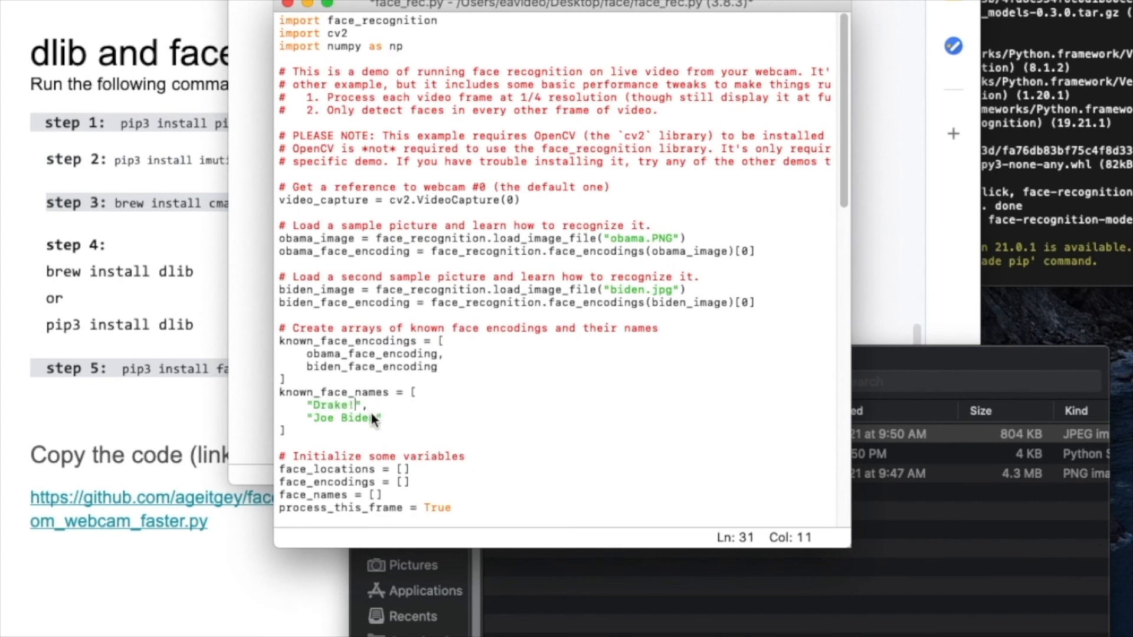
{"action": "double_click", "coordinate": [340, 419]}
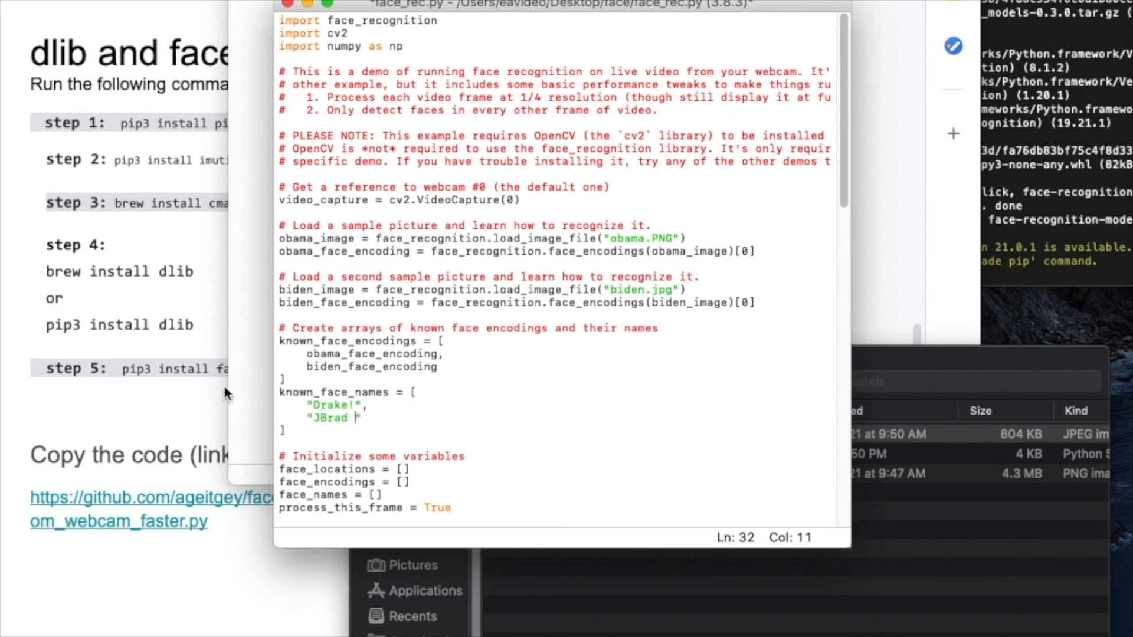
{"action": "key", "text": "backspace"}
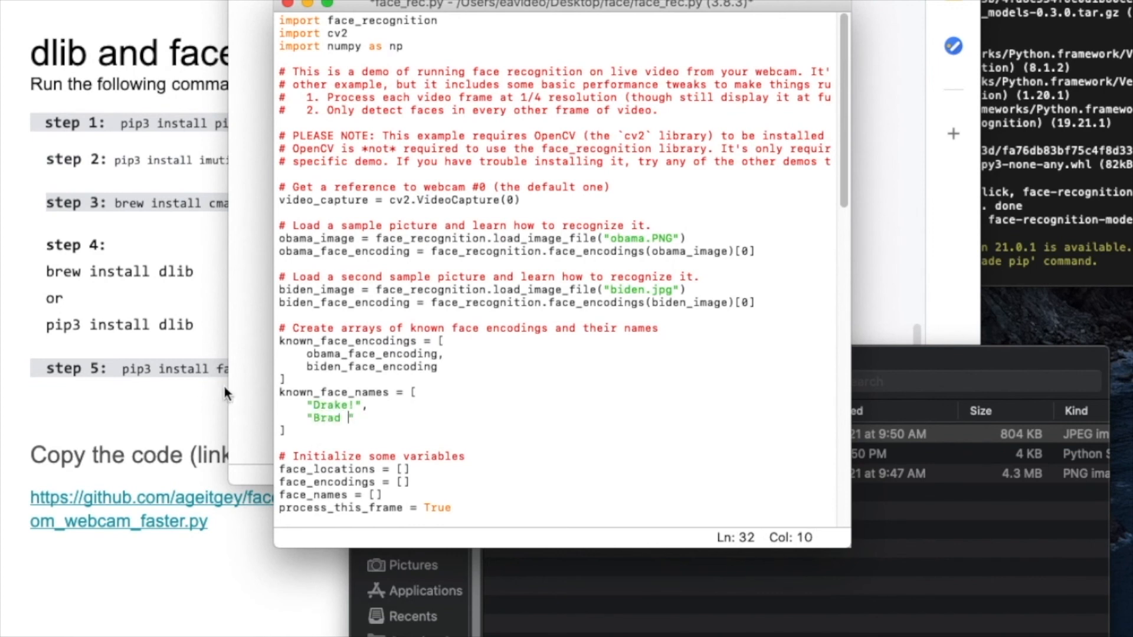
{"action": "type", "text": "Pitt"}
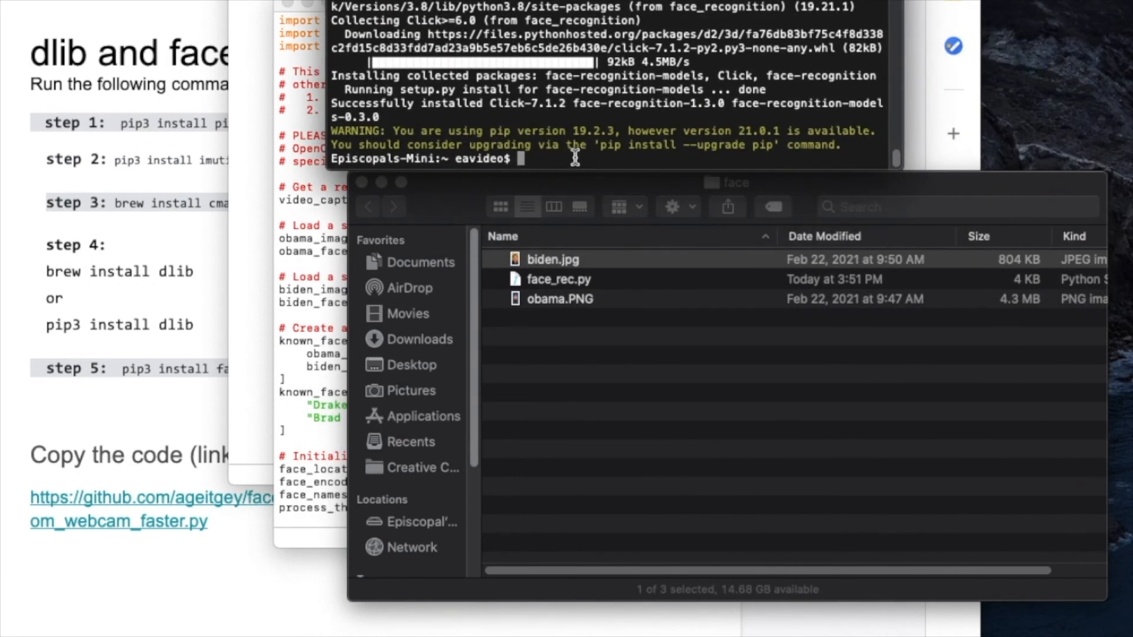
- Change into the Desktop face folder, allowing Terminal access to the Desktop
{"action": "type", "text": "cd Desktop"}
{"action": "type", "text": "cd face"}
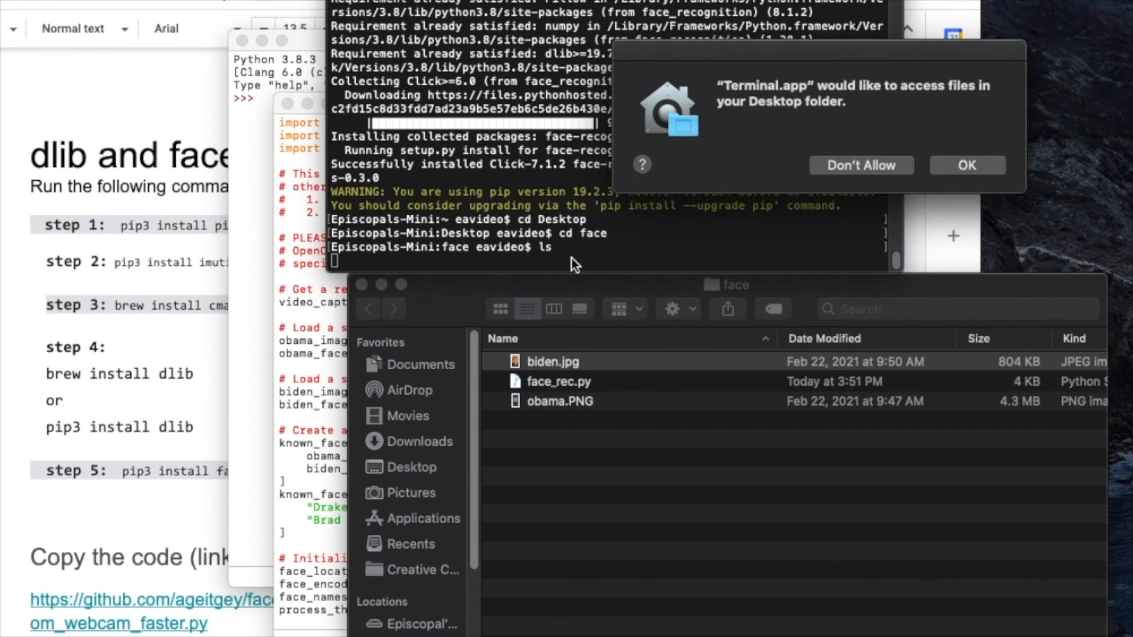
{"action": "left_click", "coordinate": [967, 166]}
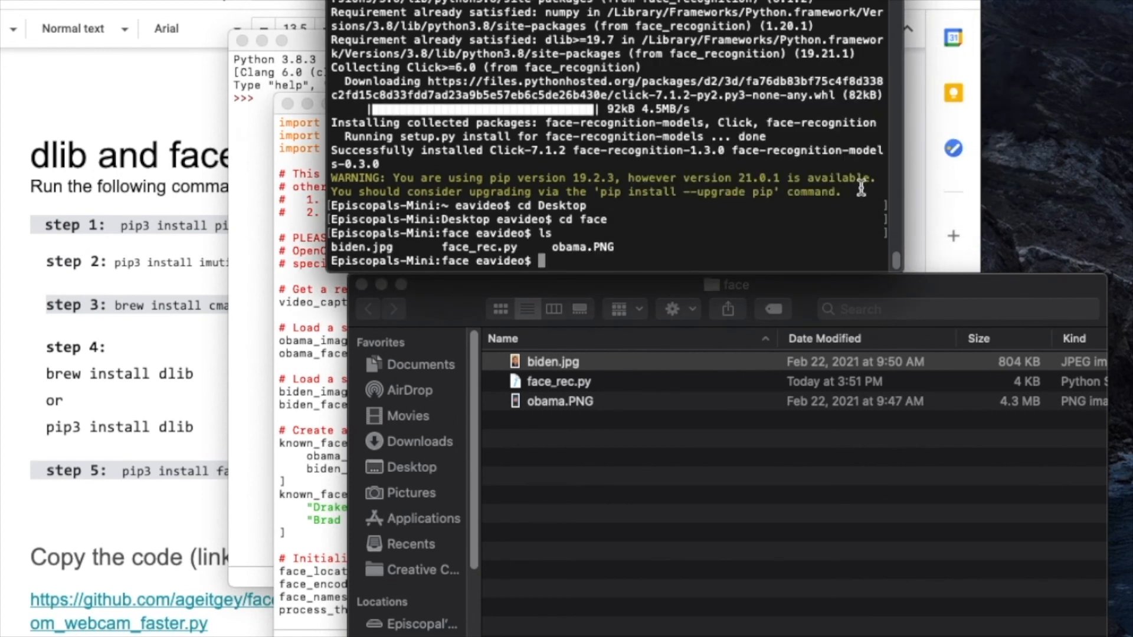
{"action": "mouse_move", "coordinate": [607, 256]}
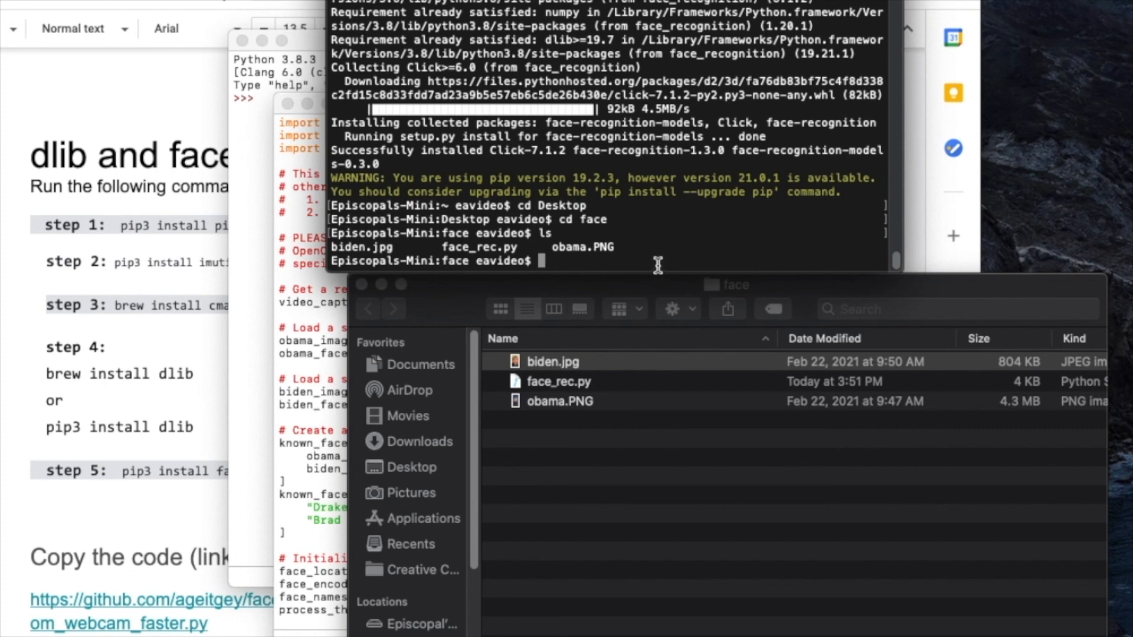
- Enter the run command python3 face_rec.py at the prompt
{"action": "type", "text": "python"}
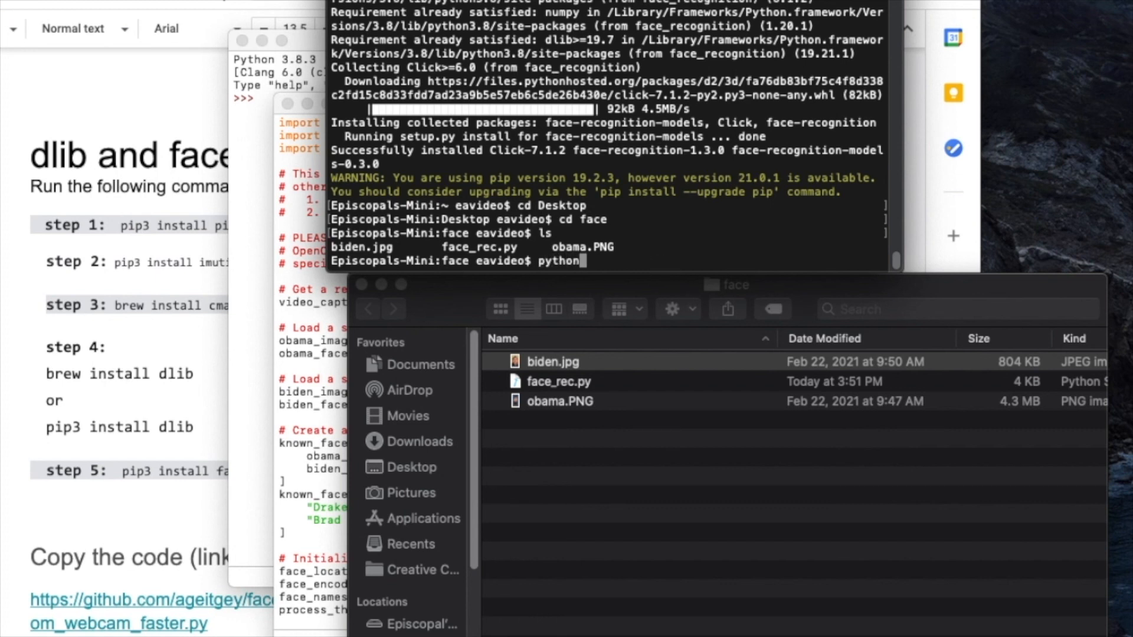
{"action": "type", "text": "3"}
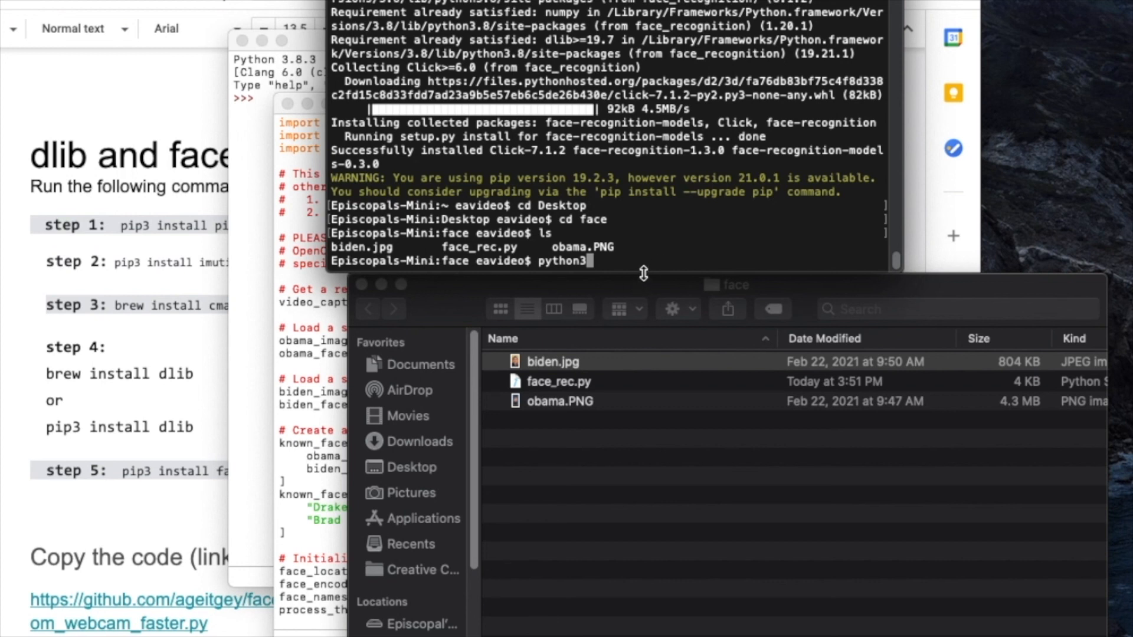
{"action": "type", "text": "face"}
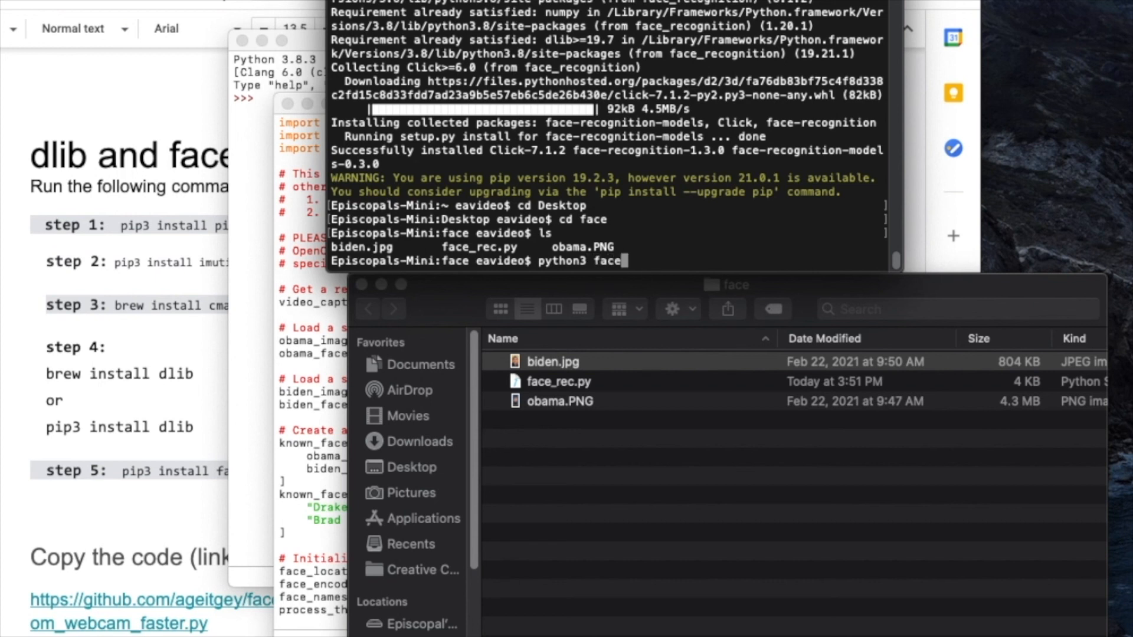
{"action": "type", "text": "_rec.py"}
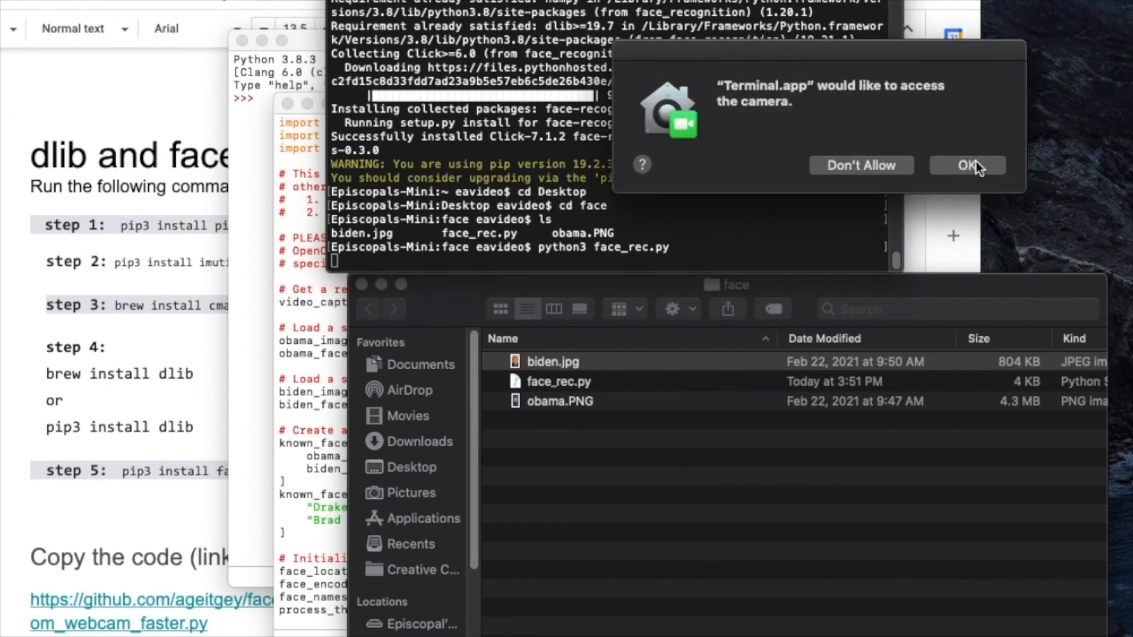
- Allow Terminal to use the camera so face_rec.py runs webcam recognition
{"action": "left_click", "coordinate": [967, 165]}
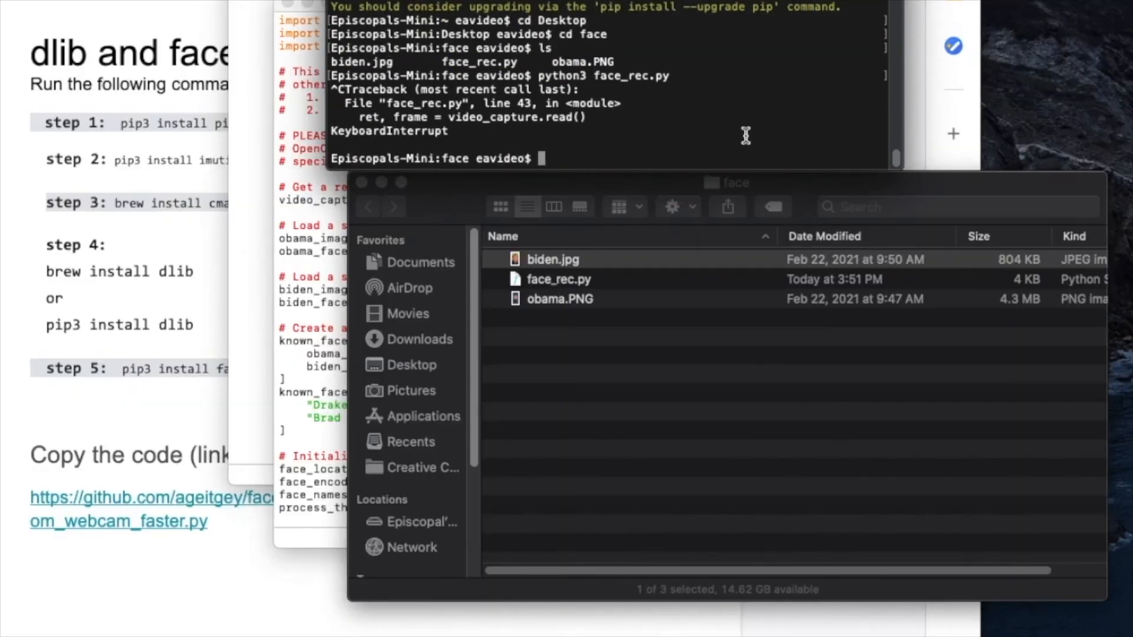
{"action": "mouse_move", "coordinate": [811, 120]}
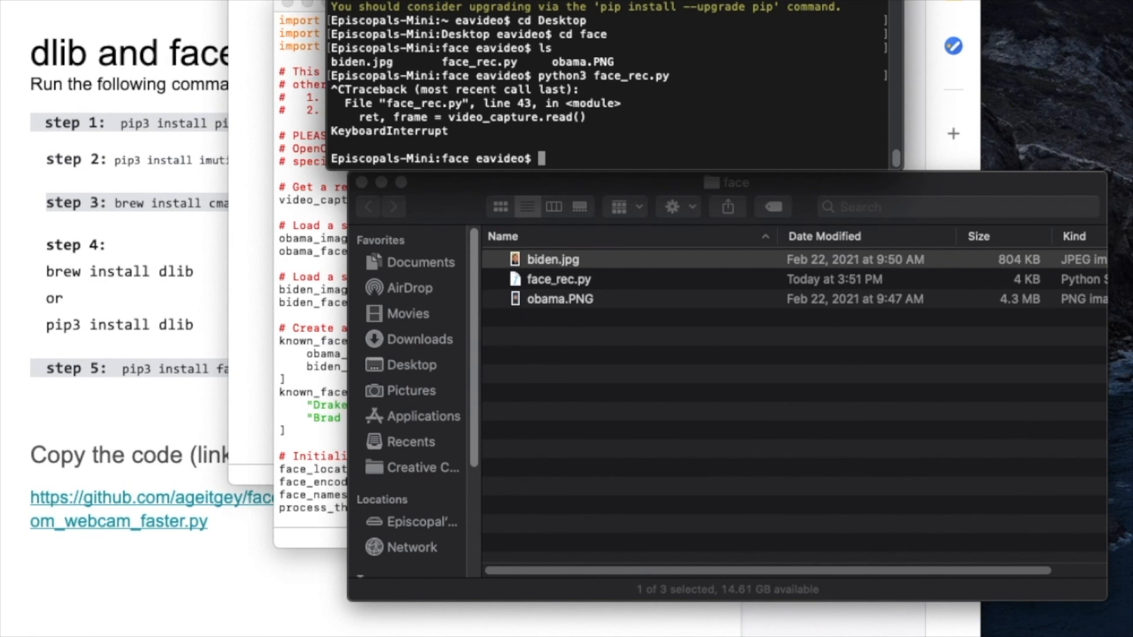
{"action": "mouse_move", "coordinate": [719, 374]}
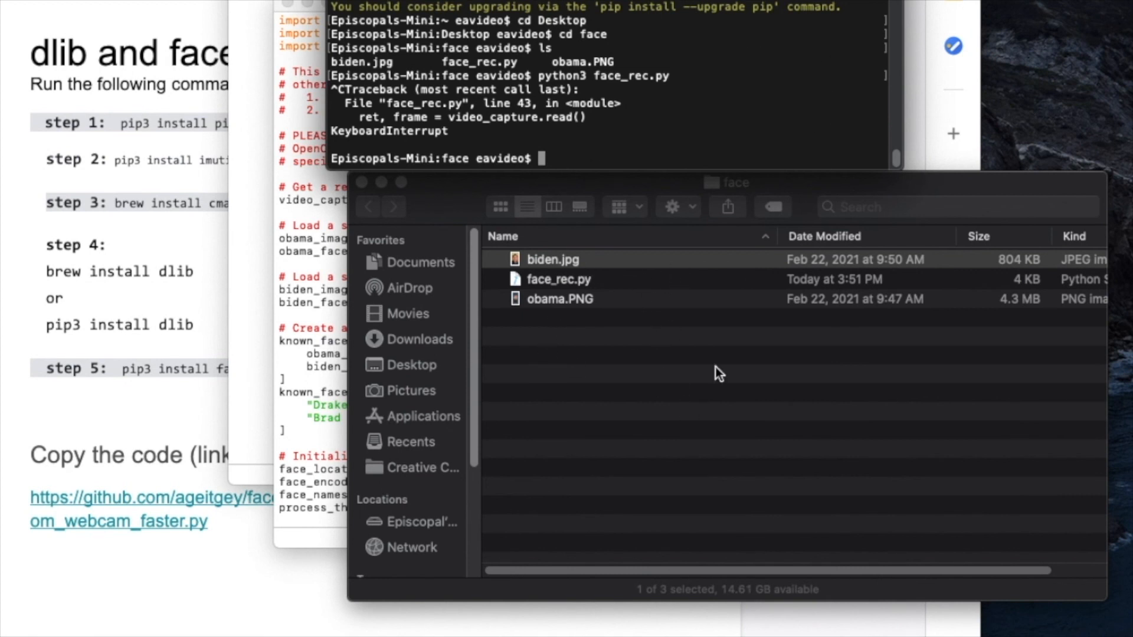
{"action": "mouse_move", "coordinate": [468, 303]}
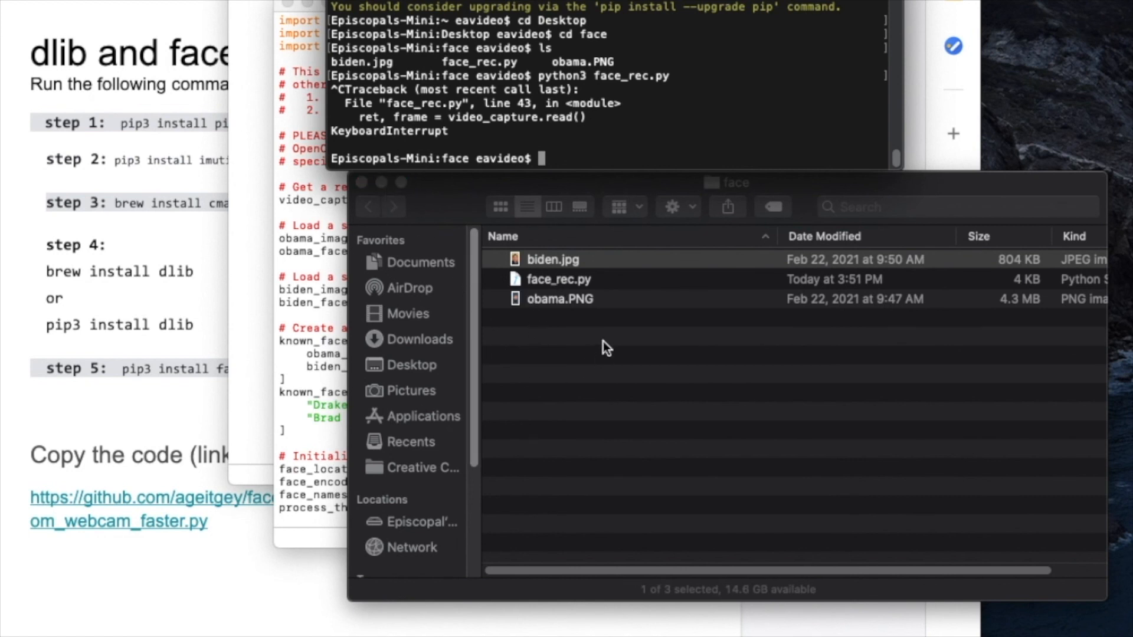
{"action": "mouse_move", "coordinate": [511, 319]}
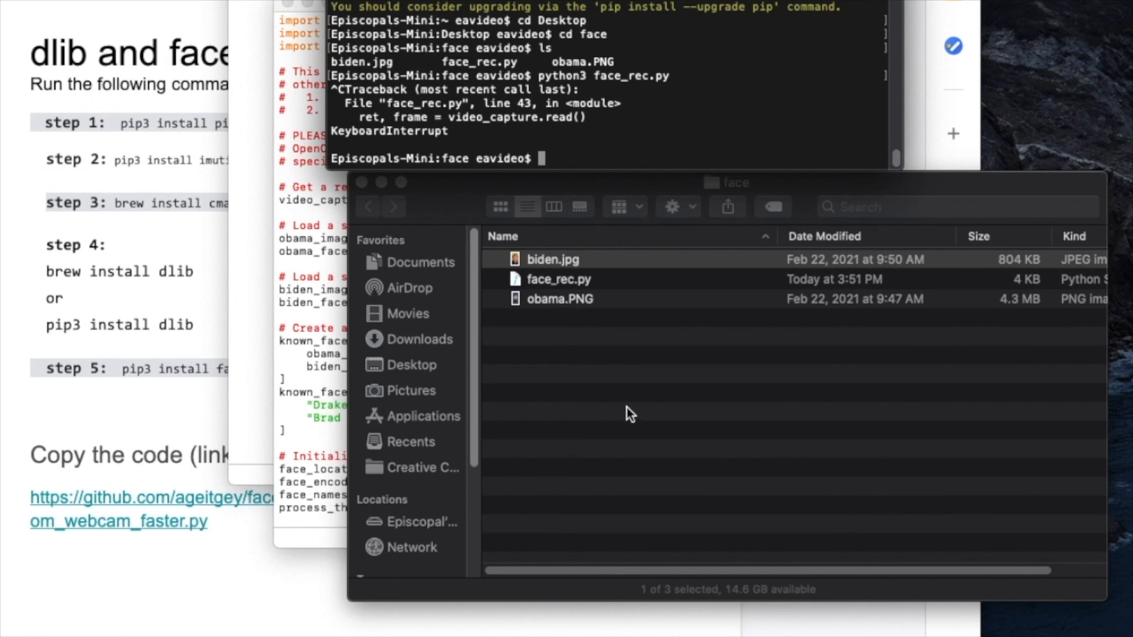
{"action": "mouse_move", "coordinate": [956, 184]}
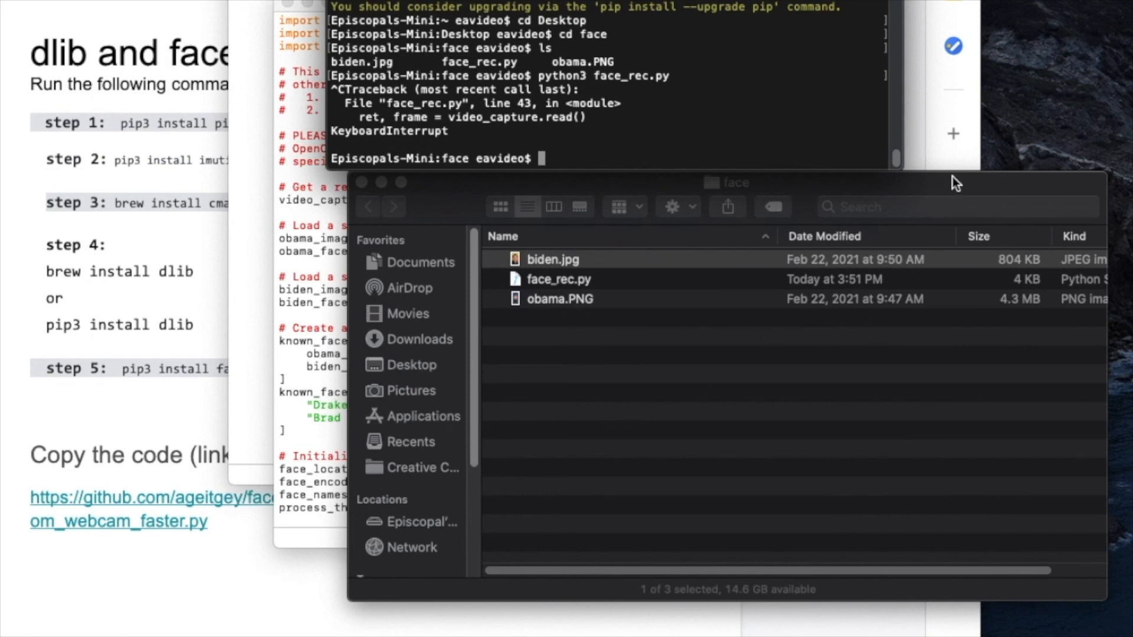